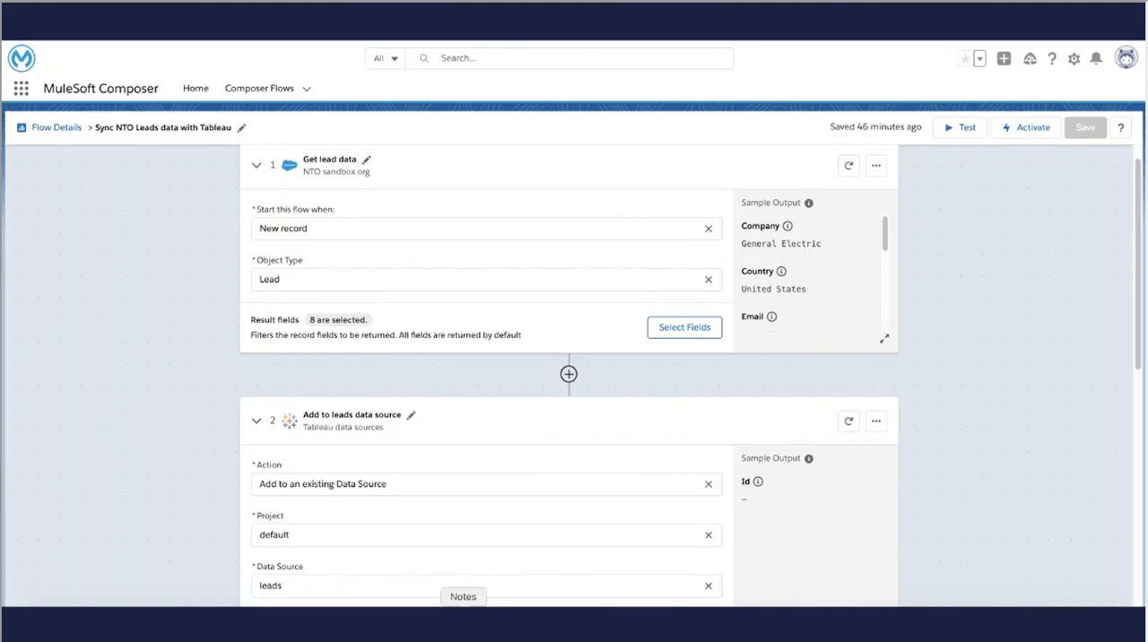
# Leave the Sync NTO Leads flow and start a new untitled flow.
pyautogui.click(314, 166)
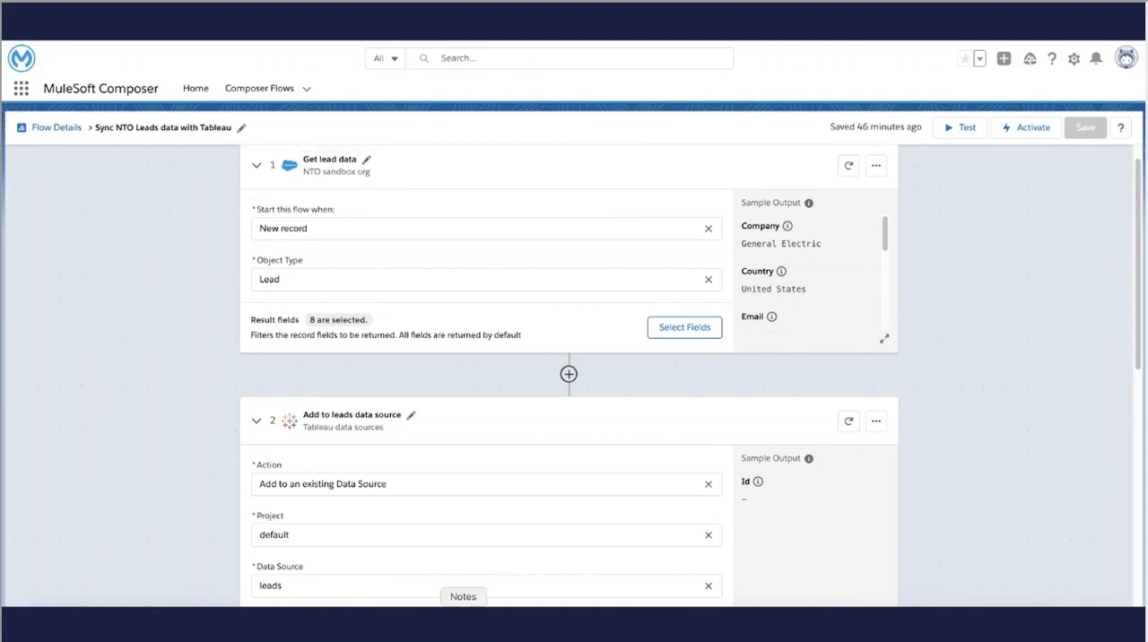
pyautogui.click(338, 420)
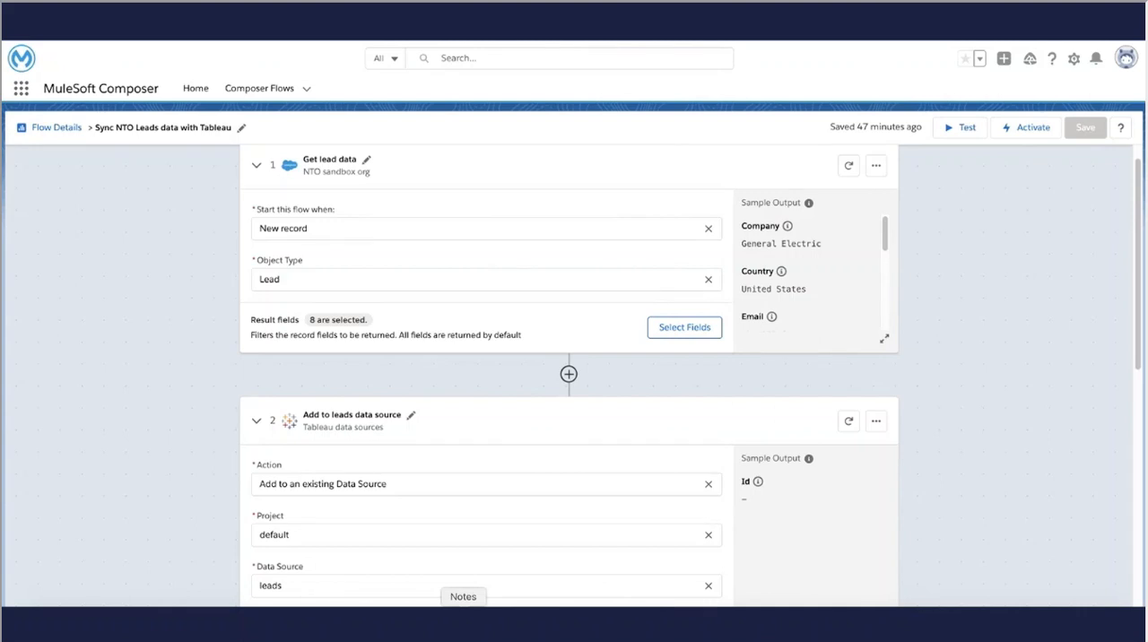
pyautogui.click(196, 88)
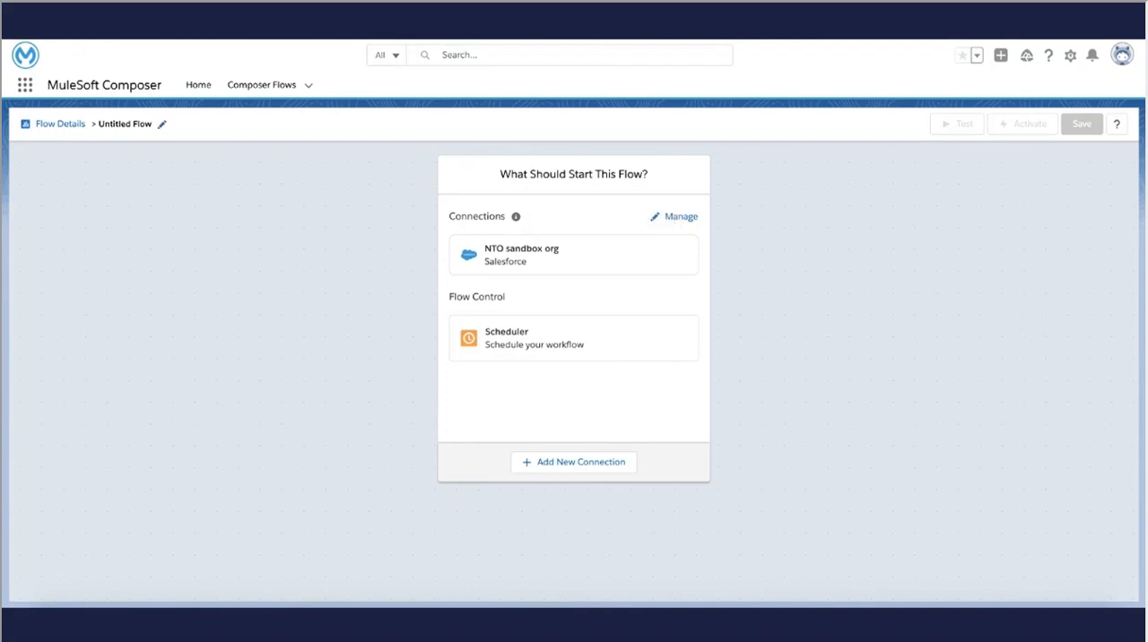
# Rename the untitled flow to 'Get Sales Lead Data'.
pyautogui.click(162, 123)
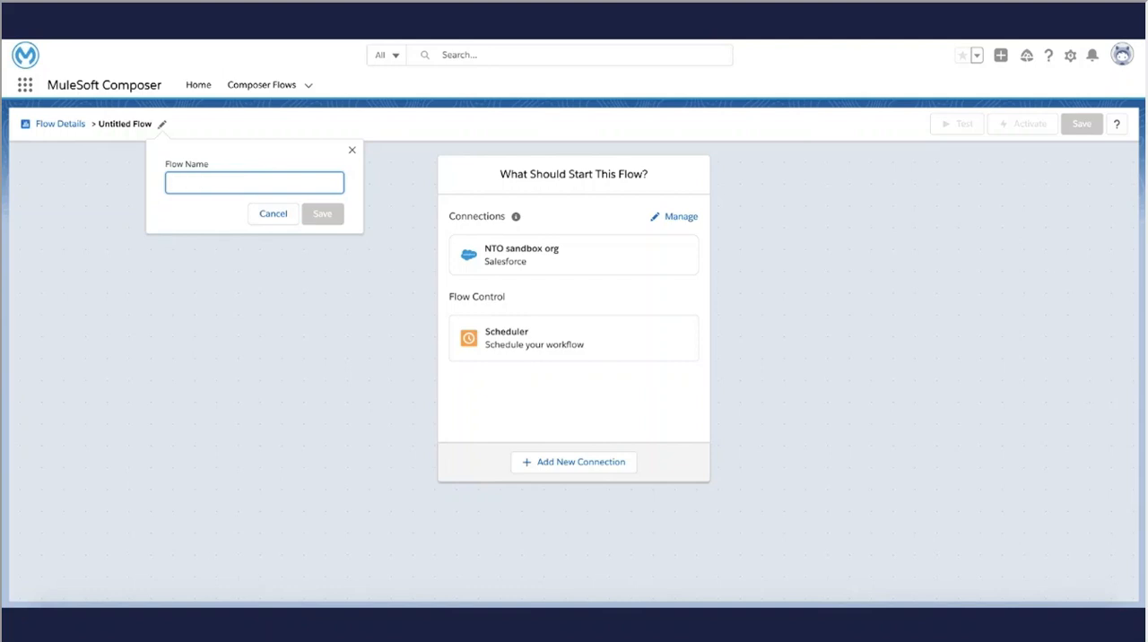
pyautogui.write('Get Sales L')
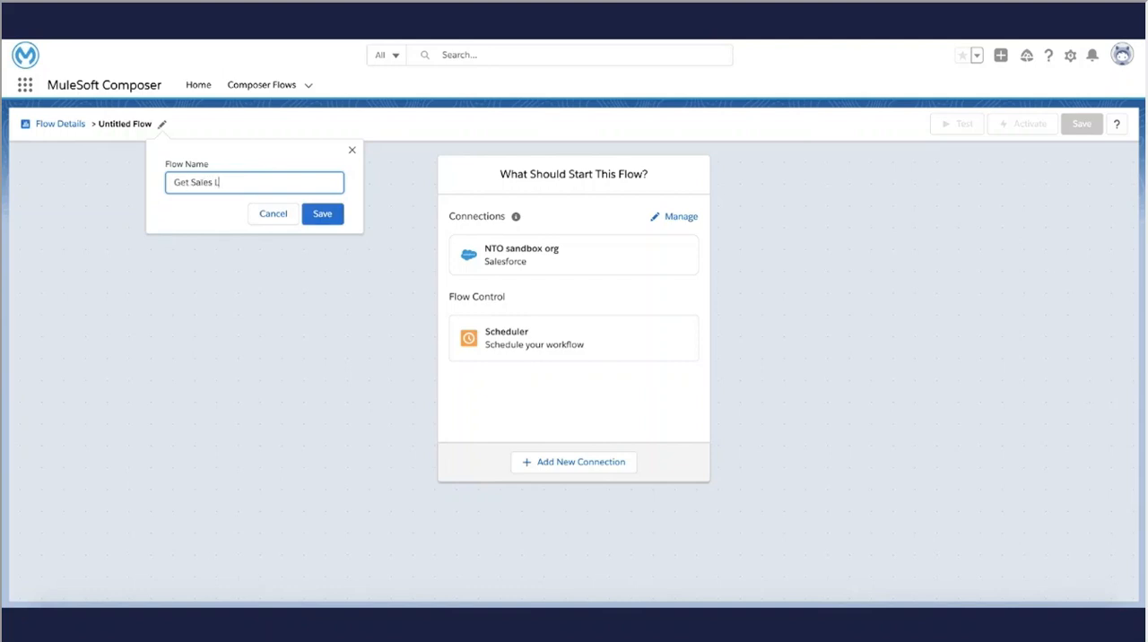
pyautogui.write('ead Data')
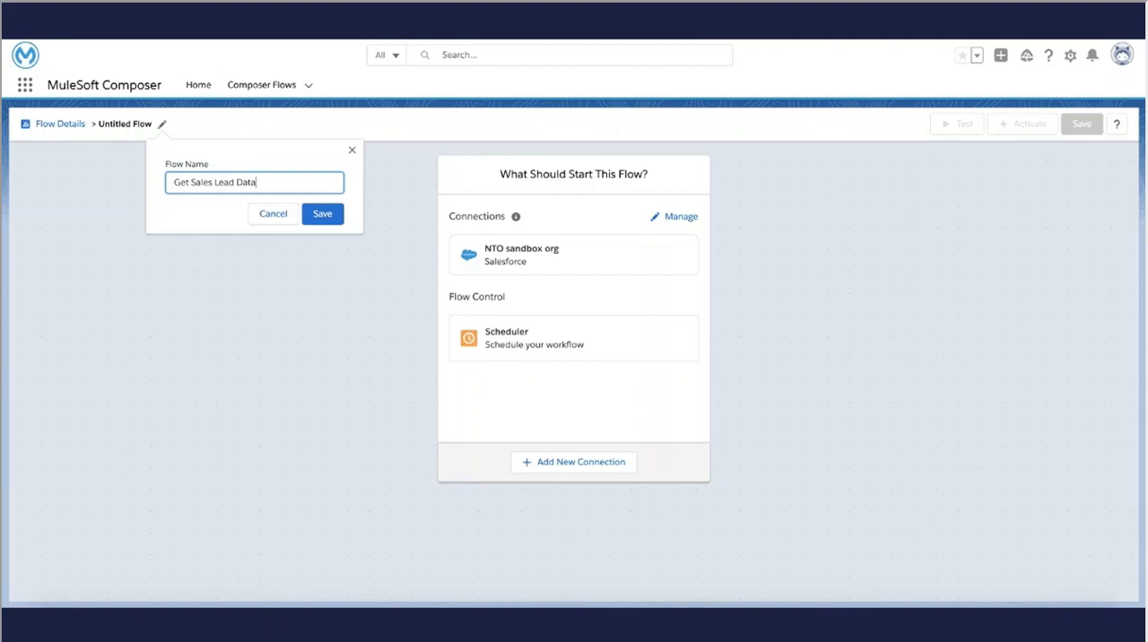
pyautogui.click(322, 213)
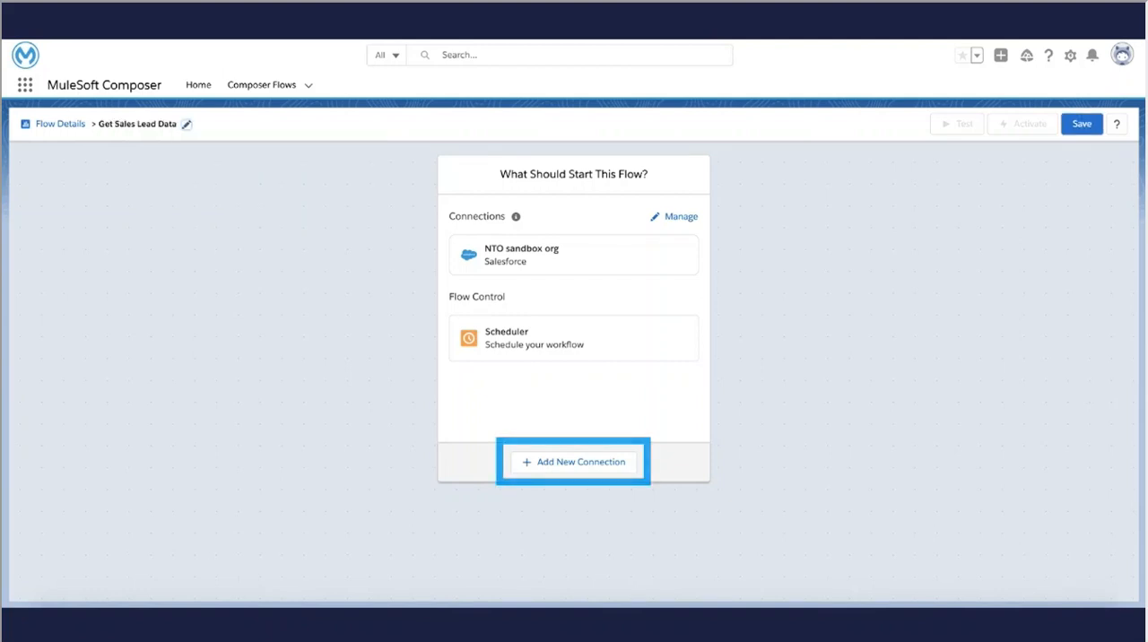
# Create a Salesforce connection named 'Salesforce Org' and launch its sign-in.
pyautogui.click(573, 461)
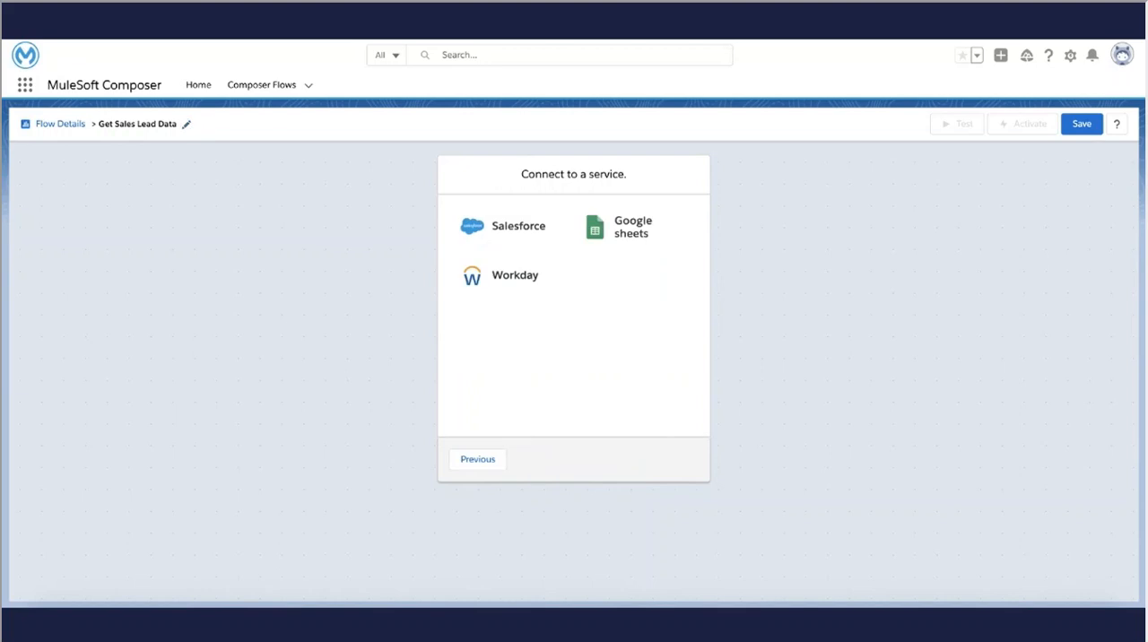
pyautogui.click(504, 227)
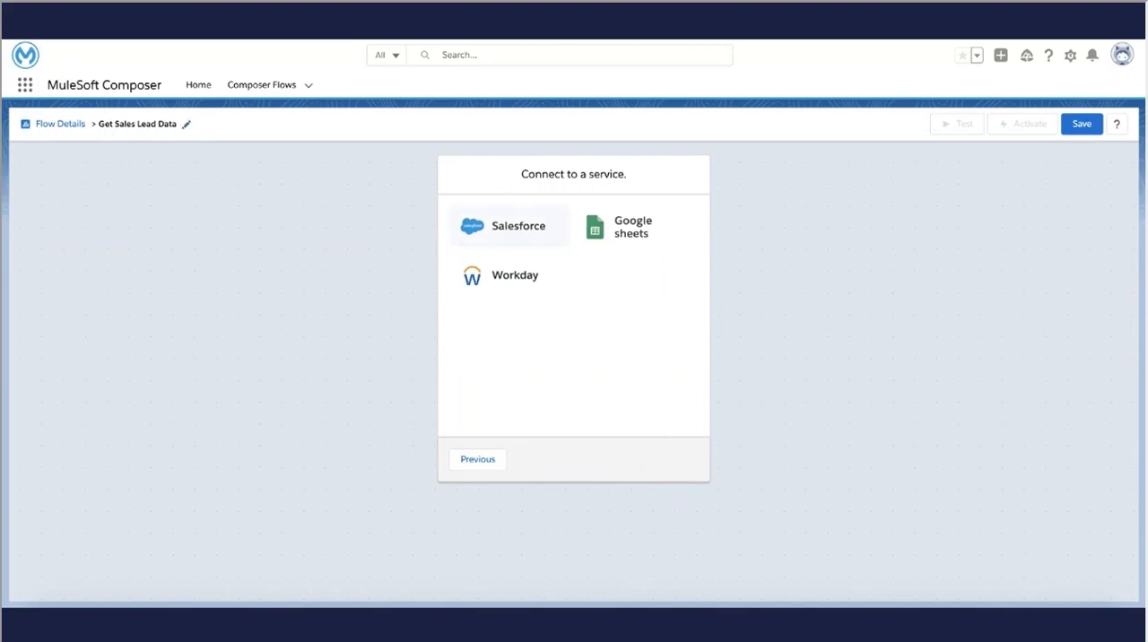
pyautogui.click(509, 225)
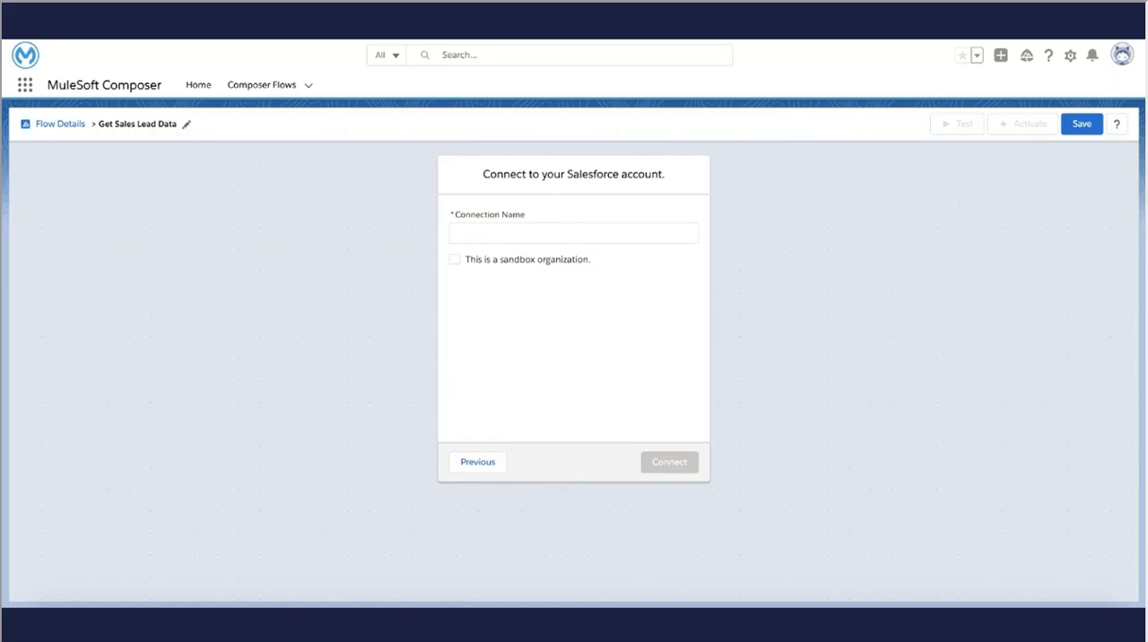
pyautogui.click(574, 233)
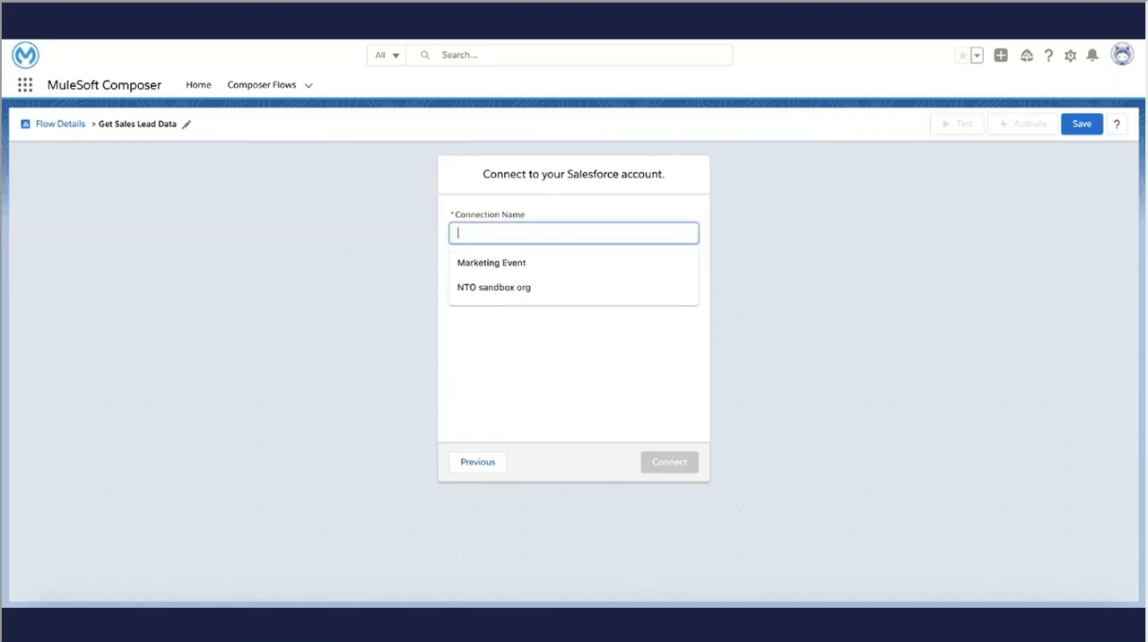
pyautogui.write('Salesfor')
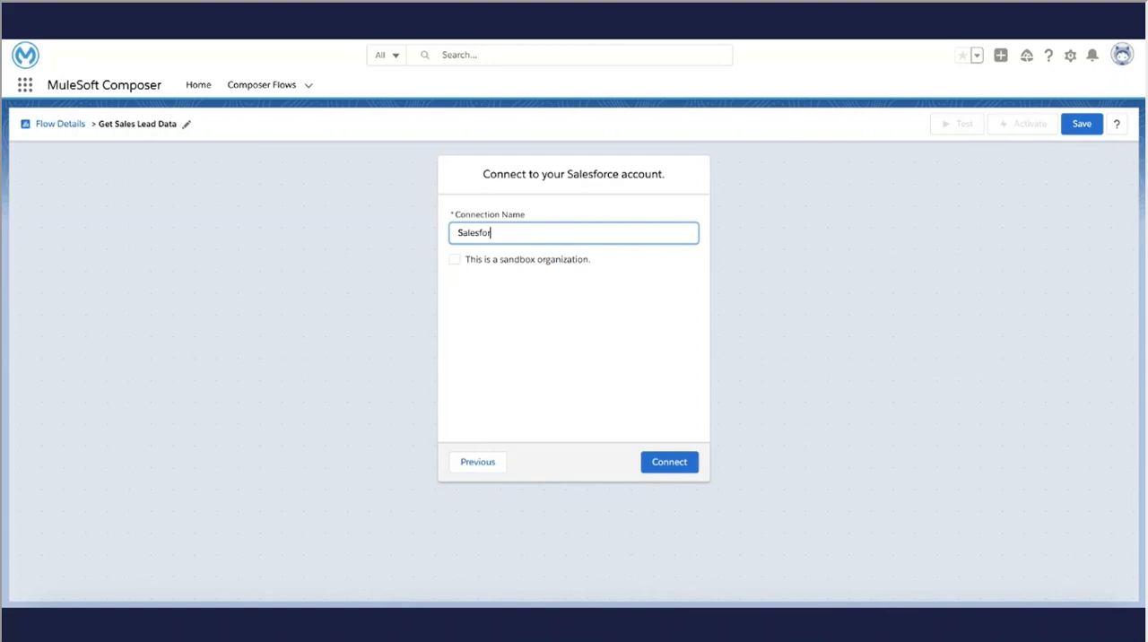
pyautogui.write('ce O')
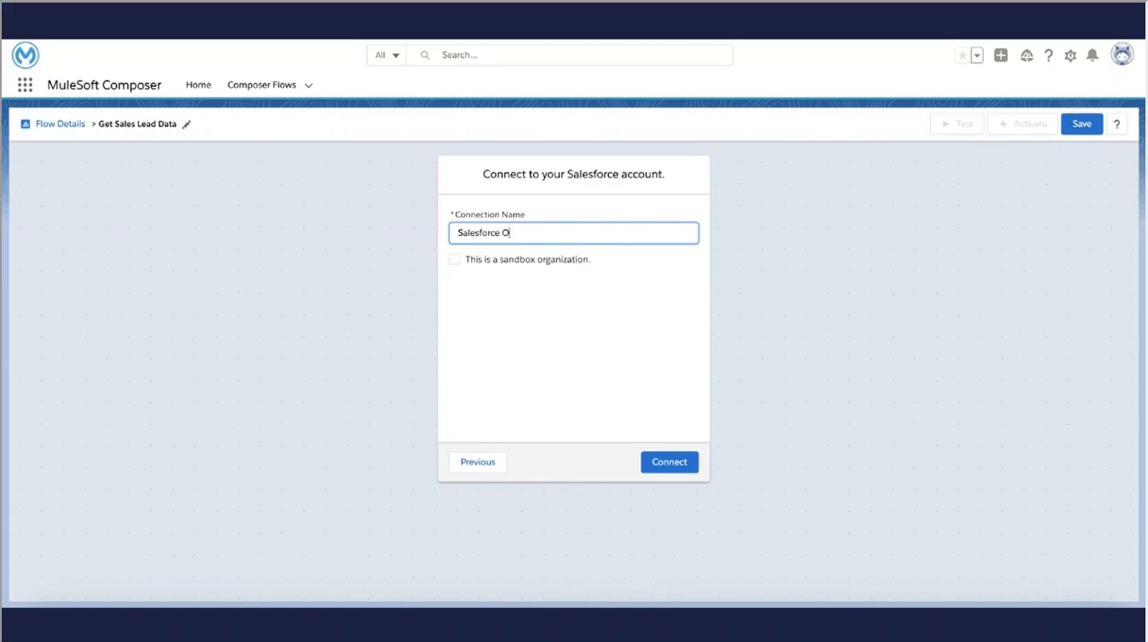
pyautogui.write('rg')
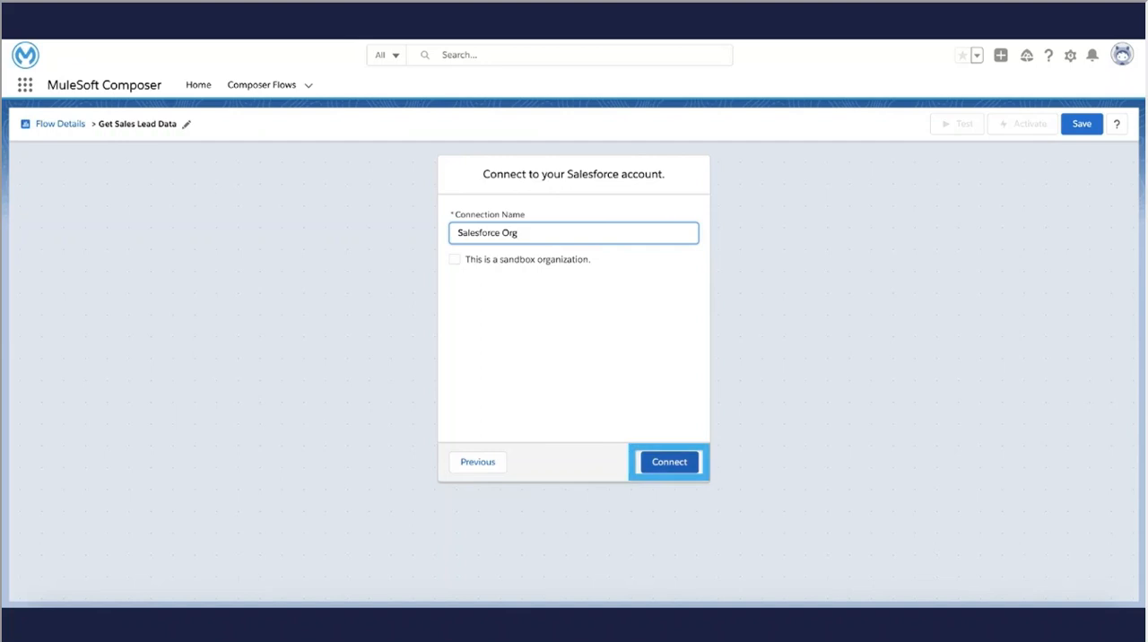
pyautogui.click(668, 462)
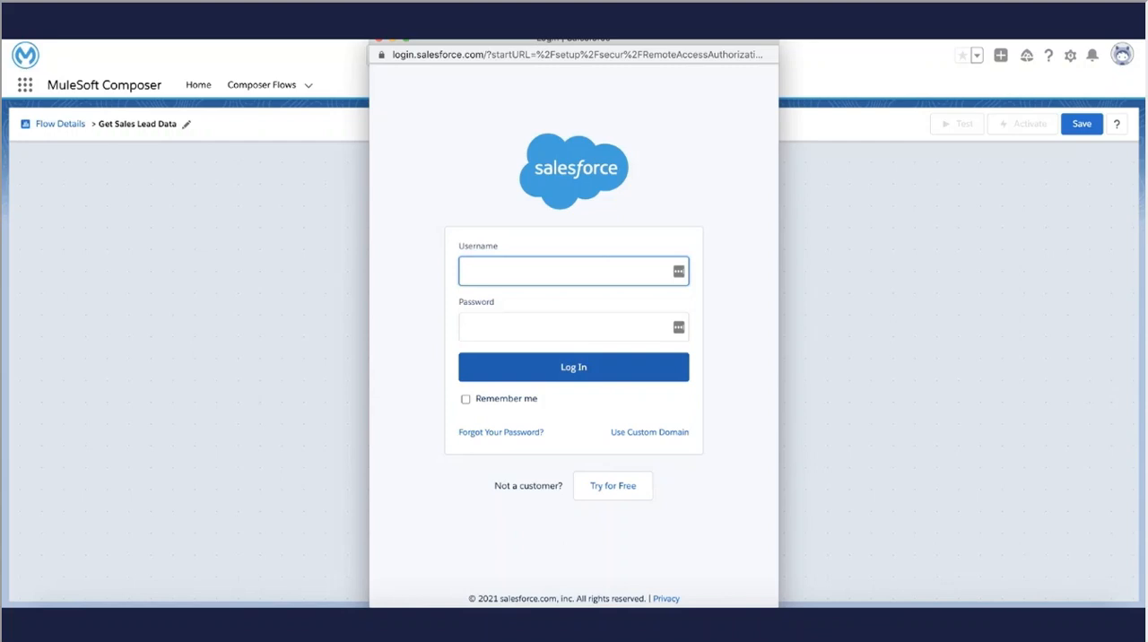
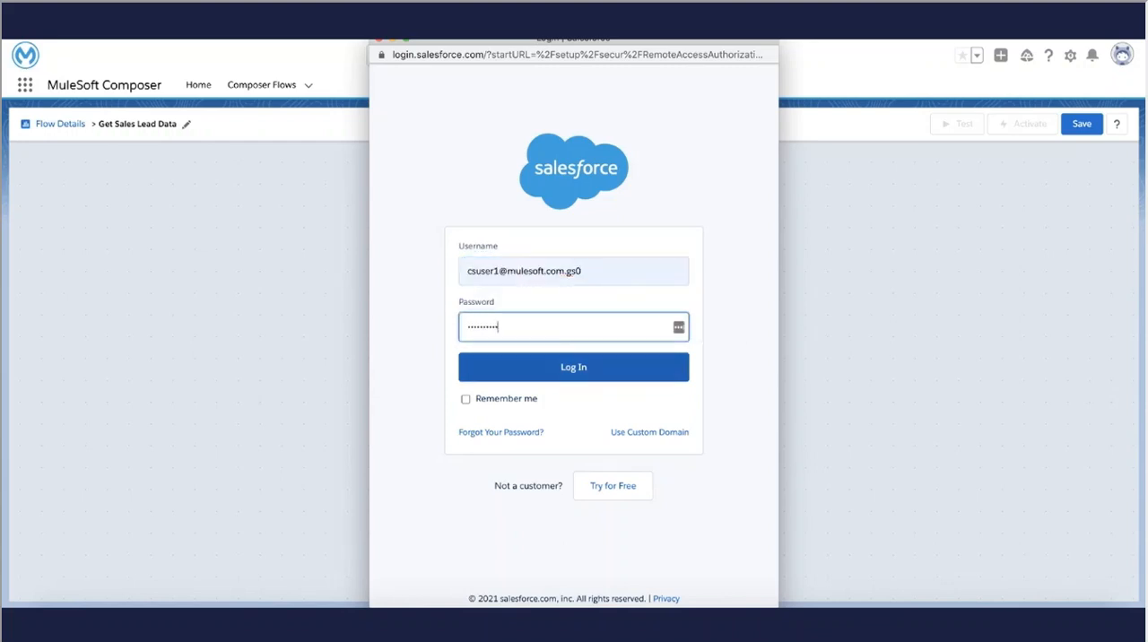
# Log in to Salesforce as csuser and allow MuleSoft access.
pyautogui.click(573, 366)
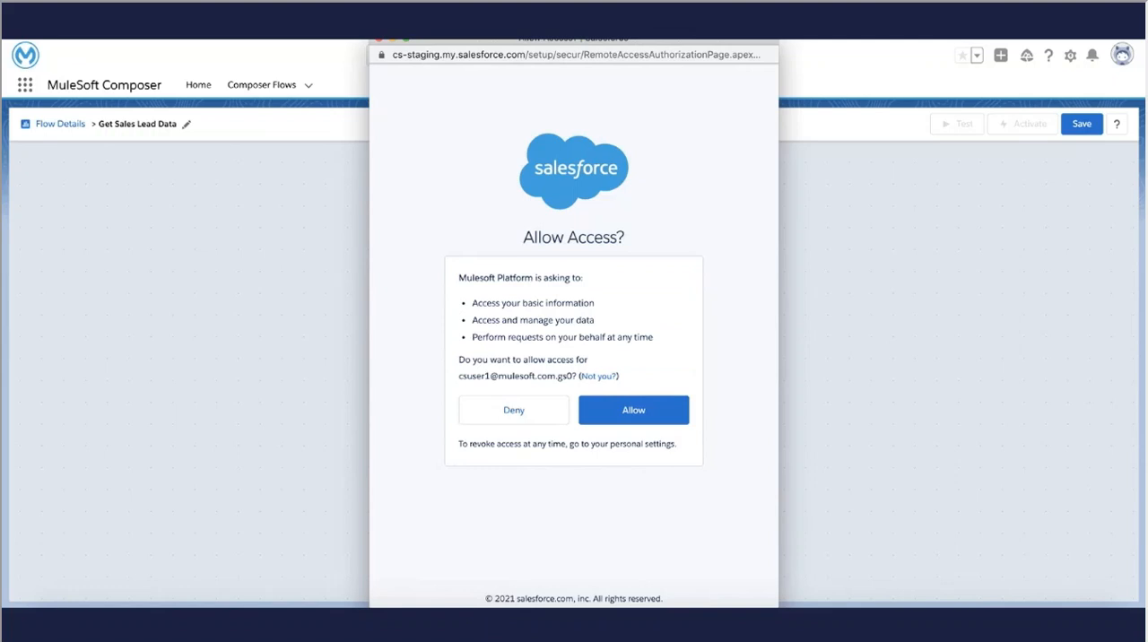
pyautogui.click(633, 410)
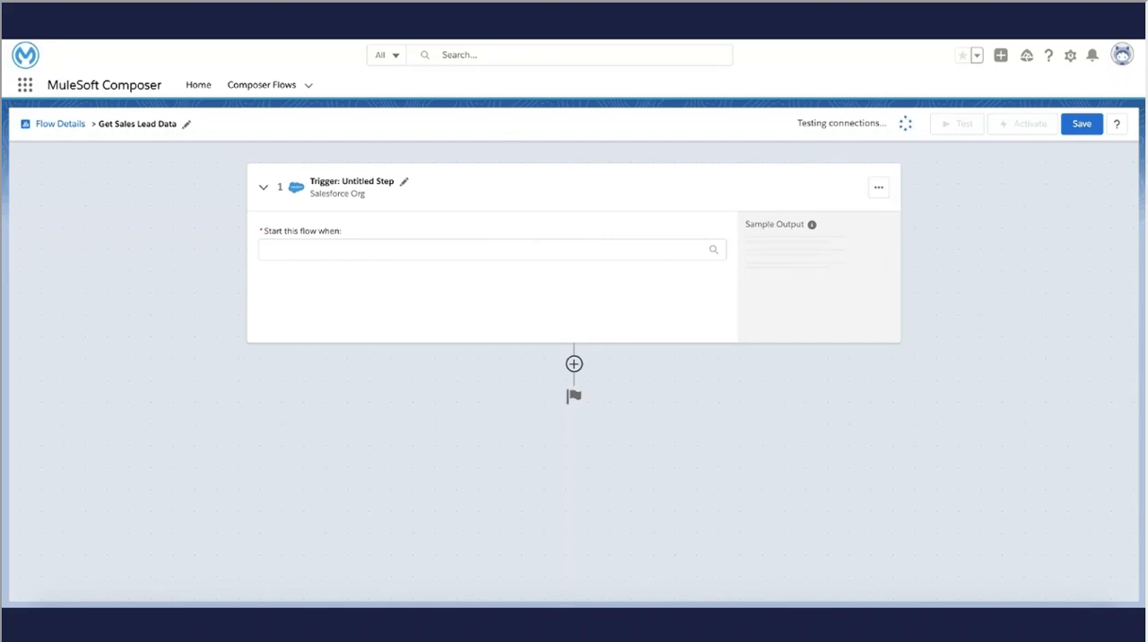
# Change the trigger step's name from 'Untitled Step' to 'Sales lead data'.
pyautogui.click(333, 186)
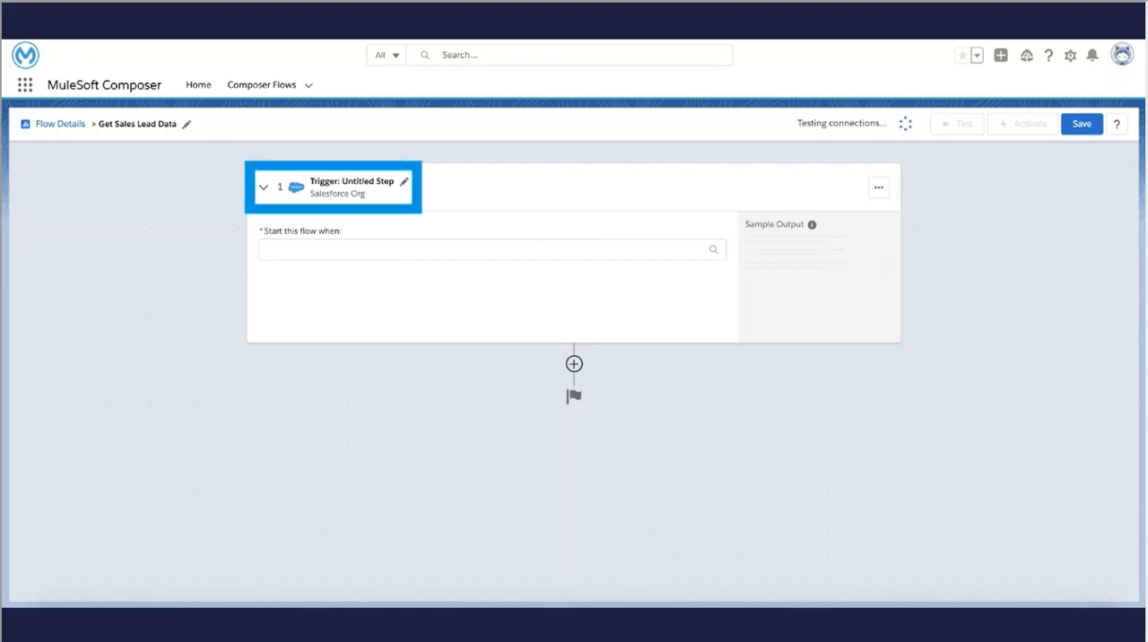
pyautogui.click(403, 181)
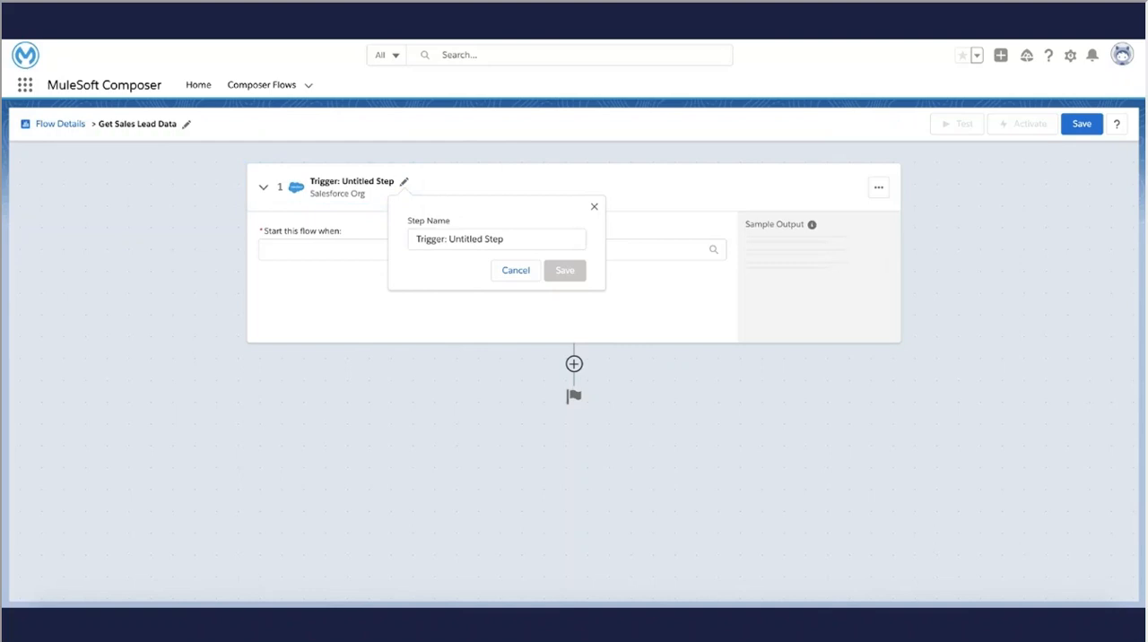
pyautogui.click(496, 239)
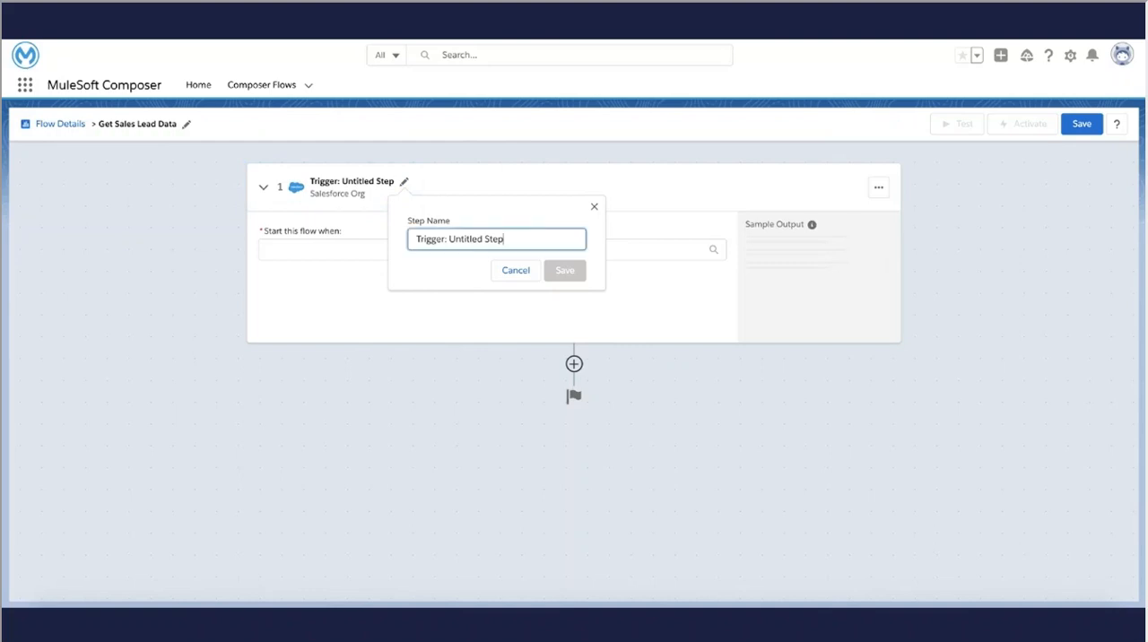
pyautogui.write('Trig')
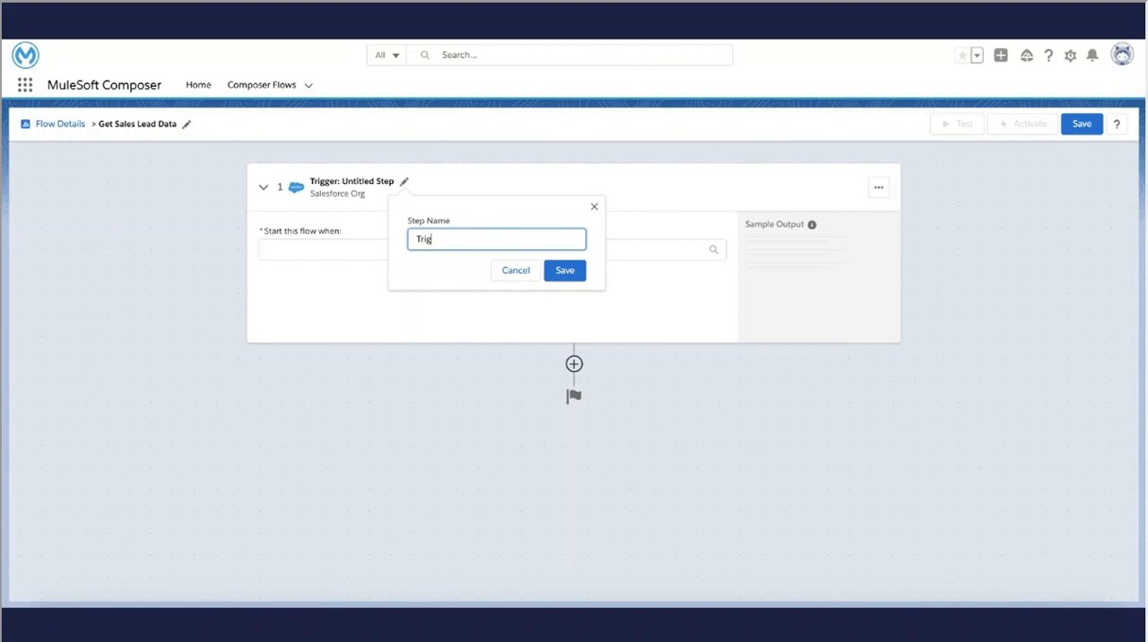
pyautogui.write('Sales (')
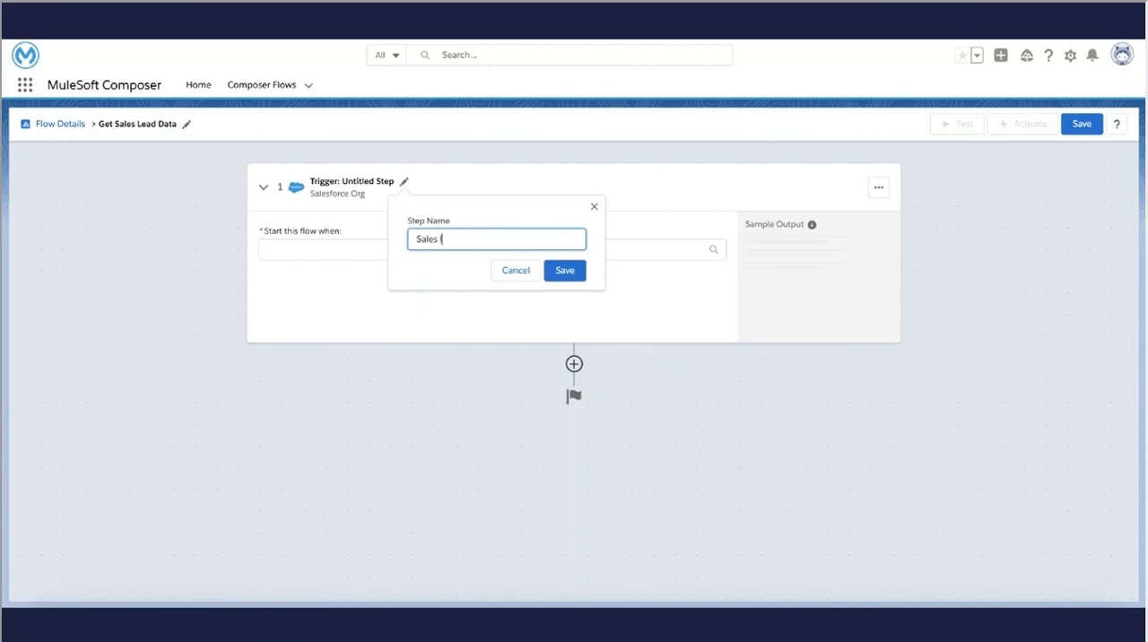
pyautogui.write('lead data')
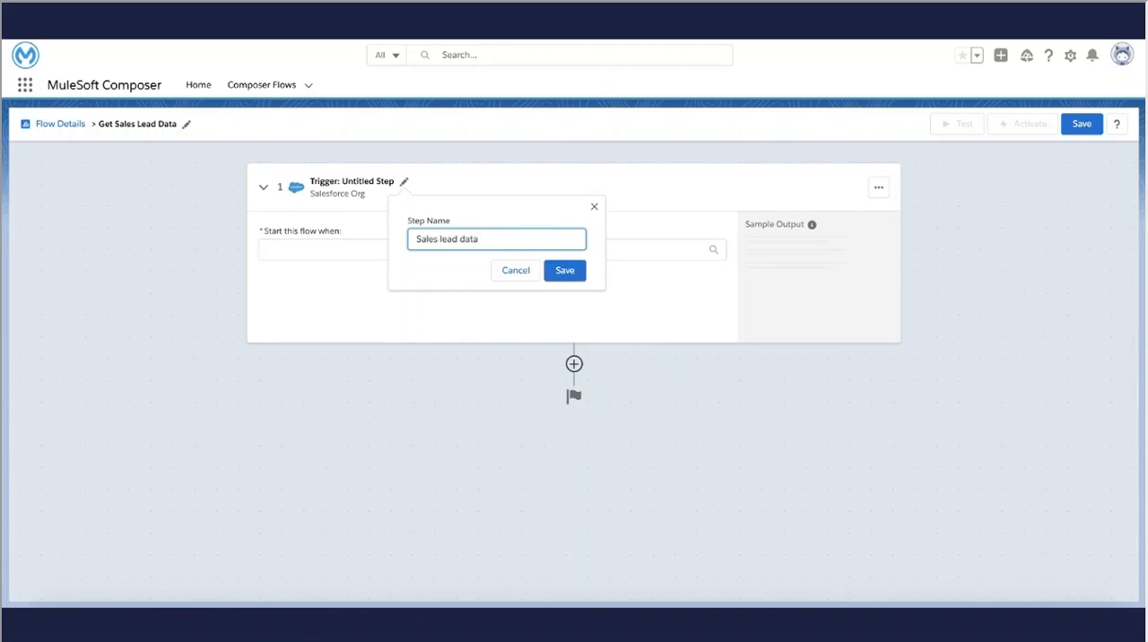
pyautogui.click(564, 270)
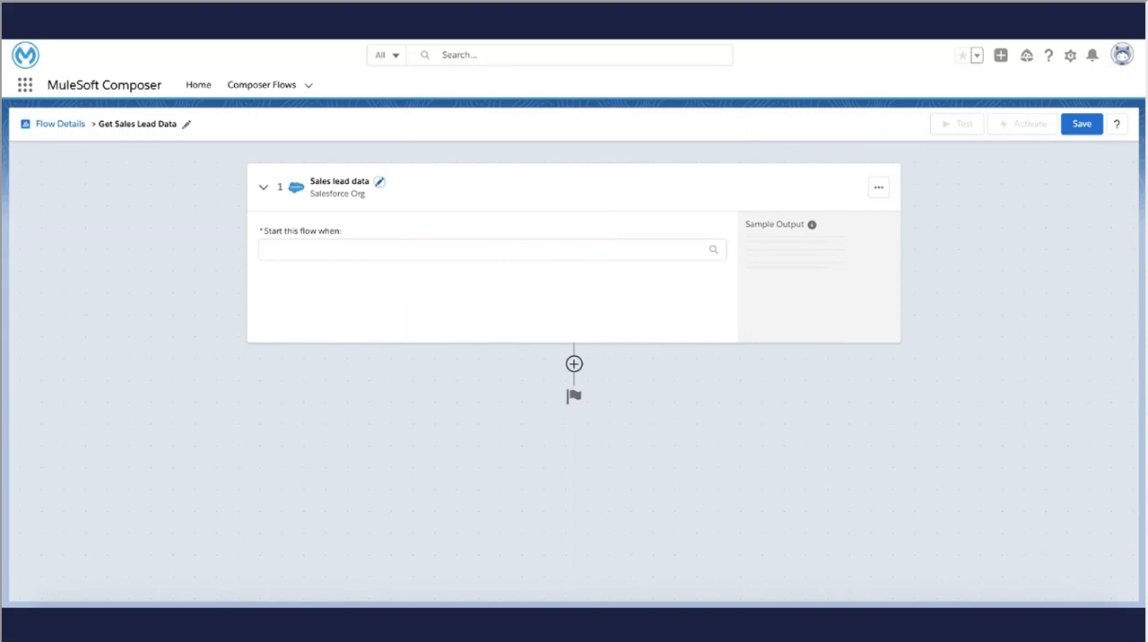
# Set the trigger event to a New record with object type Lead.
pyautogui.click(491, 249)
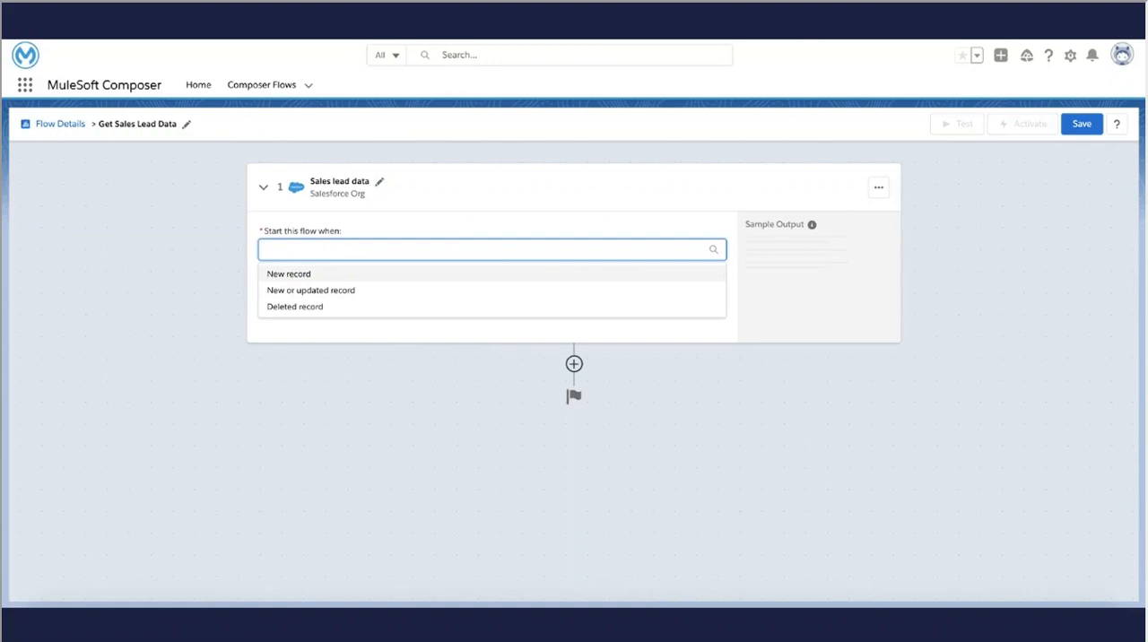
pyautogui.click(289, 274)
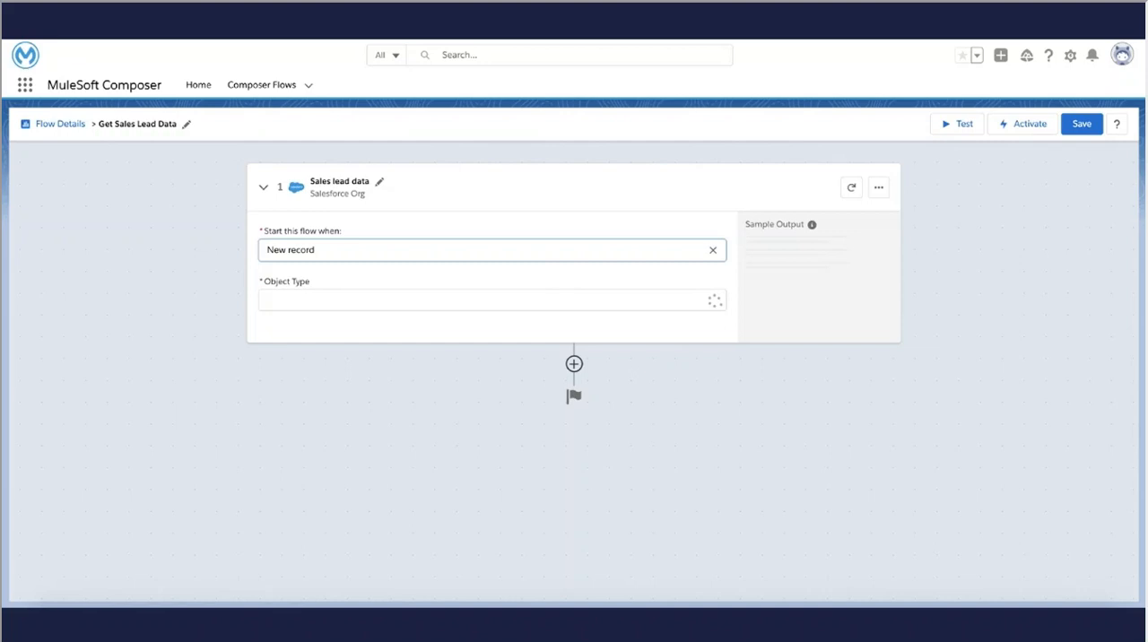
pyautogui.click(491, 299)
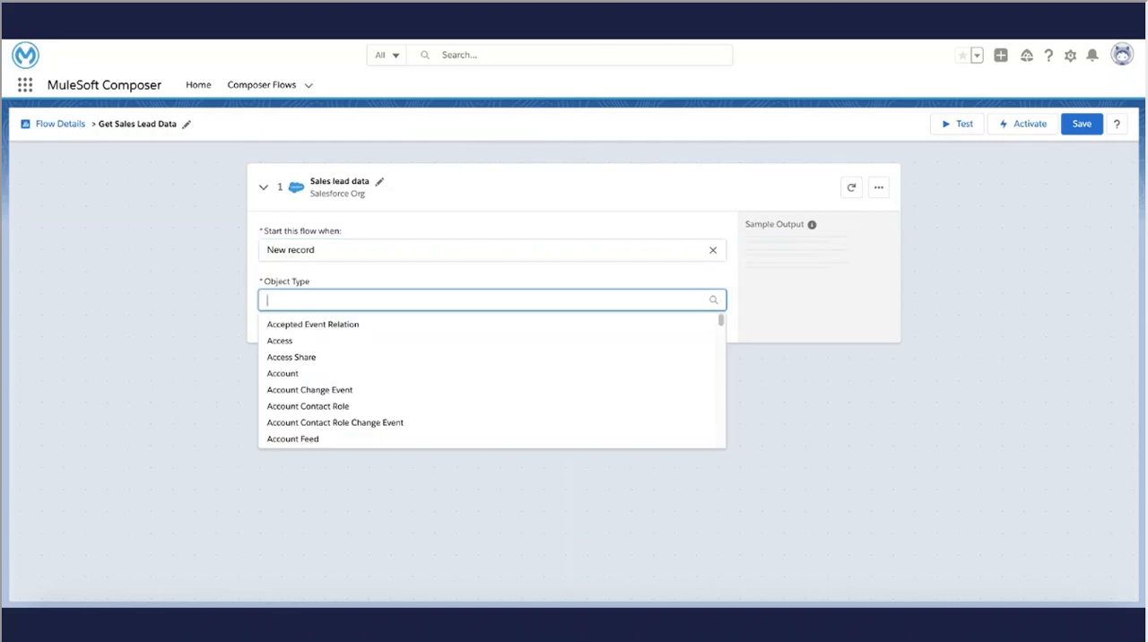
pyautogui.write('Le')
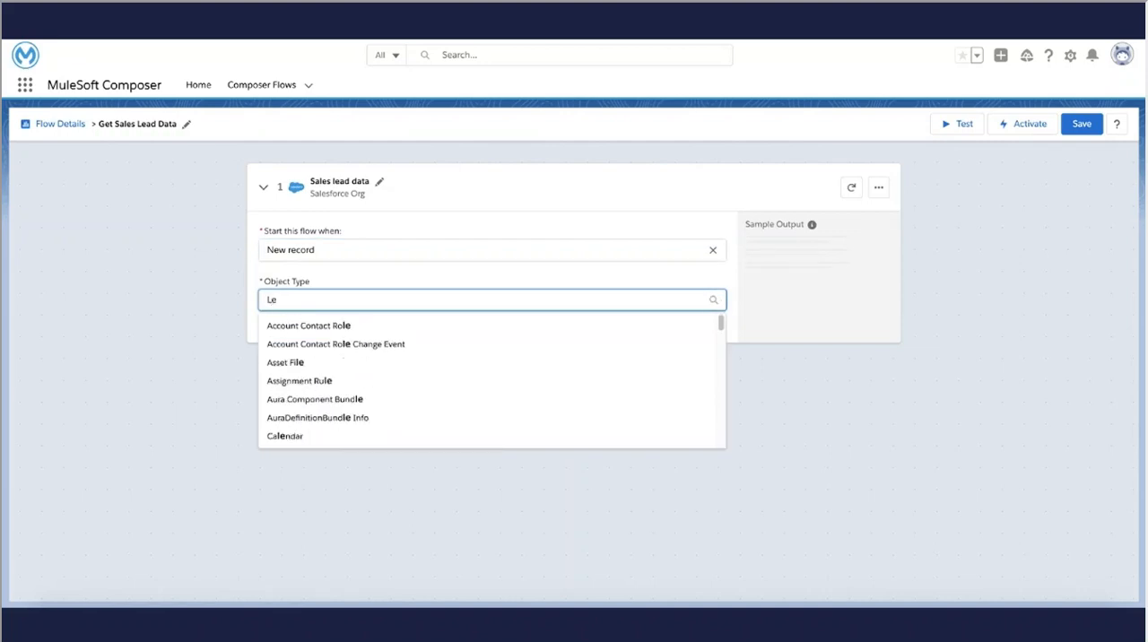
pyautogui.write('ad')
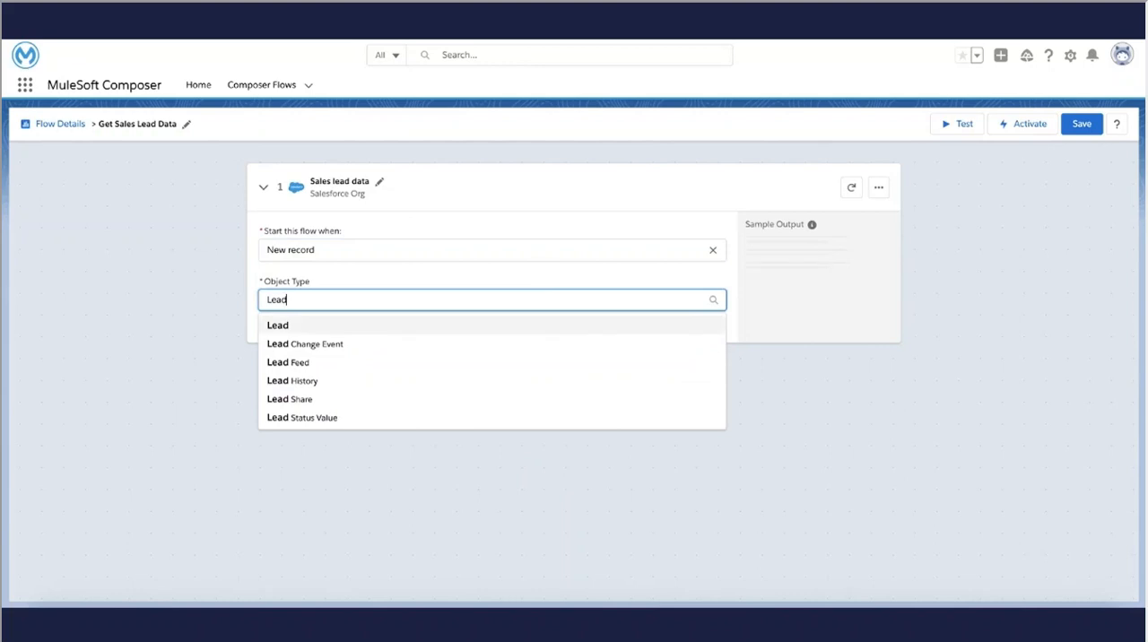
pyautogui.click(277, 324)
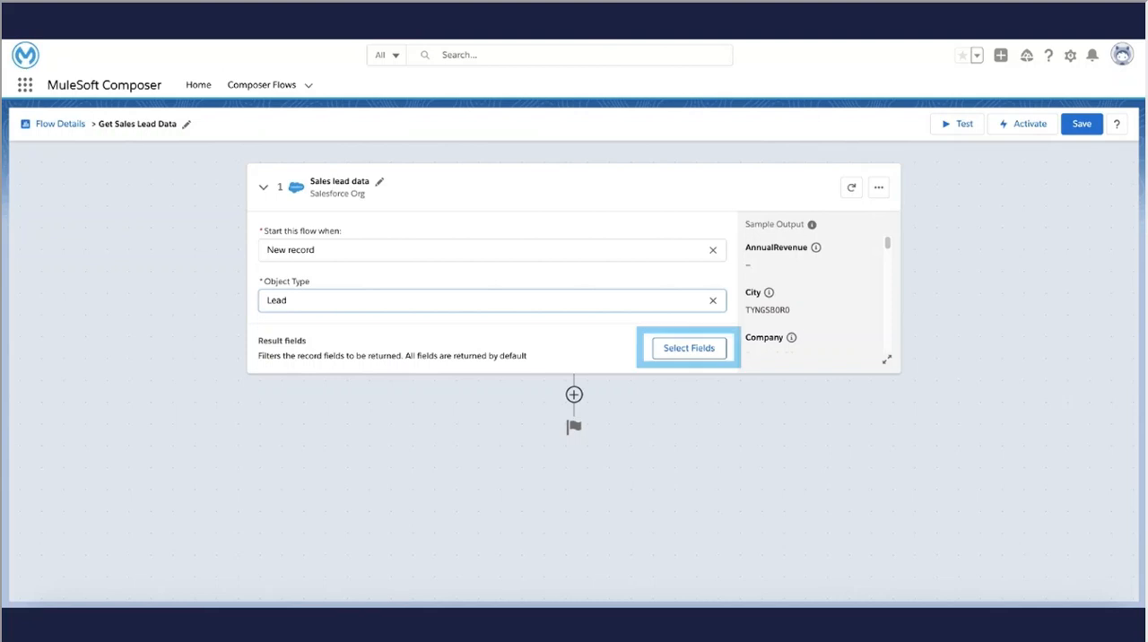
# Select eight returned Lead fields, including Company, Country, Email, FirstName, LastName and LeadSource.
pyautogui.click(688, 348)
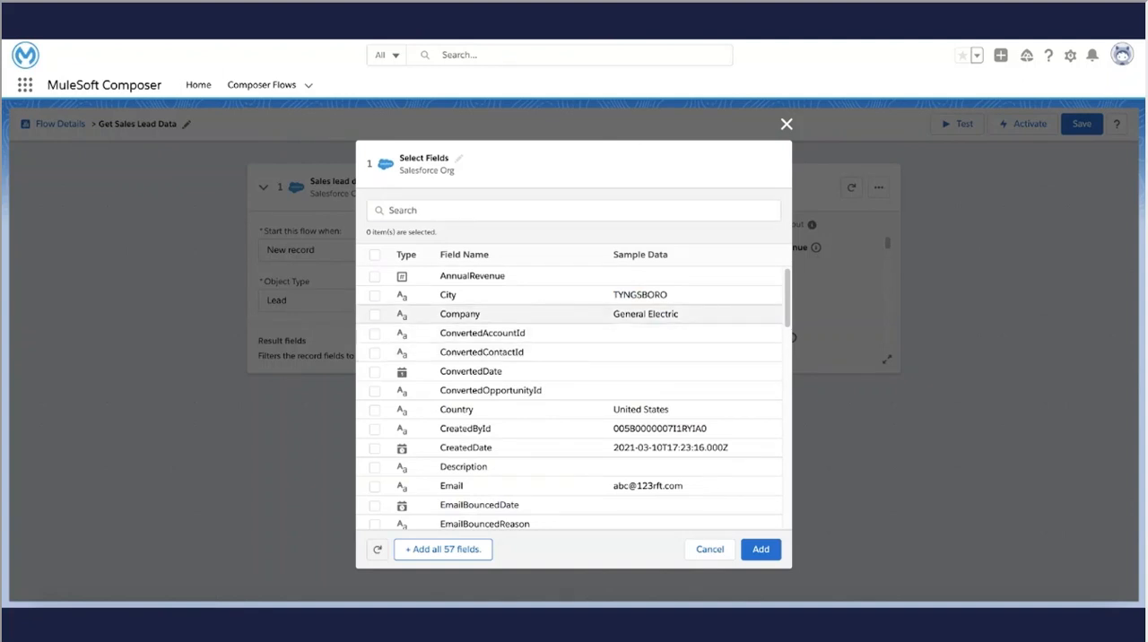
pyautogui.click(374, 410)
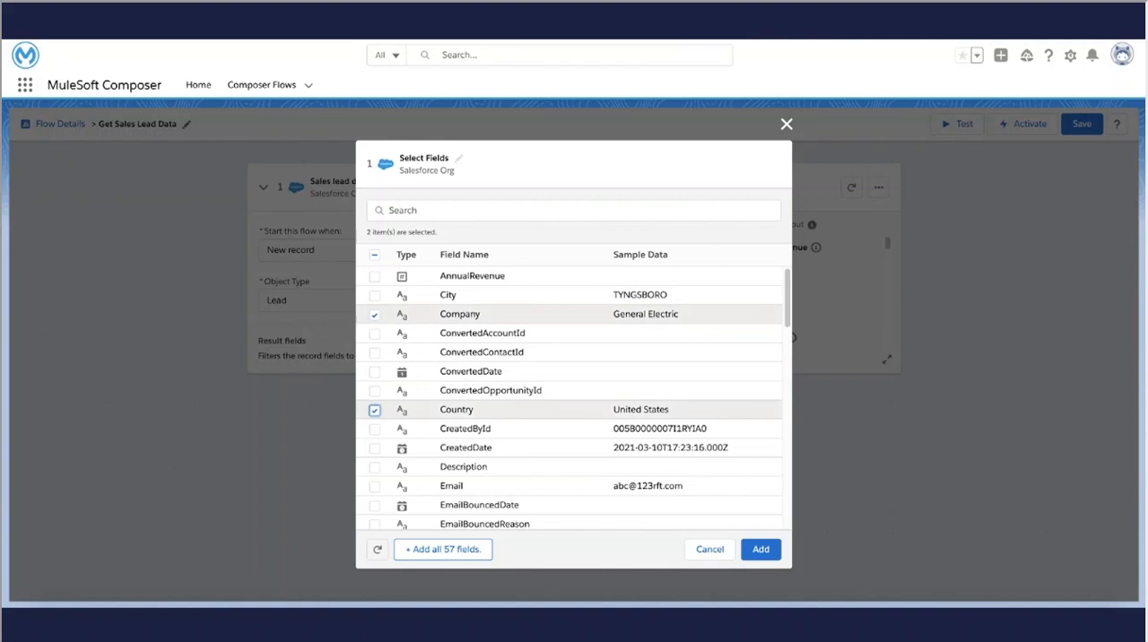
pyautogui.click(374, 485)
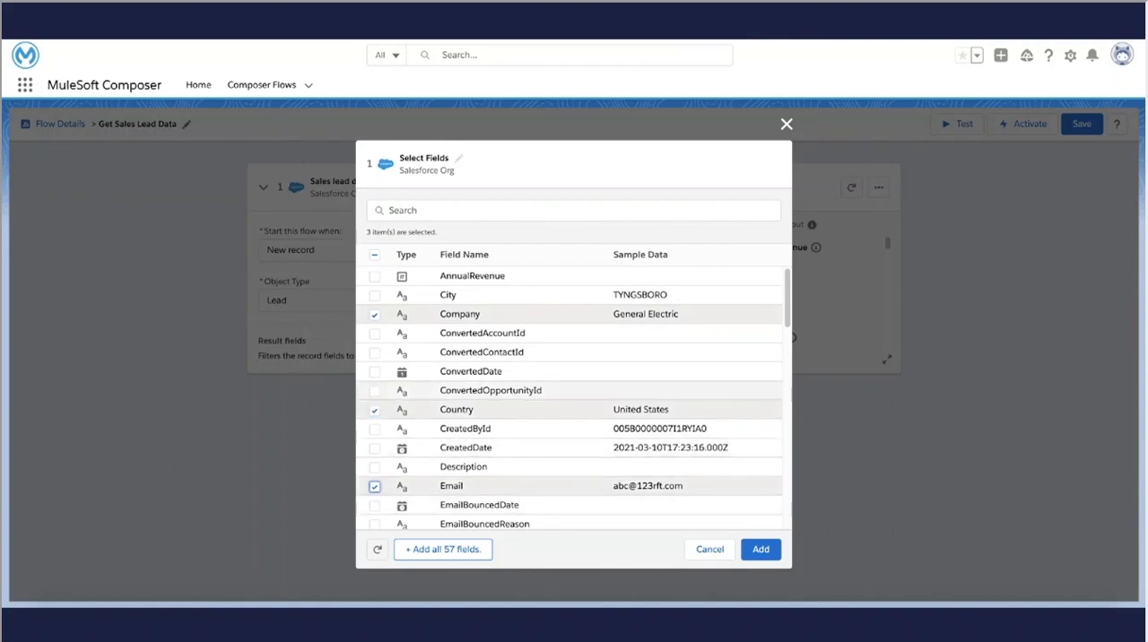
pyautogui.scroll(-3)
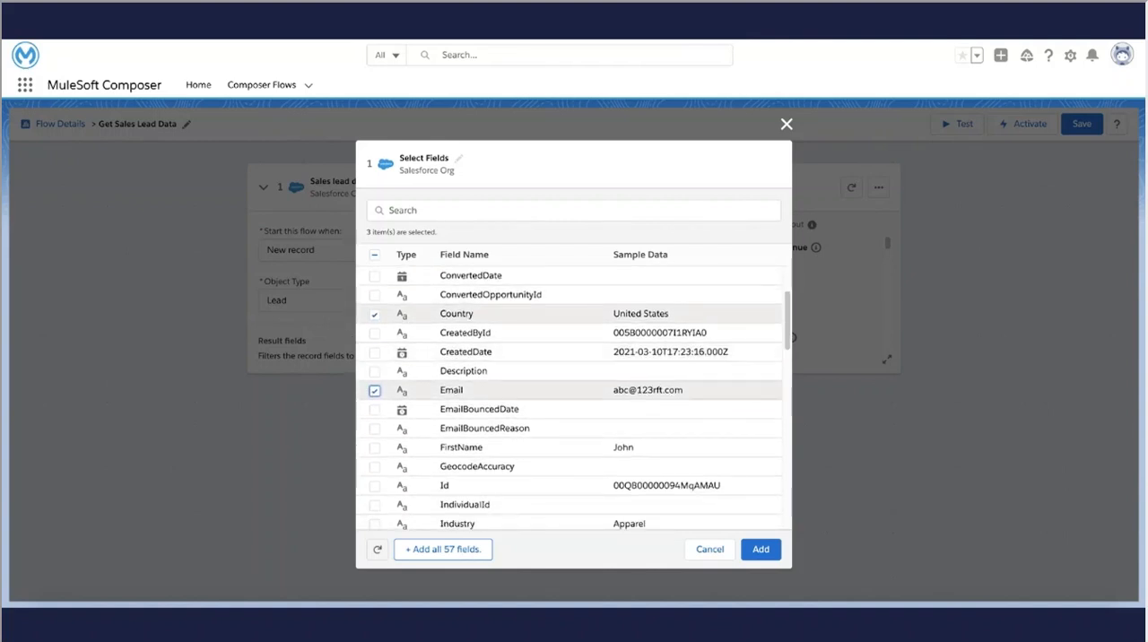
pyautogui.scroll(-3)
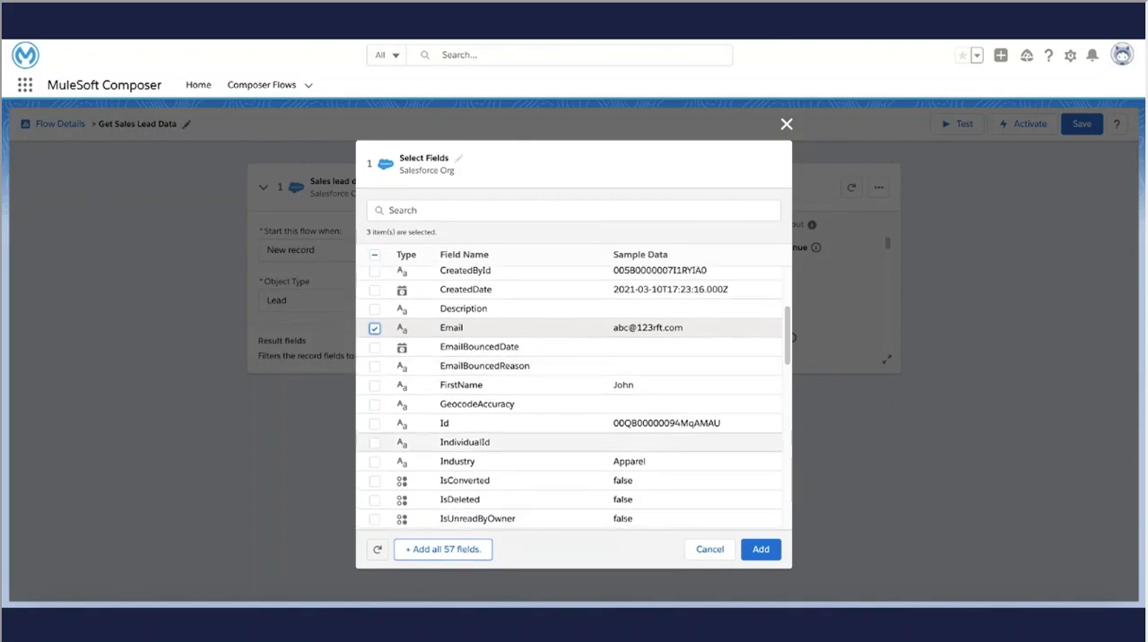
pyautogui.click(374, 438)
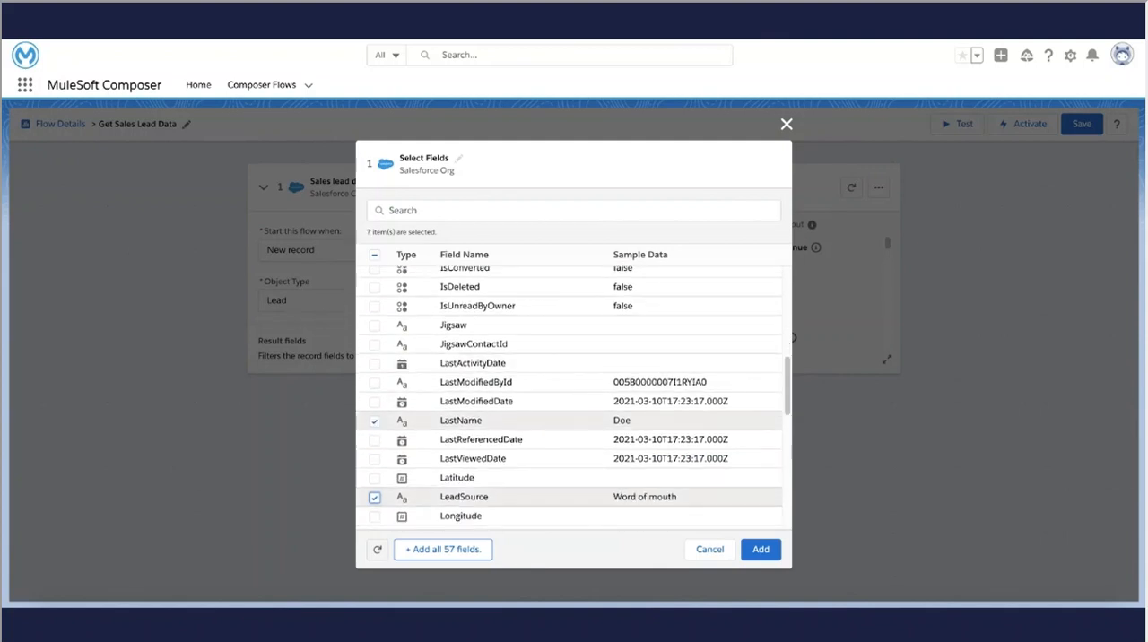
pyautogui.scroll(-3)
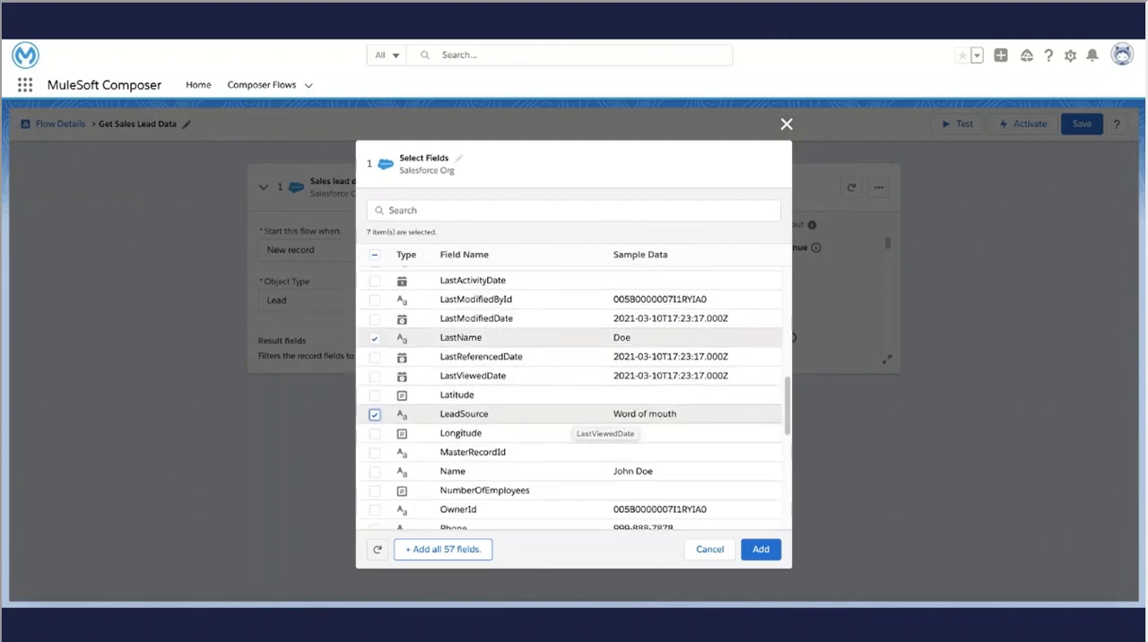
pyautogui.scroll(-3)
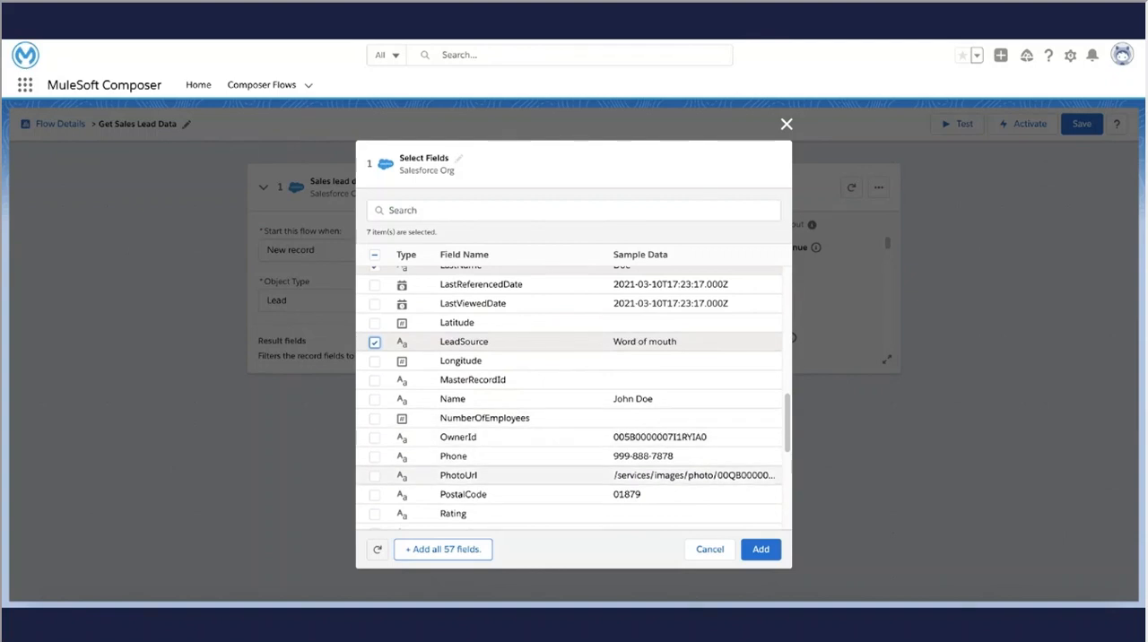
pyautogui.click(374, 456)
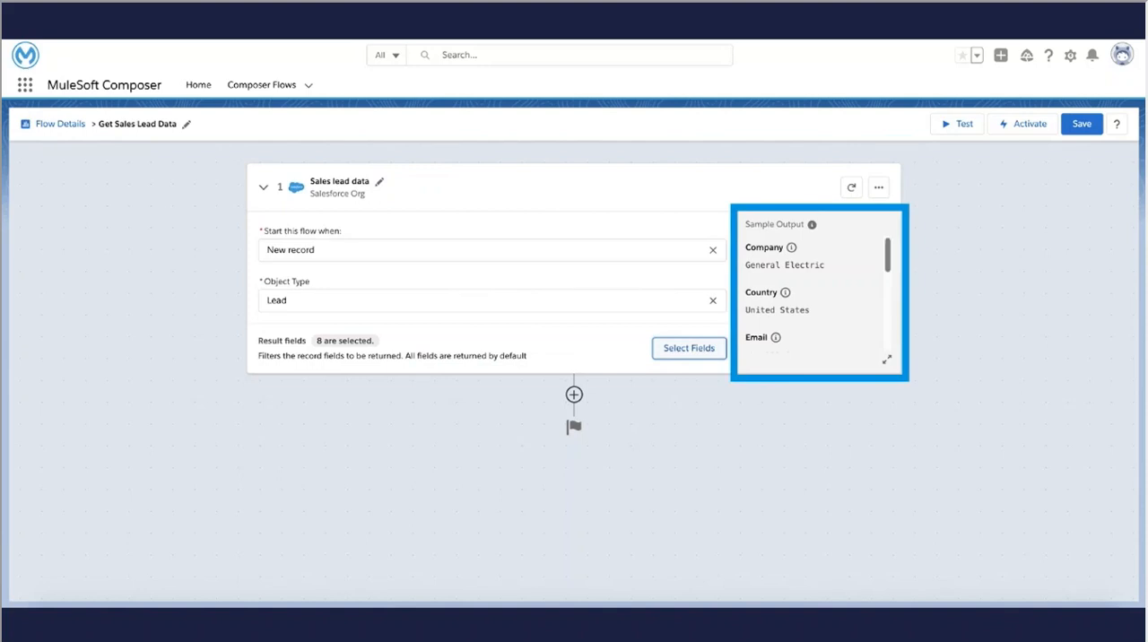
# Review the sample output and save the Get Sales Lead Data flow.
pyautogui.scroll(-3)
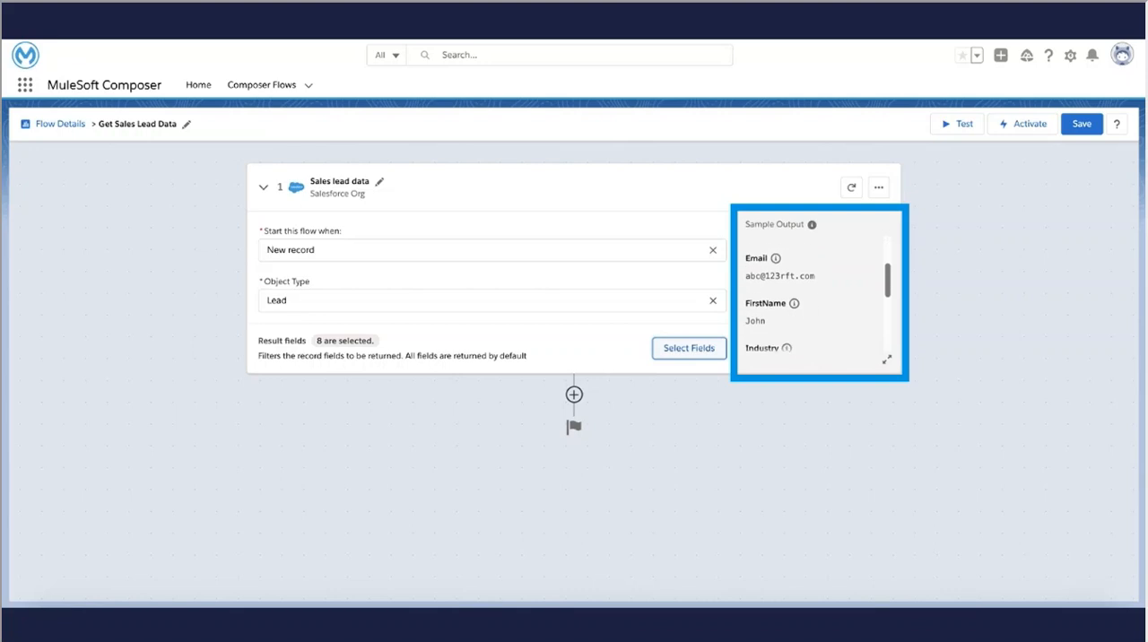
pyautogui.scroll(3)
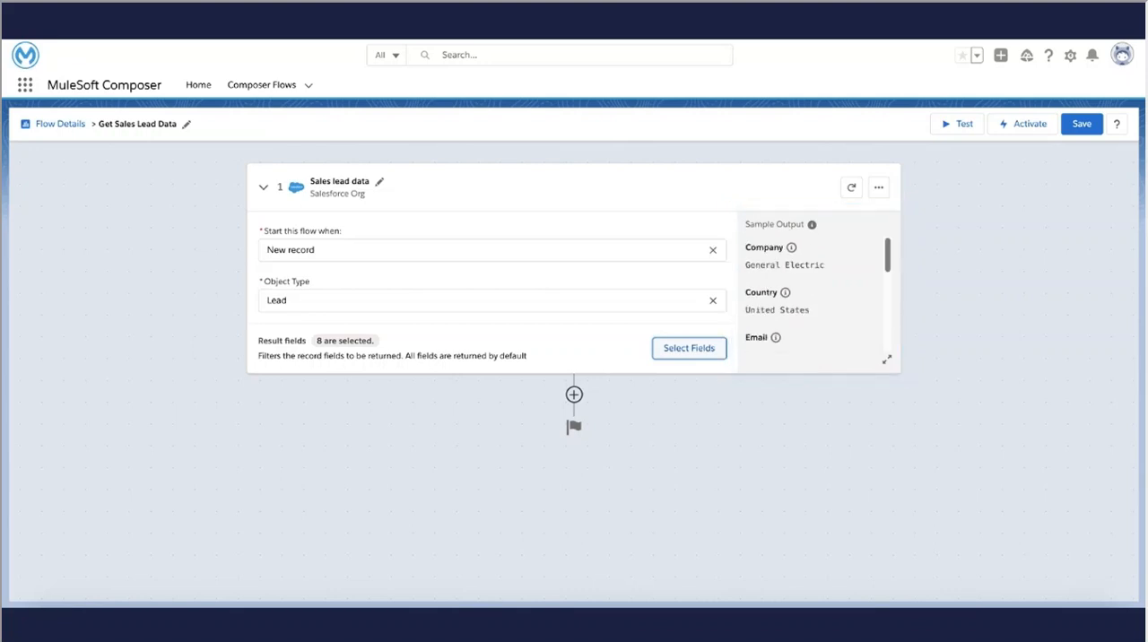
pyautogui.click(1081, 124)
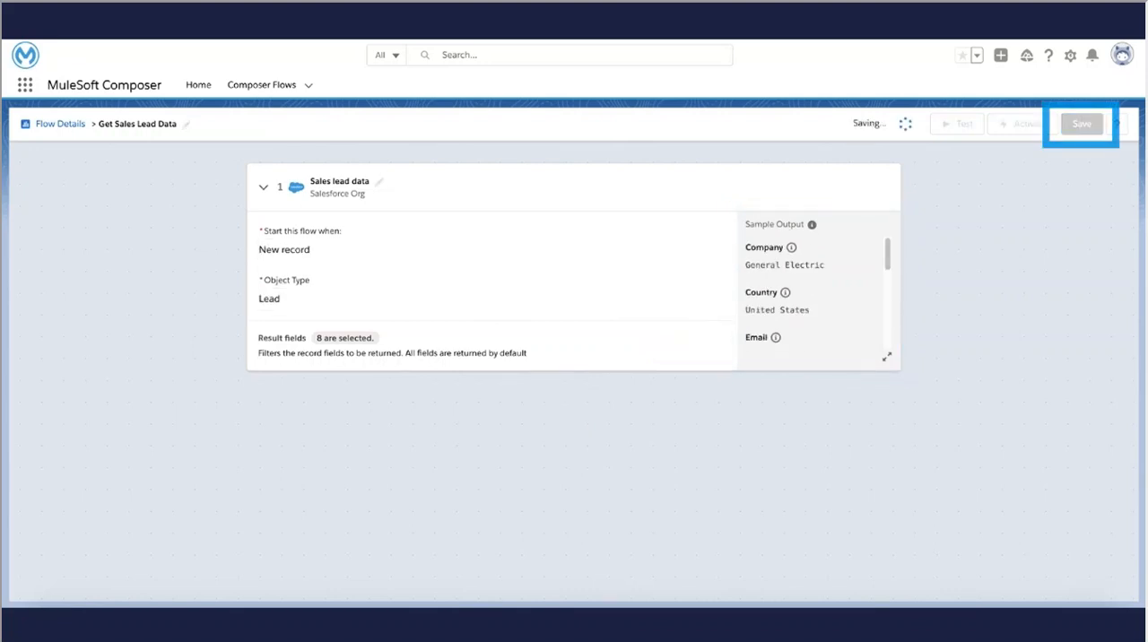
pyautogui.click(1081, 124)
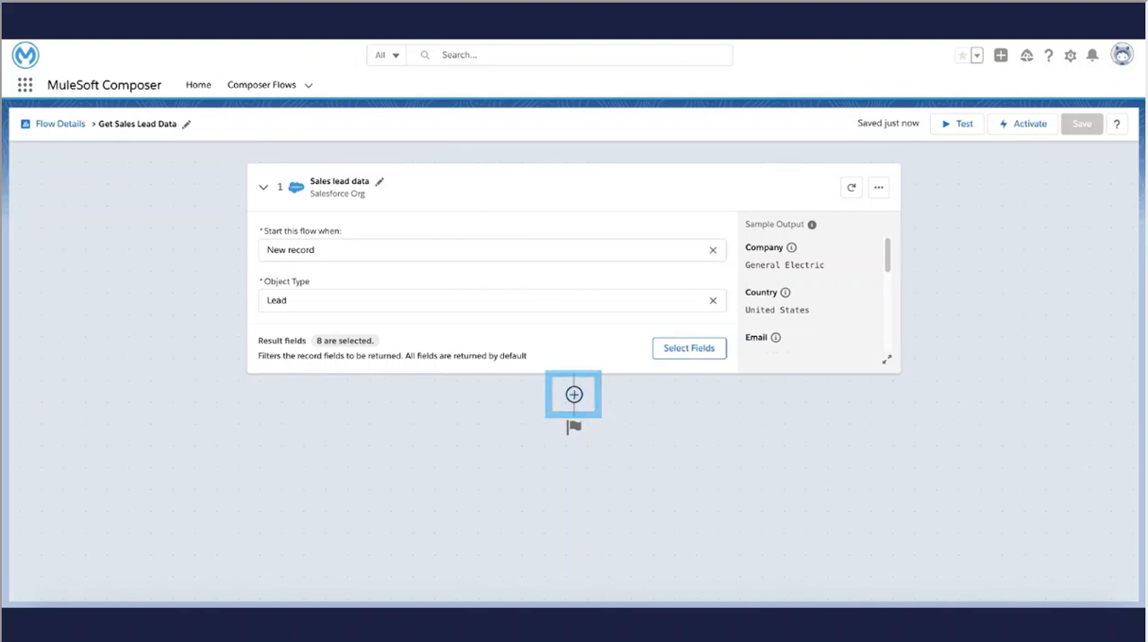
# Add an action after the trigger using a new Tableau connection.
pyautogui.click(573, 394)
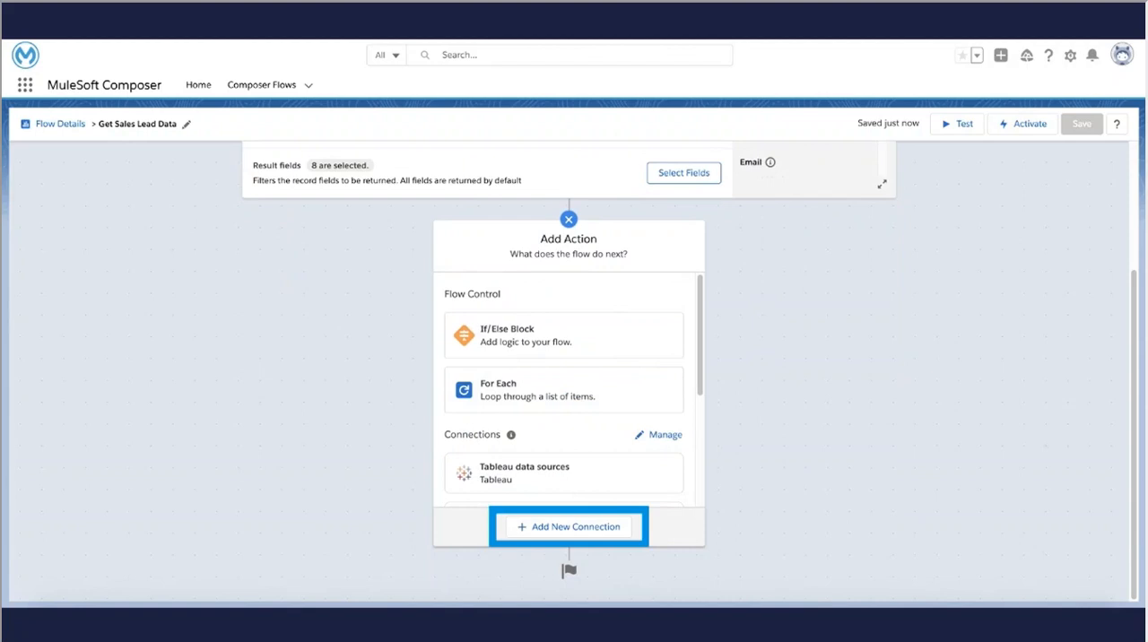
pyautogui.click(567, 527)
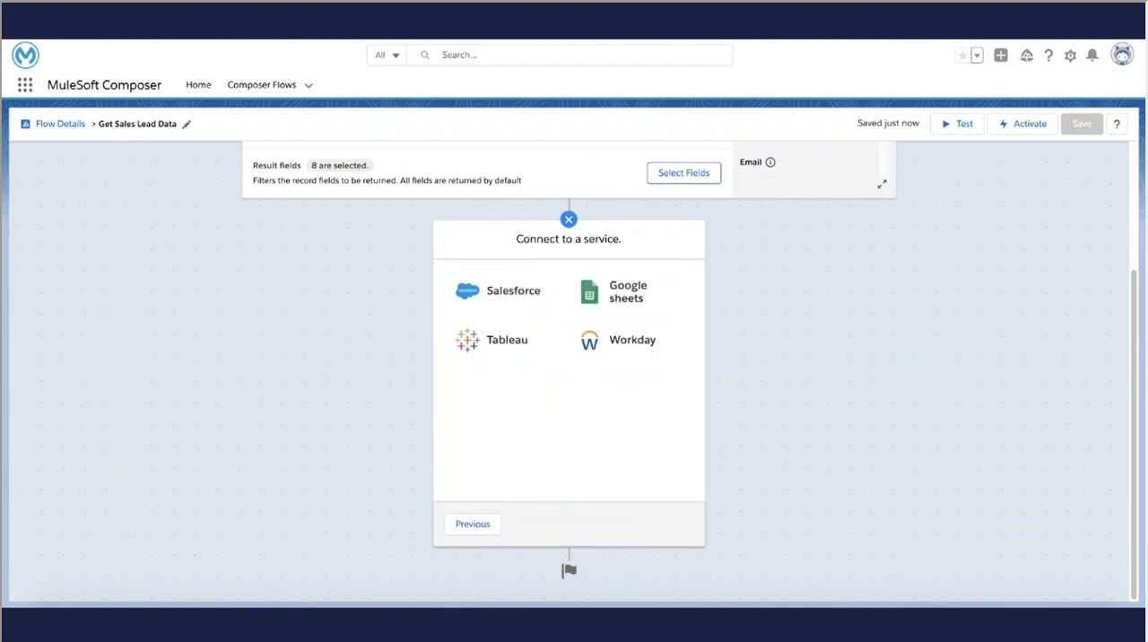
pyautogui.click(501, 339)
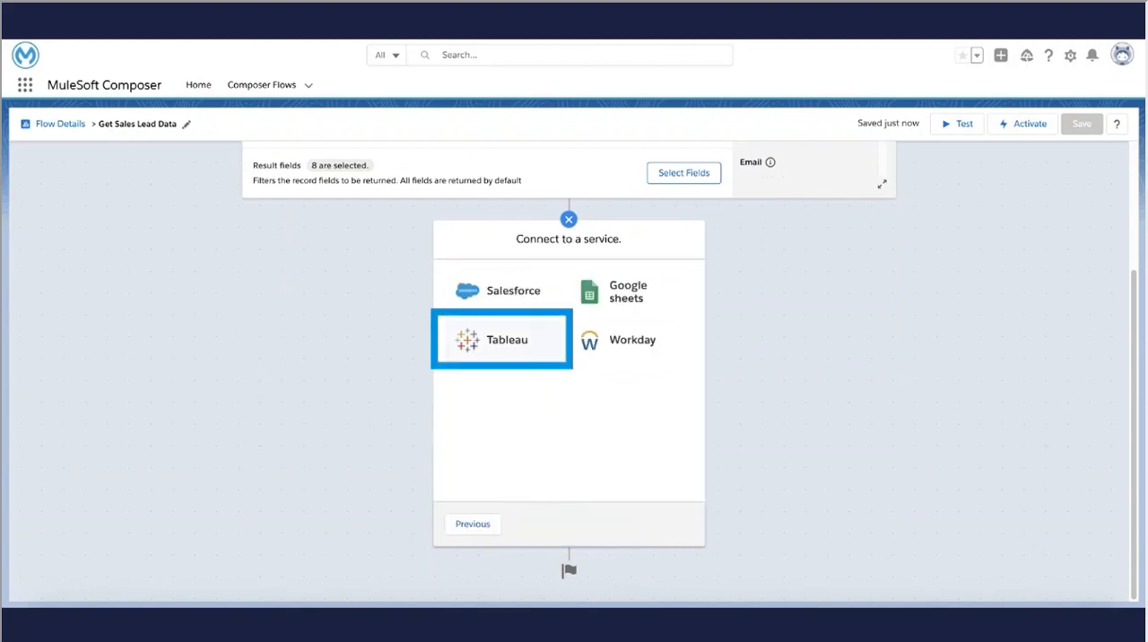
pyautogui.click(501, 340)
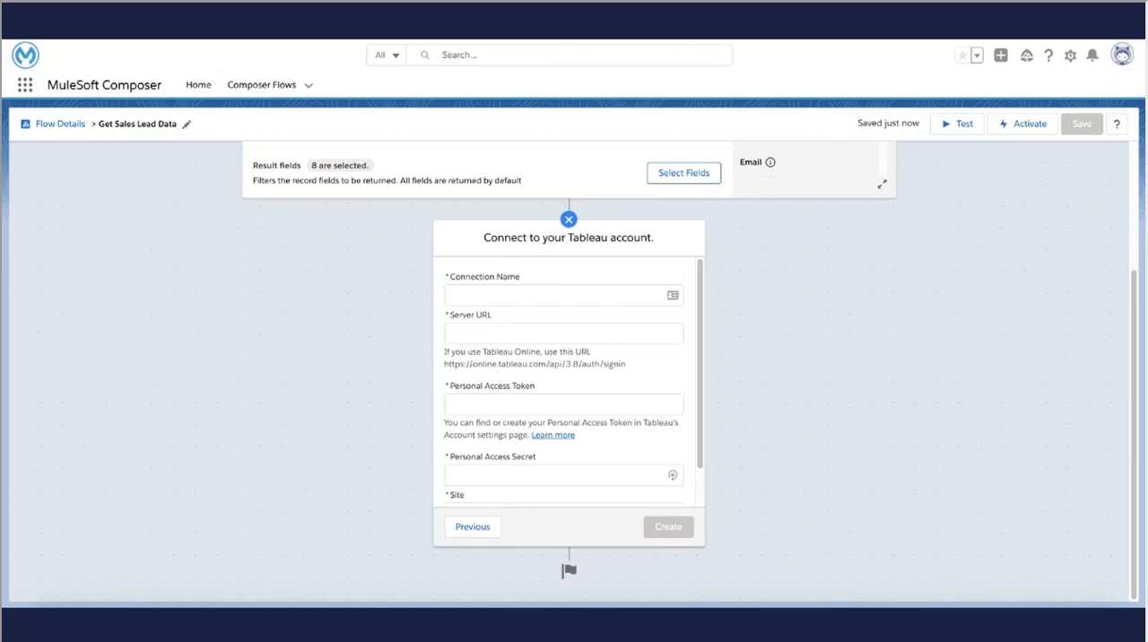
# Name the Tableau connection 'Tableau Leads Data'.
pyautogui.click(668, 526)
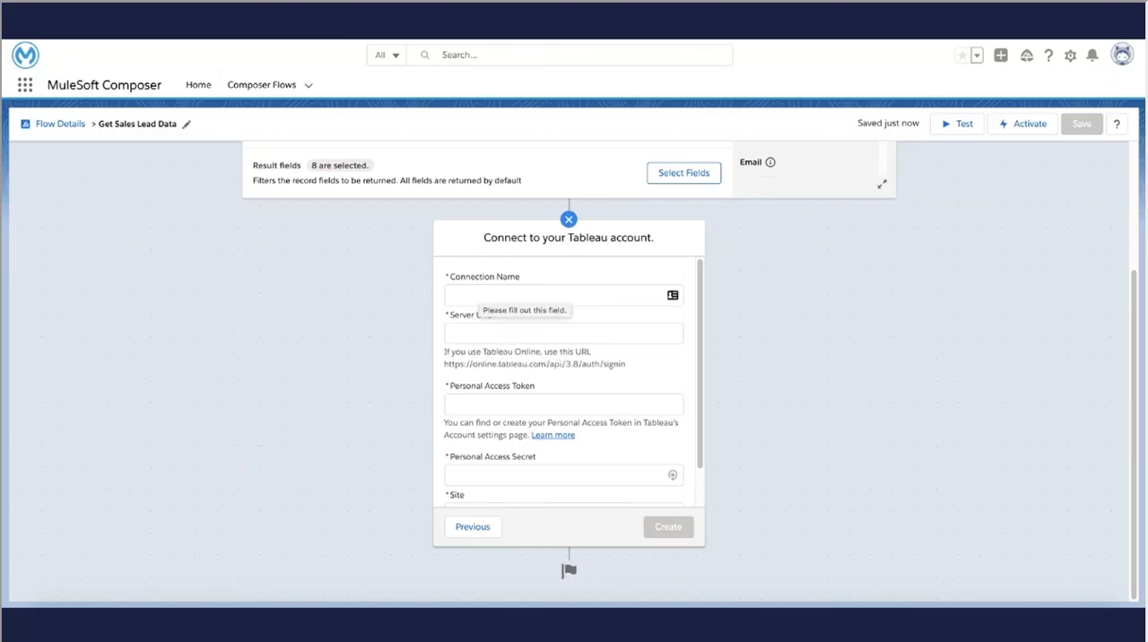
pyautogui.click(563, 295)
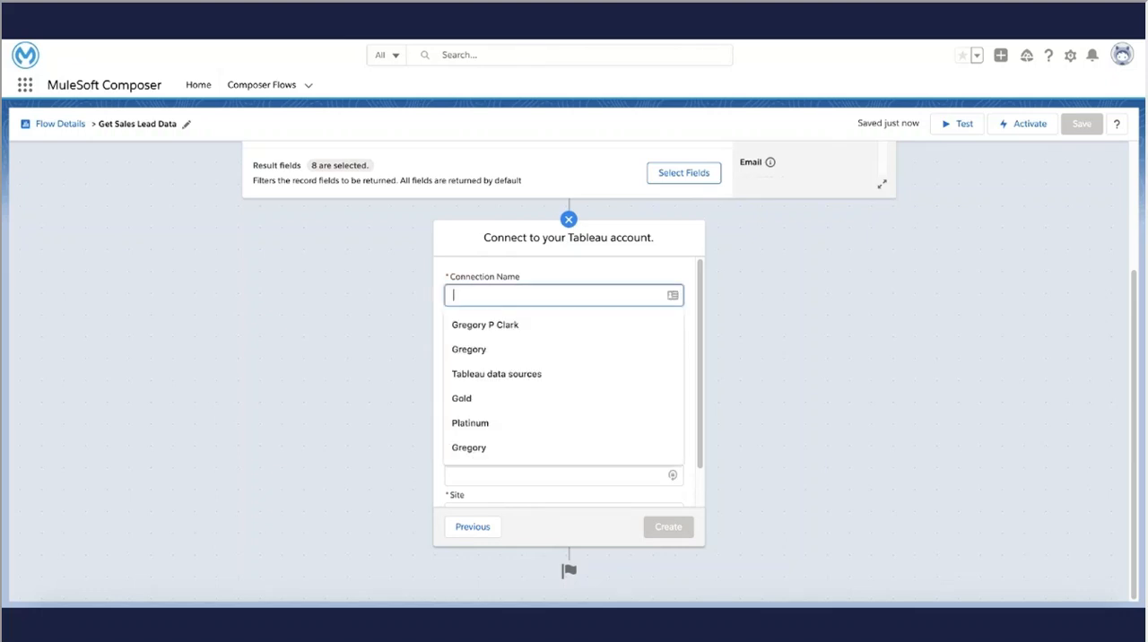
pyautogui.write('Ta')
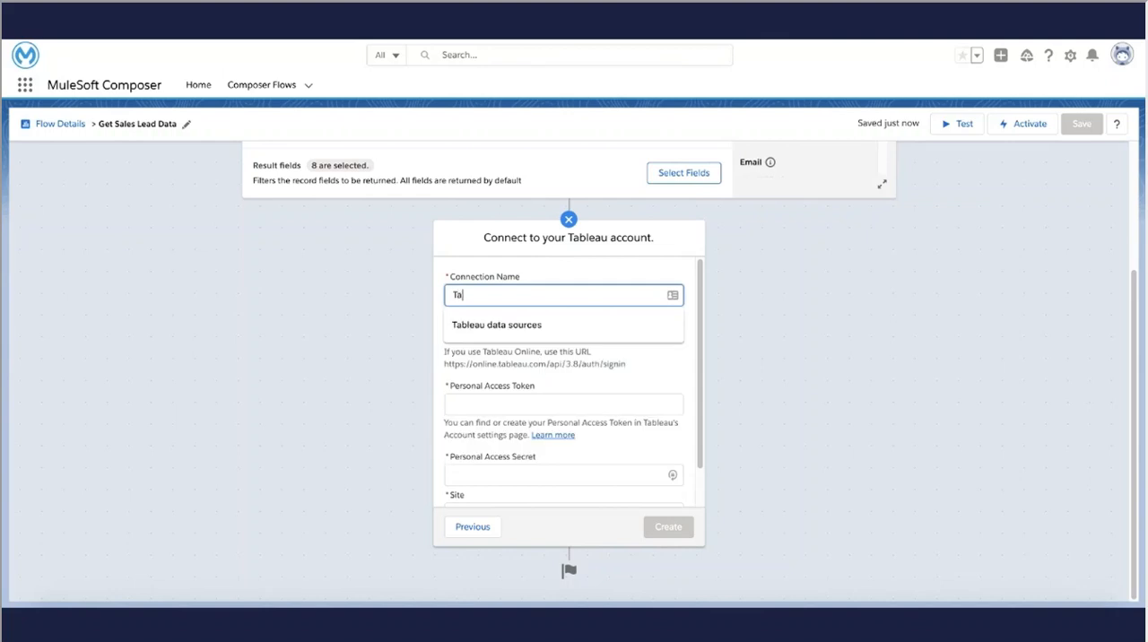
pyautogui.write('bleau Leads')
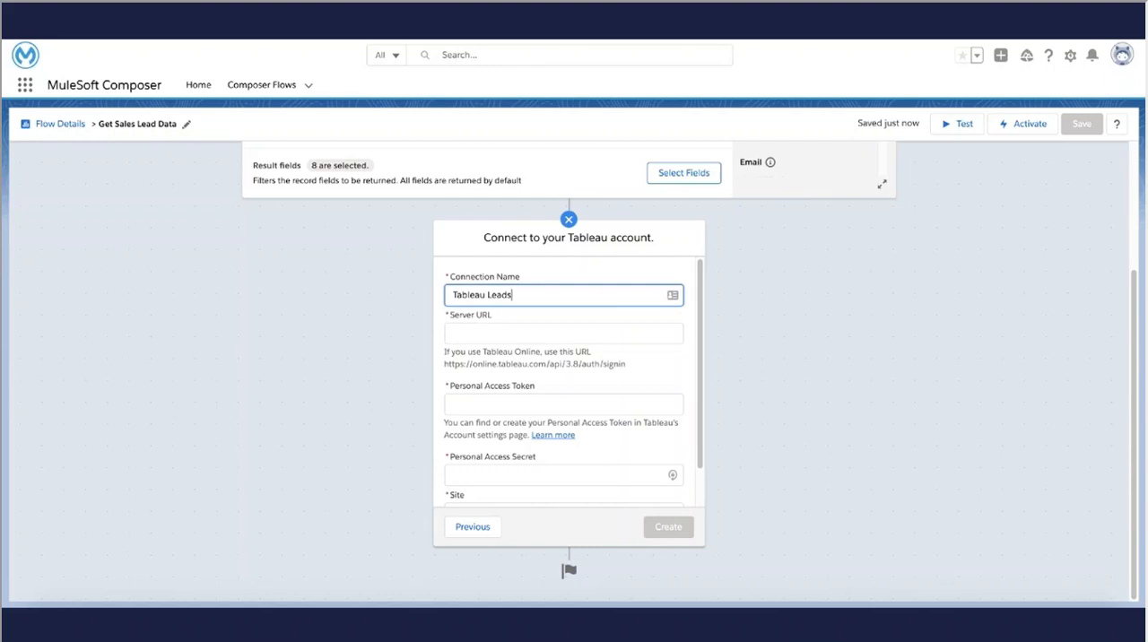
pyautogui.write('Data')
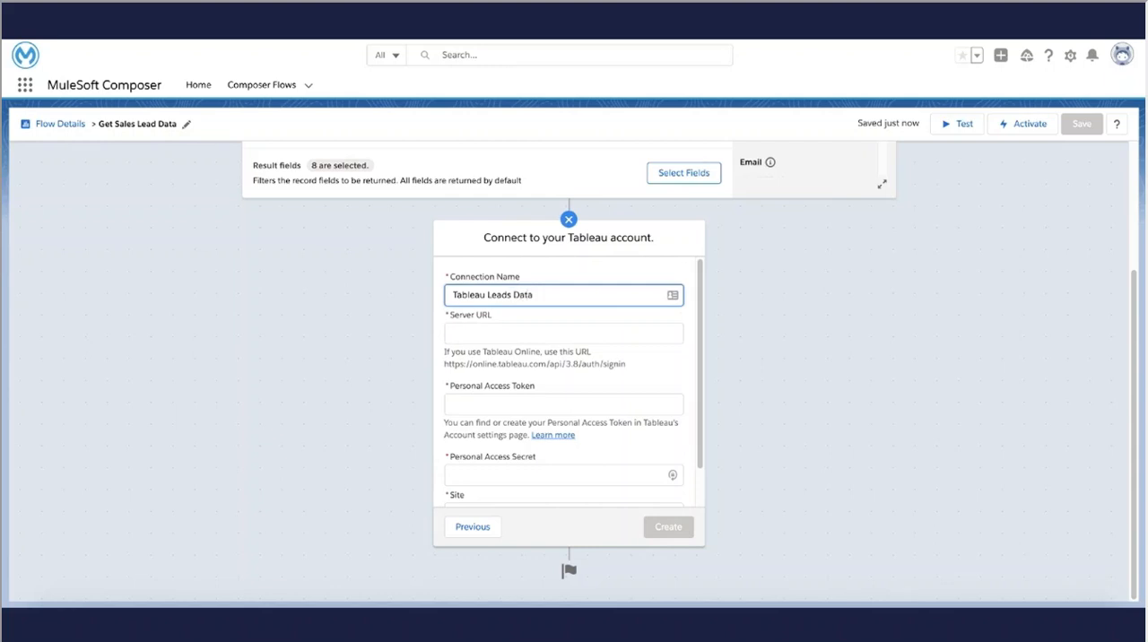
# Fill in the Tableau server URL, personal access token and access secret.
pyautogui.click(563, 333)
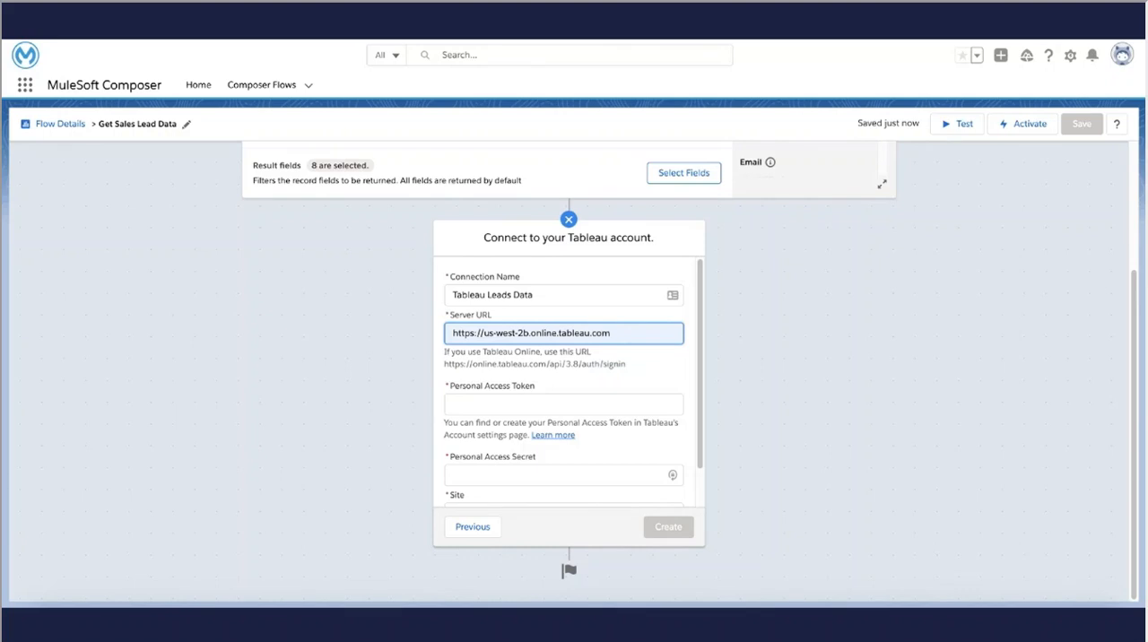
pyautogui.click(668, 527)
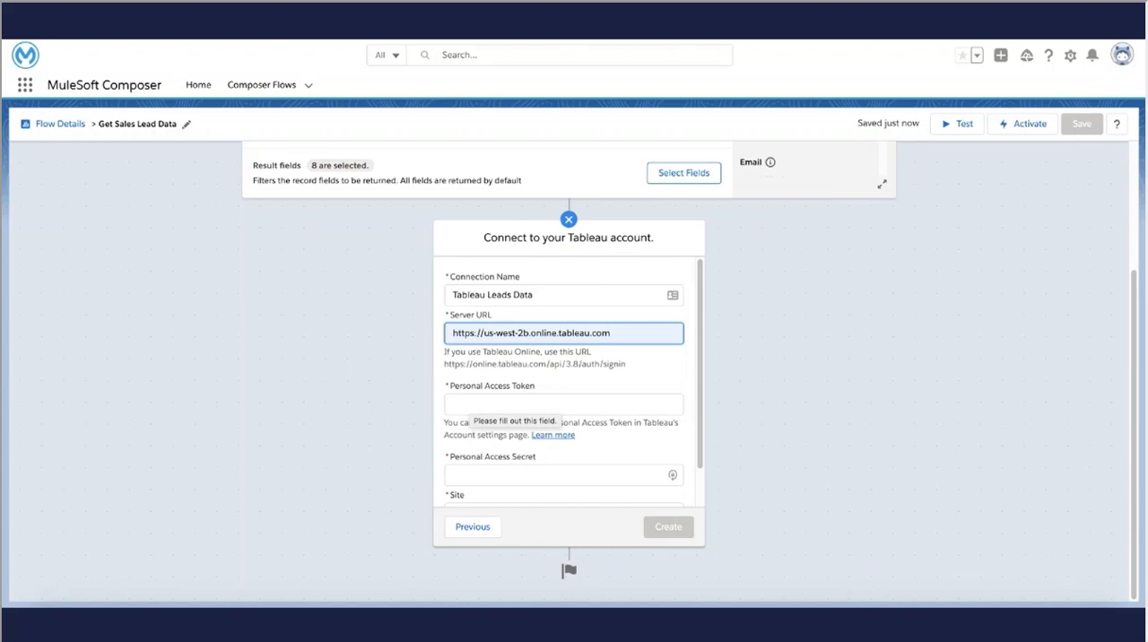
pyautogui.click(563, 404)
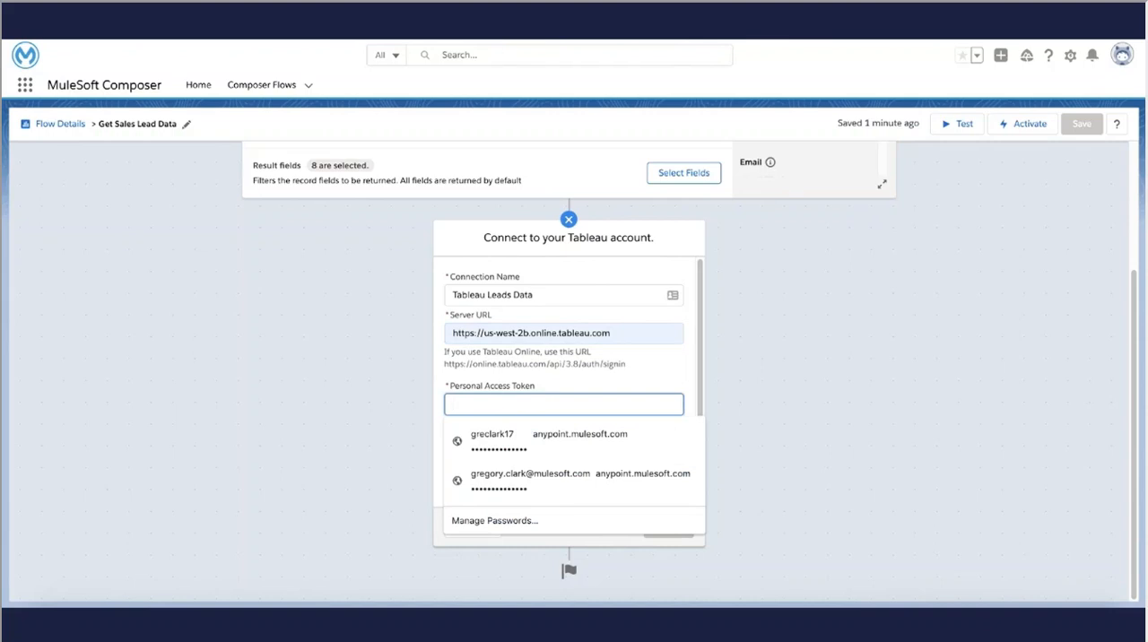
pyautogui.write('GC-MuleSoft-Composer-Token')
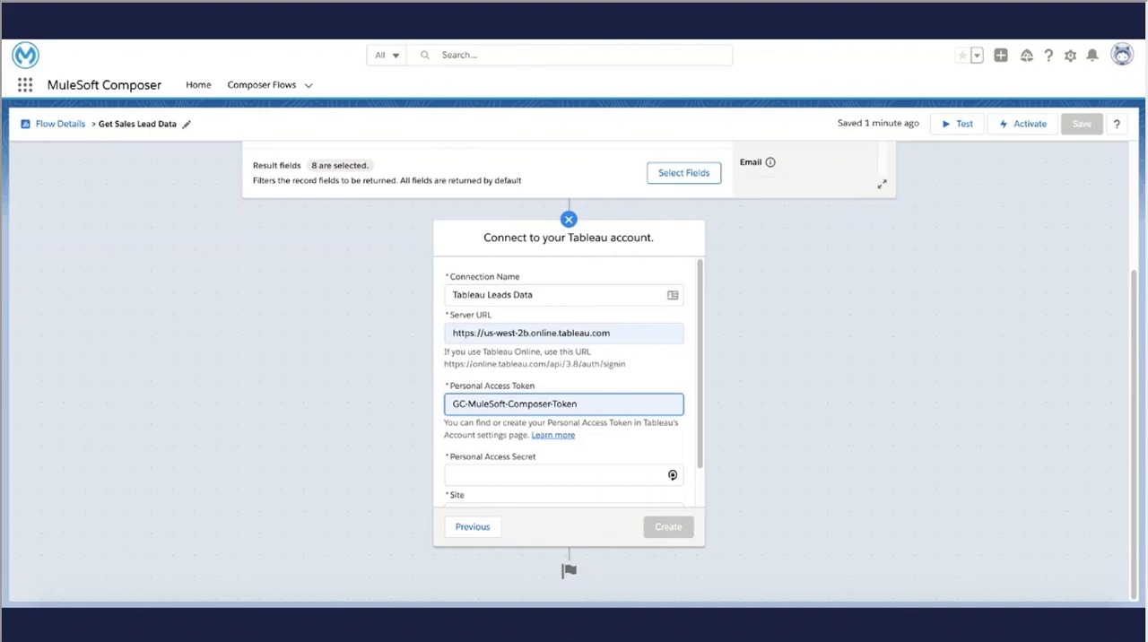
pyautogui.click(562, 475)
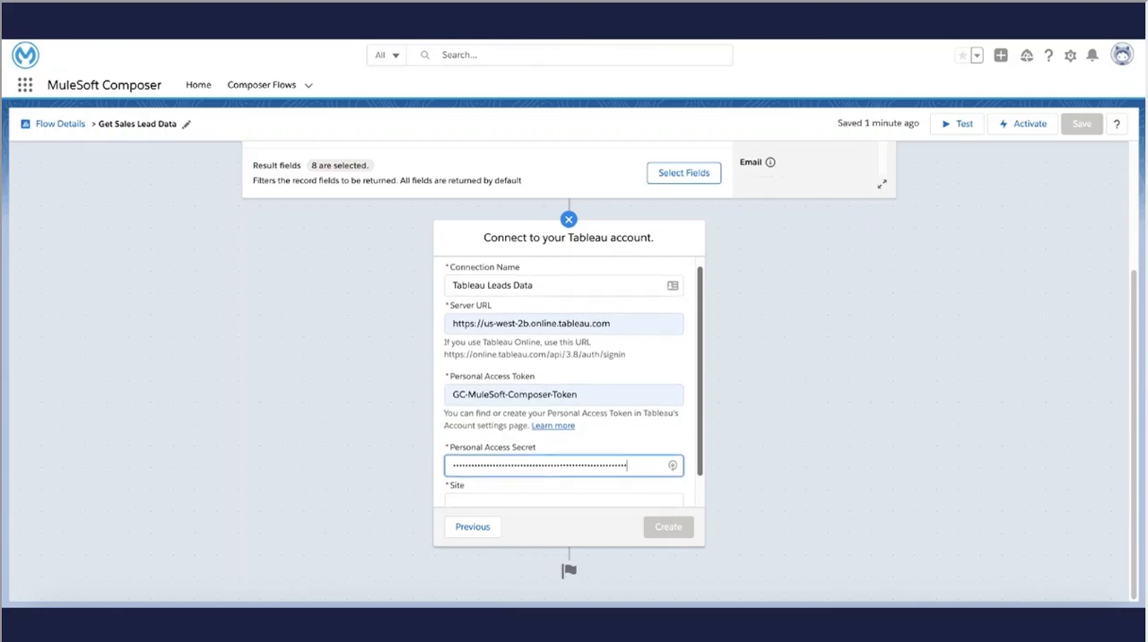
# Choose the mulesoftconnectivity site and create the Tableau connection.
pyautogui.scroll(-3)
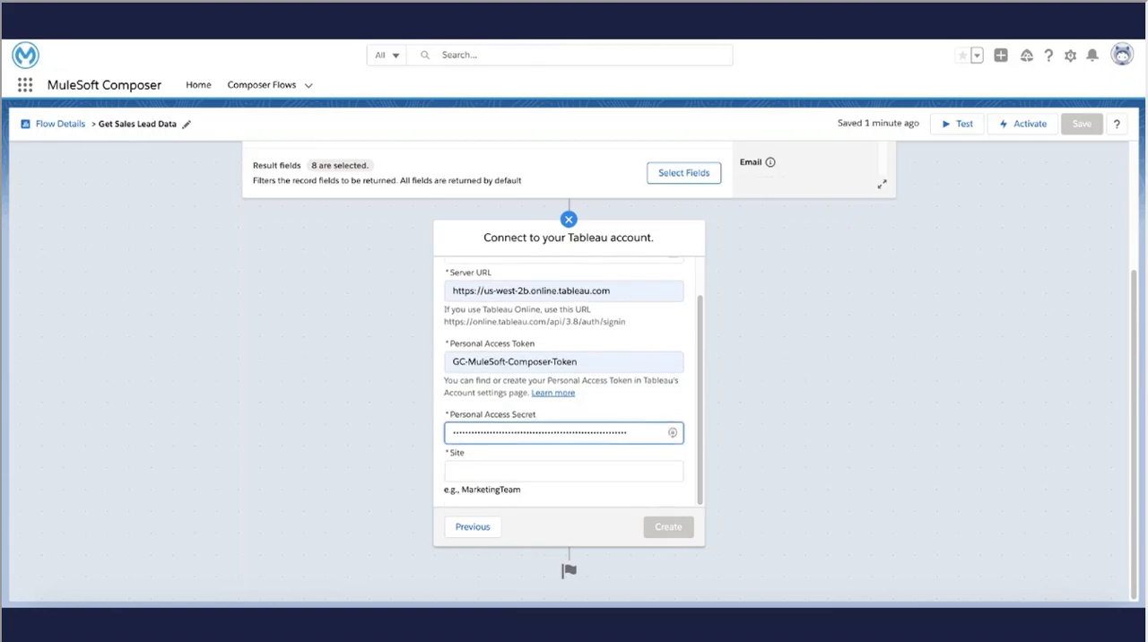
pyautogui.click(563, 471)
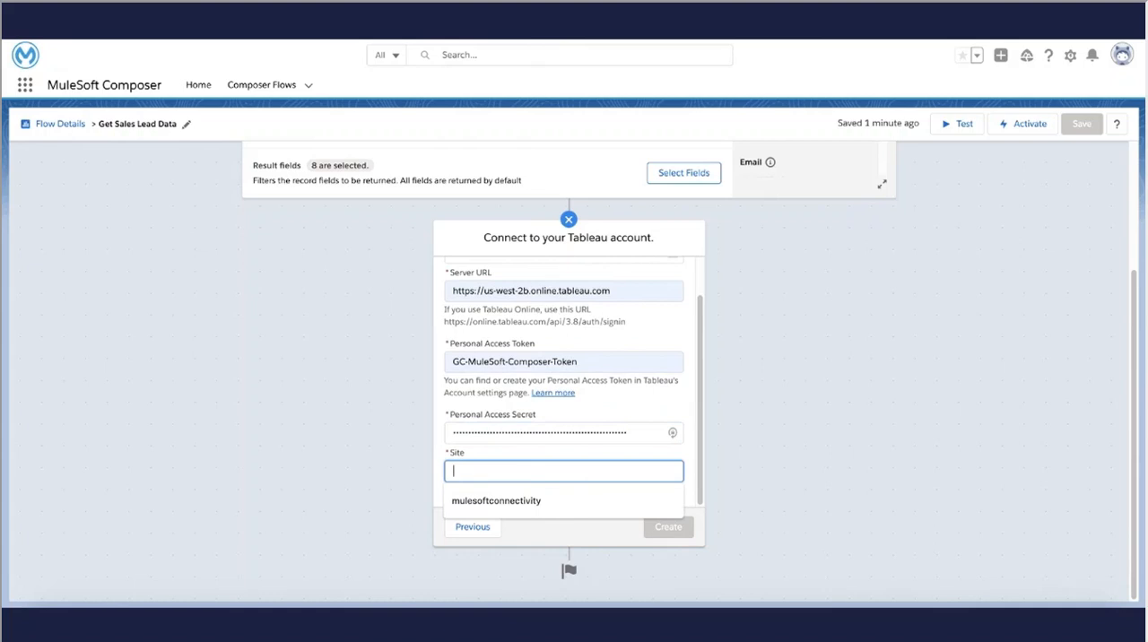
pyautogui.click(496, 501)
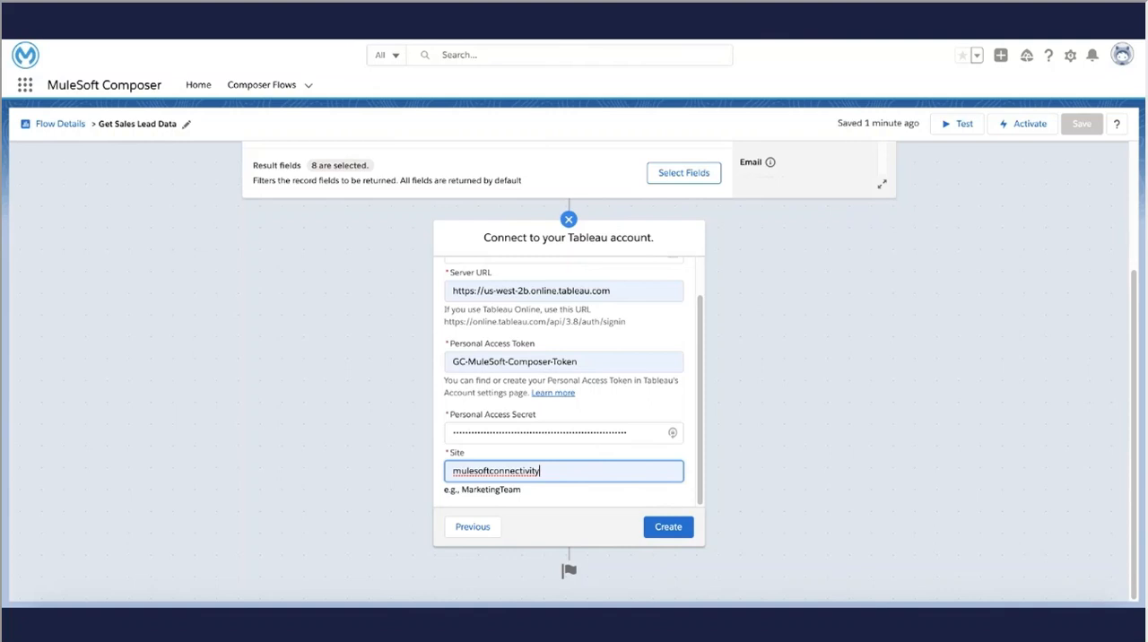
pyautogui.click(668, 527)
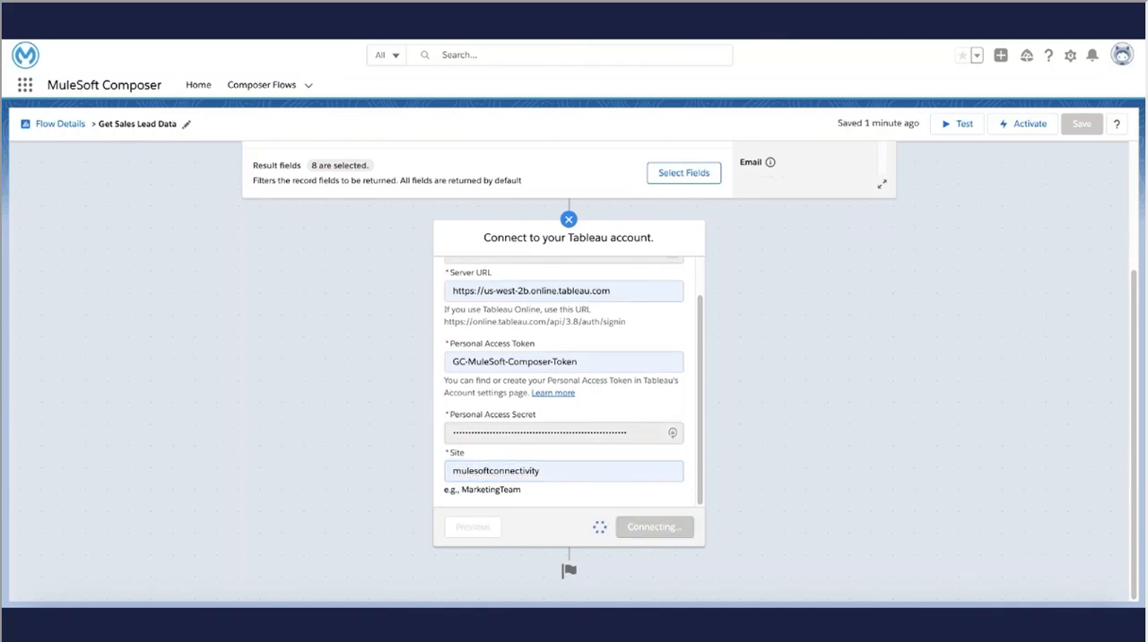
# Complete the Tableau connection so a blank Tableau Leads Data action becomes step 2.
pyautogui.click(655, 527)
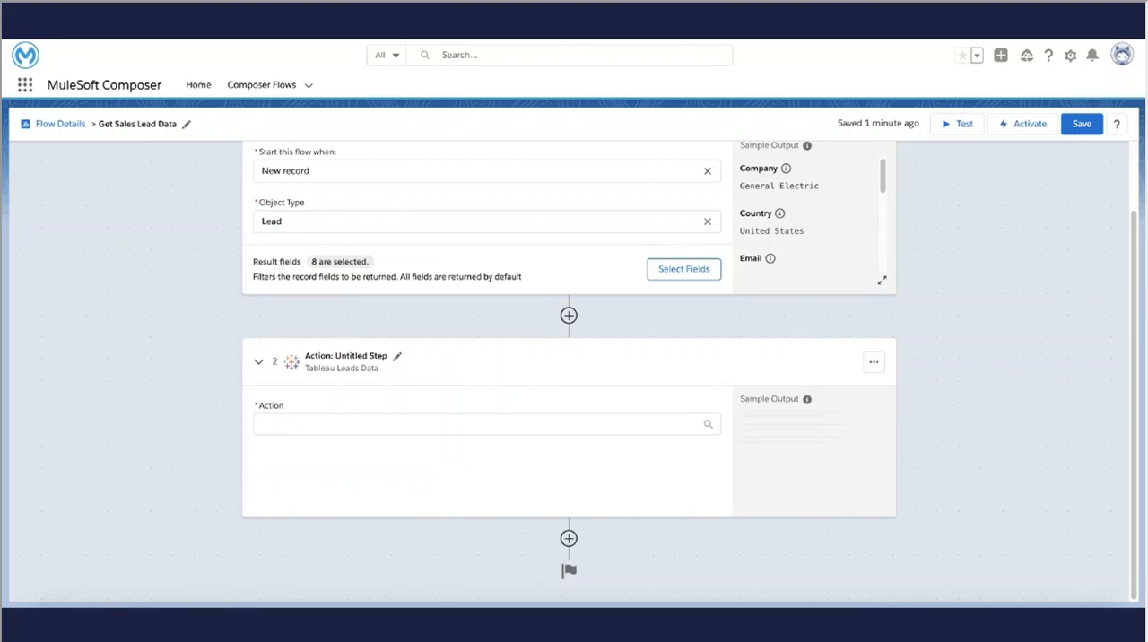
pyautogui.click(337, 360)
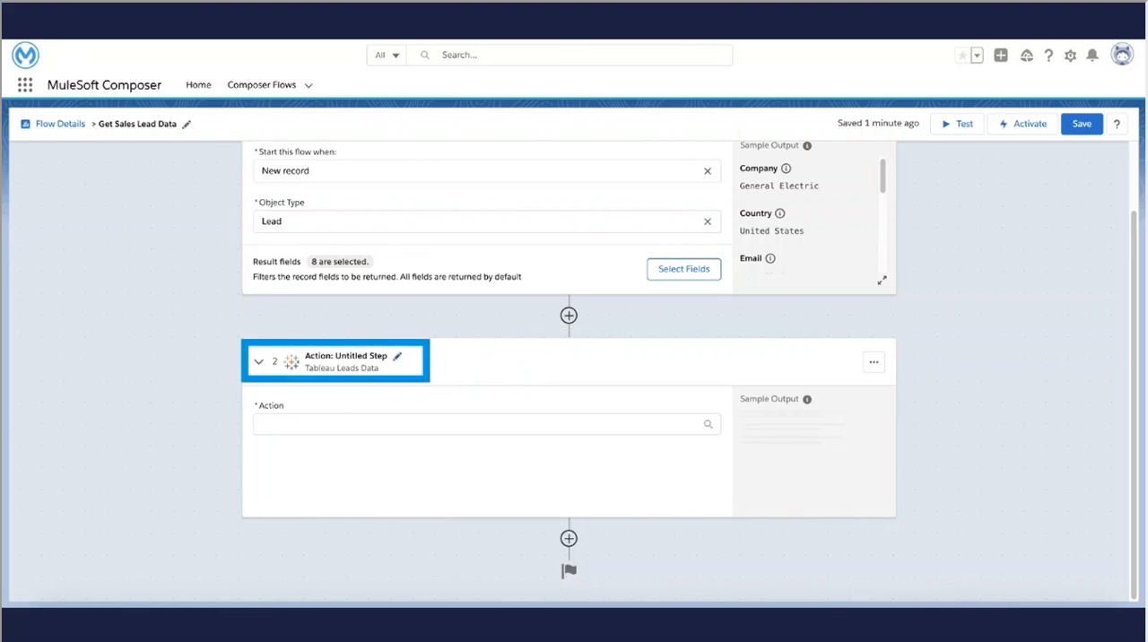
# Retitle the untitled Tableau step 'Add to leads', save, and show its Action choices.
pyautogui.click(397, 357)
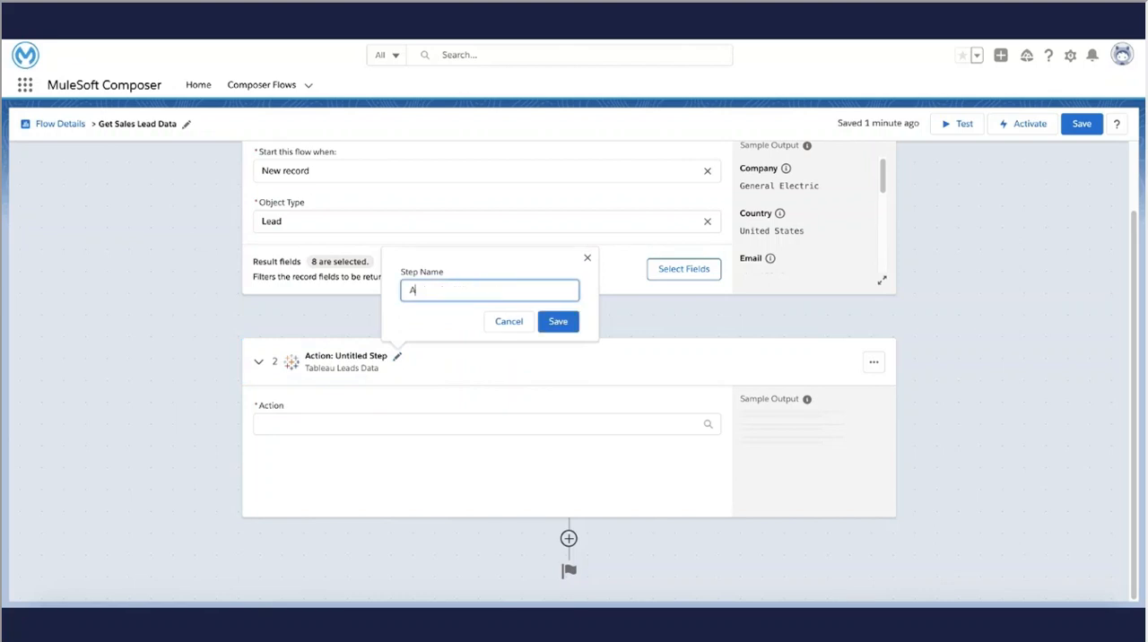
pyautogui.write('dd to')
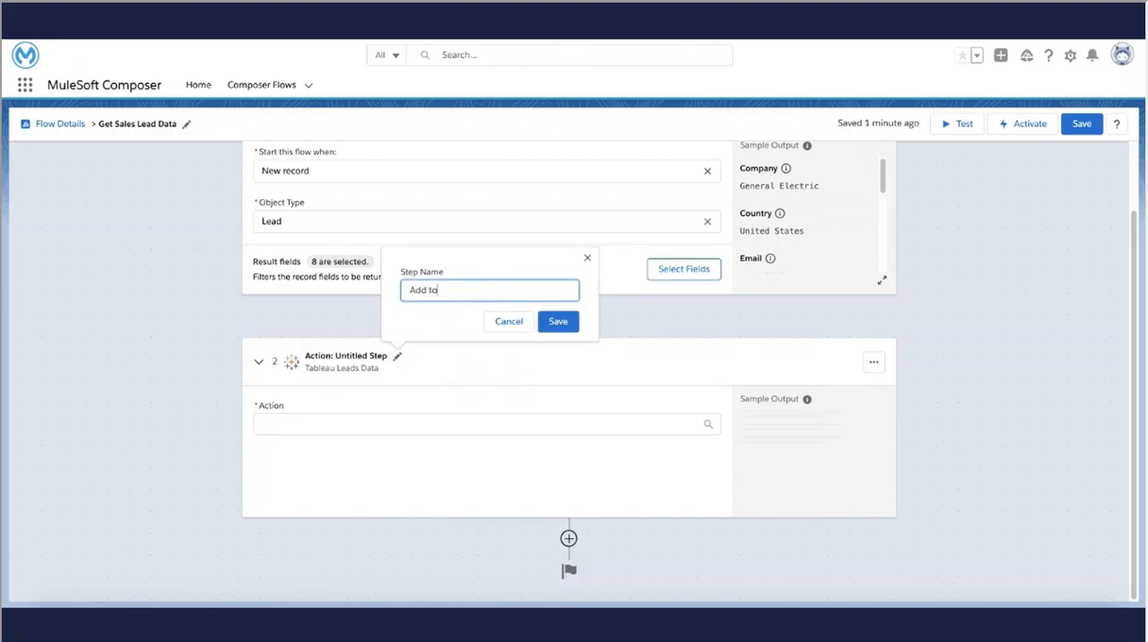
pyautogui.write('leads')
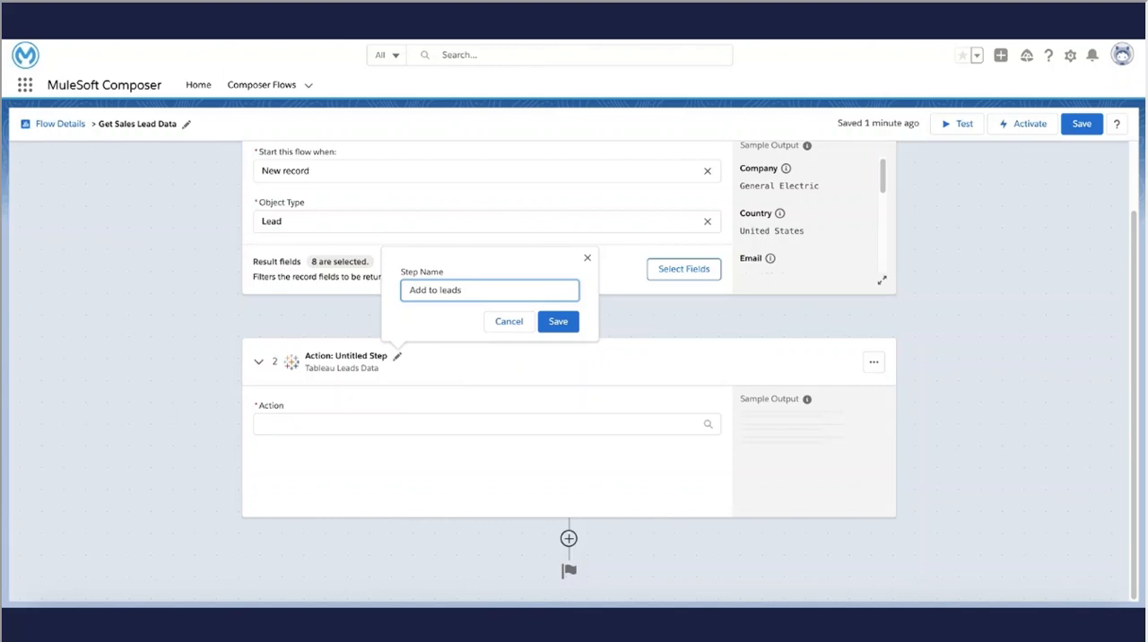
pyautogui.click(558, 321)
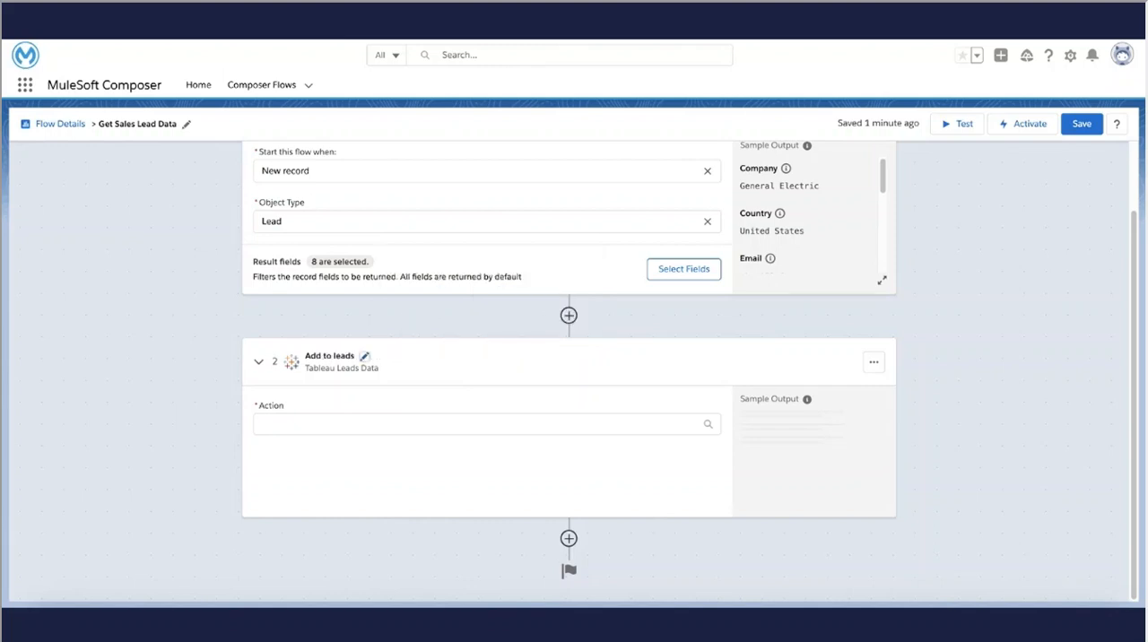
pyautogui.click(485, 424)
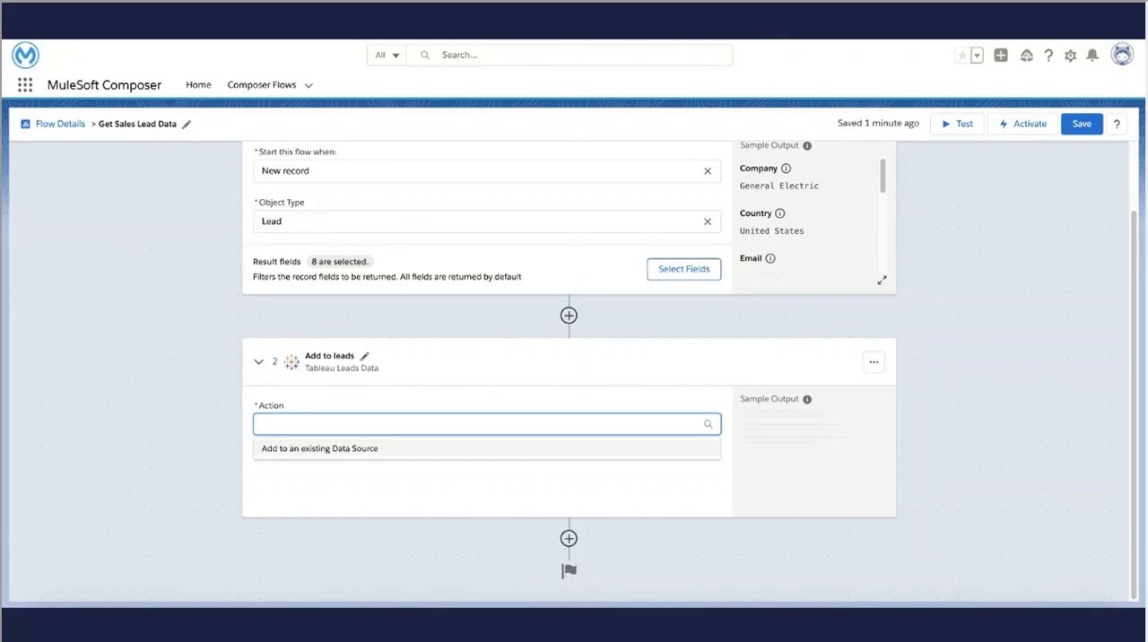
# Set Action to 'Add to an existing Data Source', Project 'default', Data Source 'leads'.
pyautogui.click(319, 448)
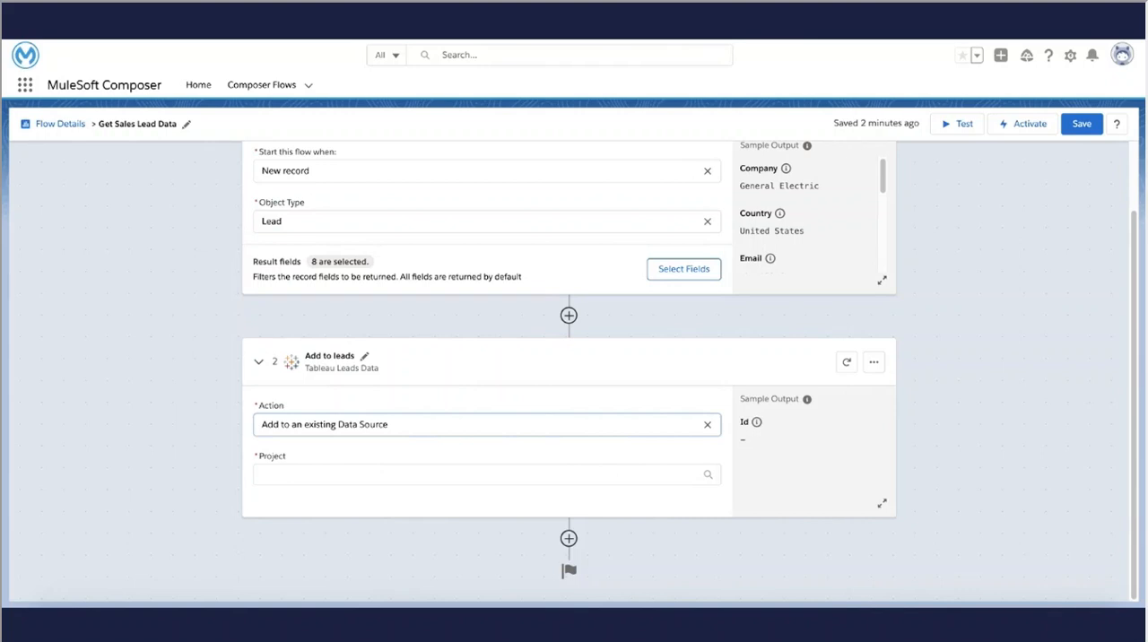
pyautogui.click(486, 475)
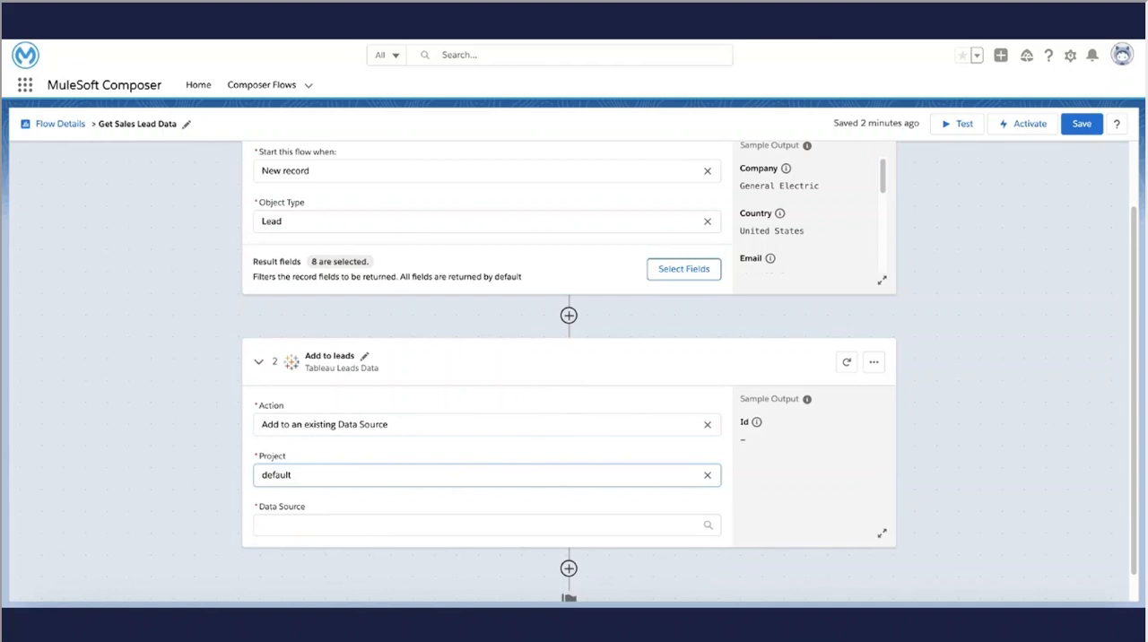
pyautogui.click(485, 525)
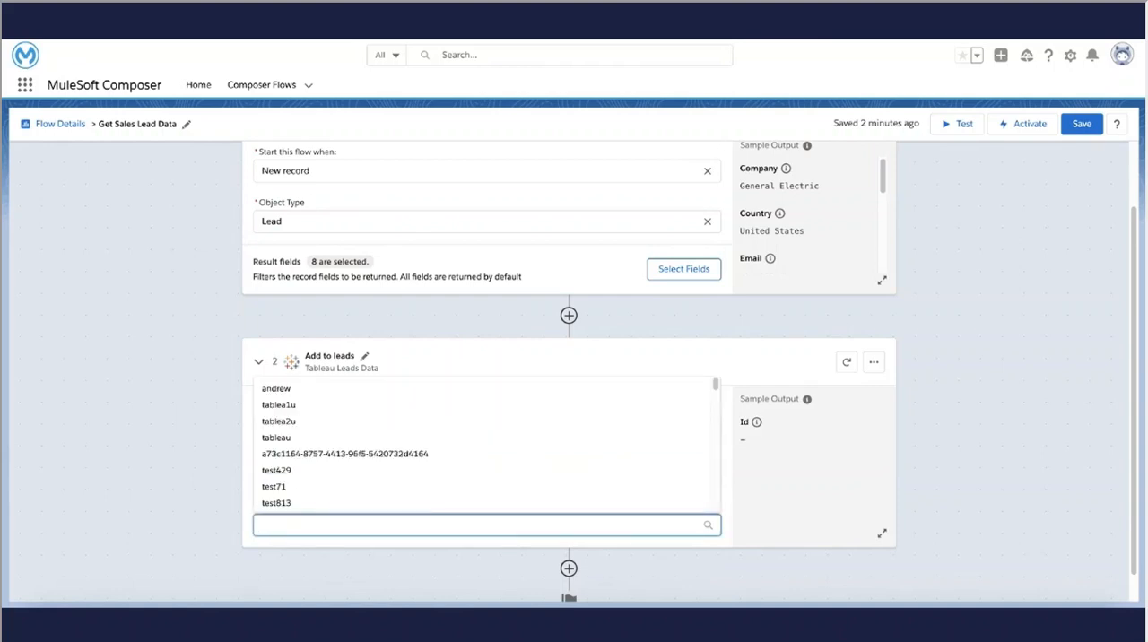
pyautogui.write('le')
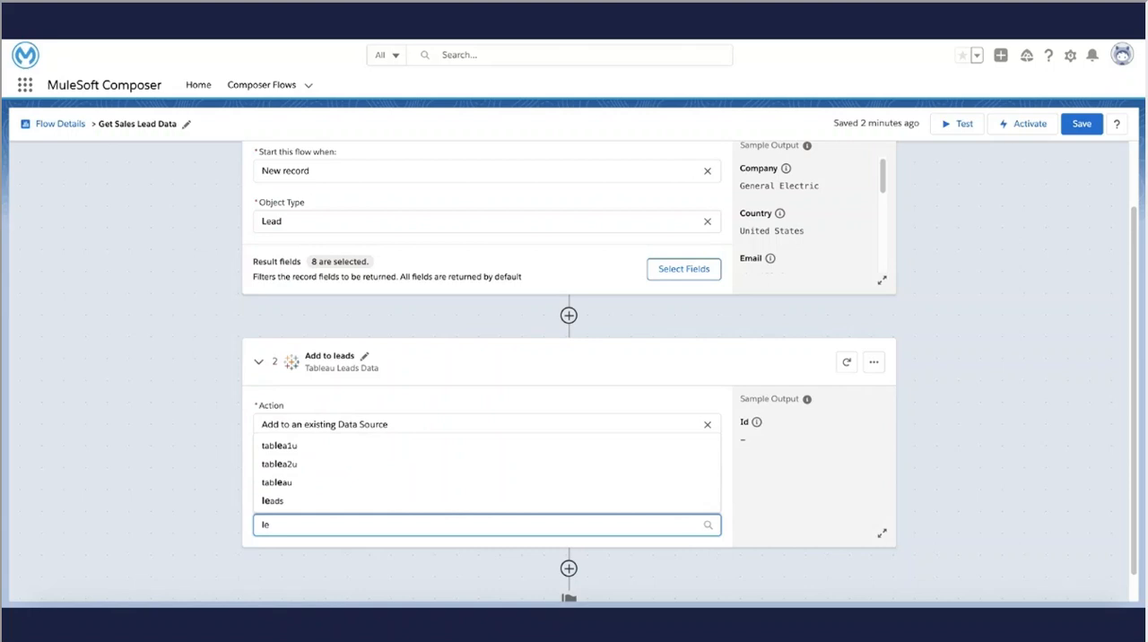
pyautogui.click(272, 501)
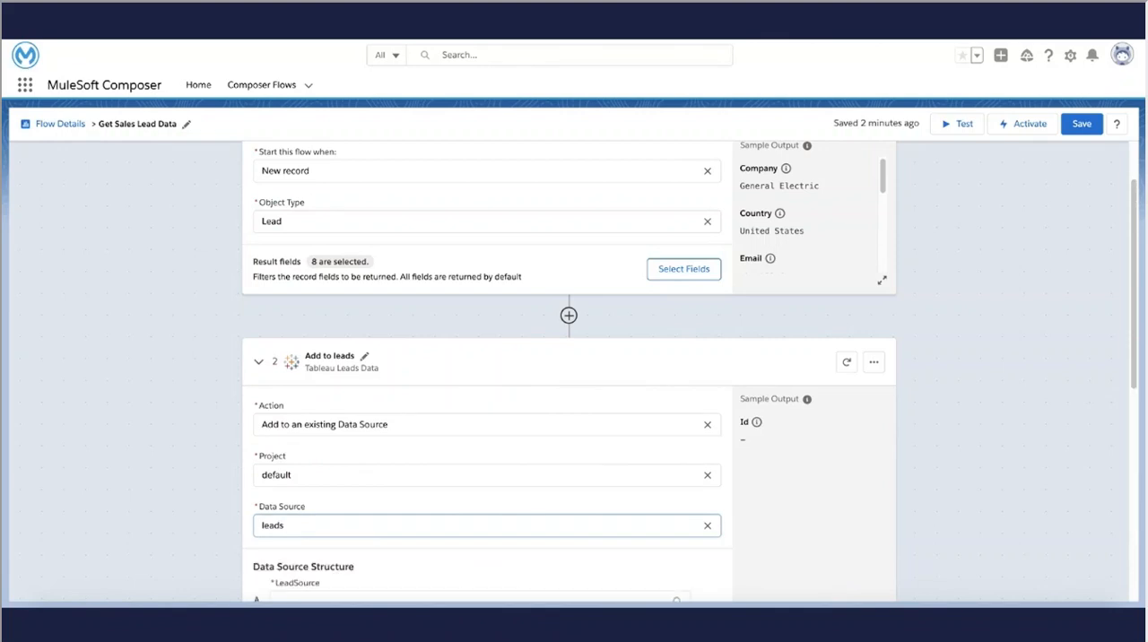
pyautogui.scroll(-3)
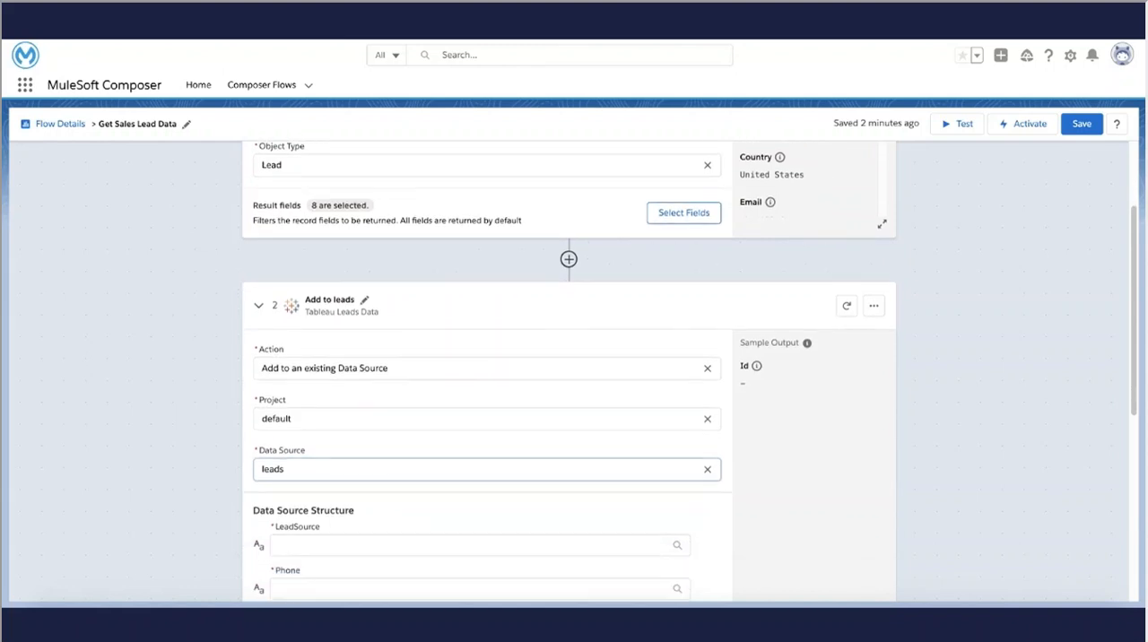
pyautogui.scroll(-3)
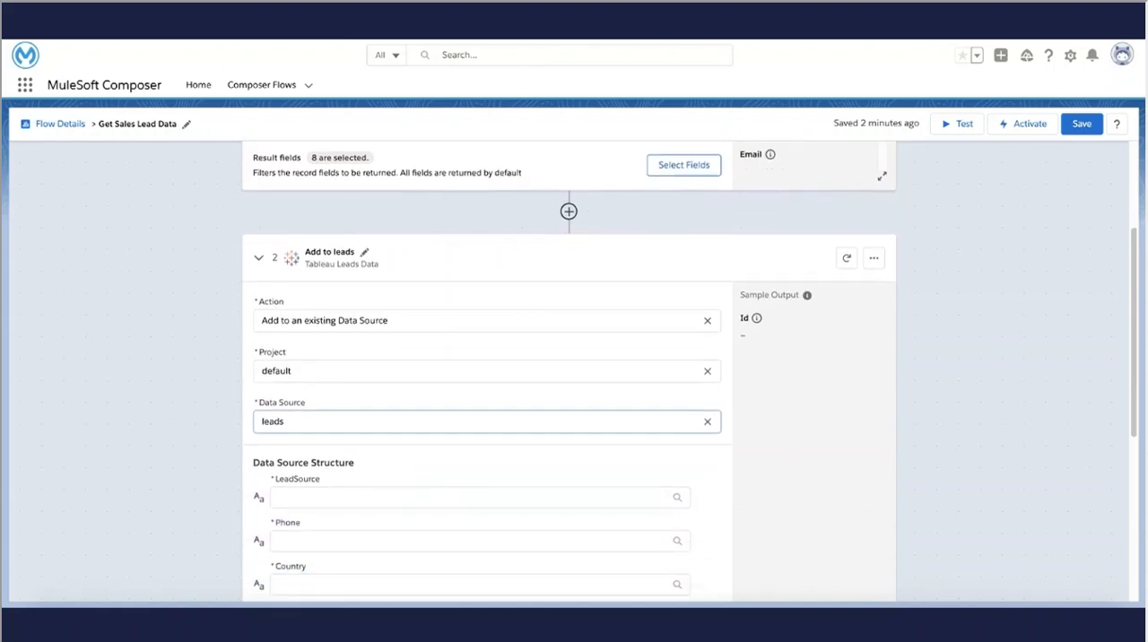
pyautogui.scroll(-3)
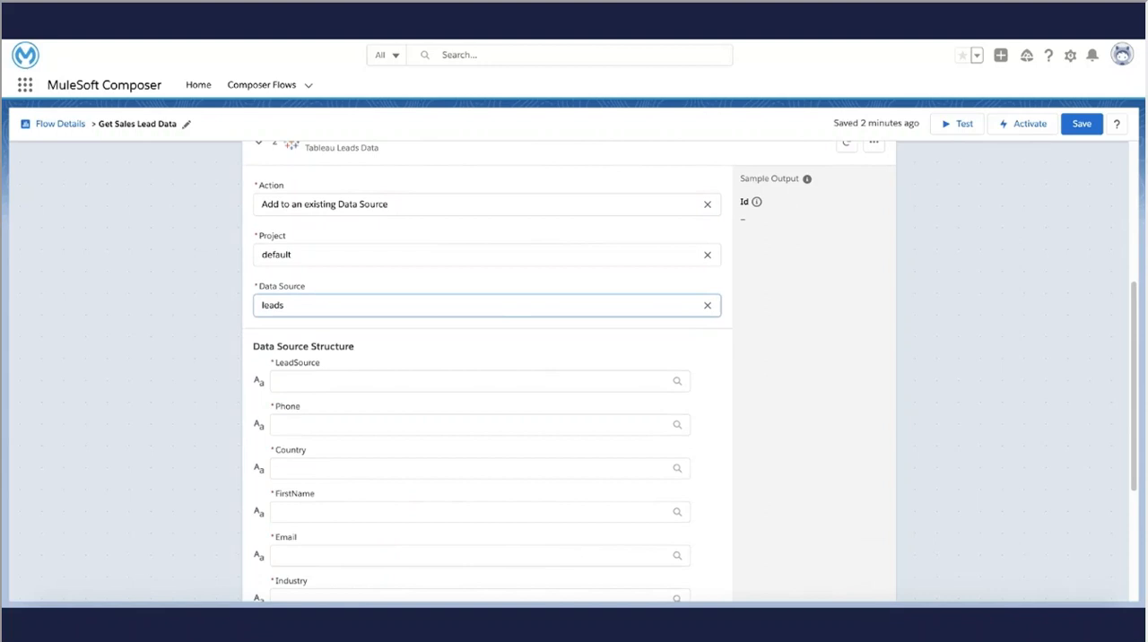
pyautogui.scroll(-3)
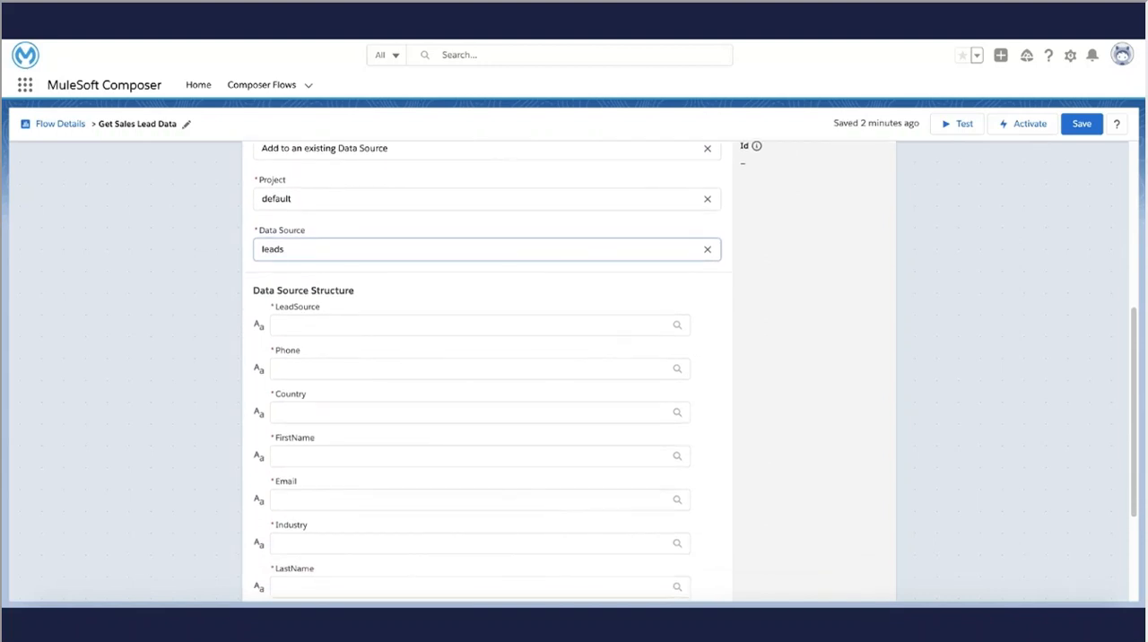
pyautogui.scroll(-3)
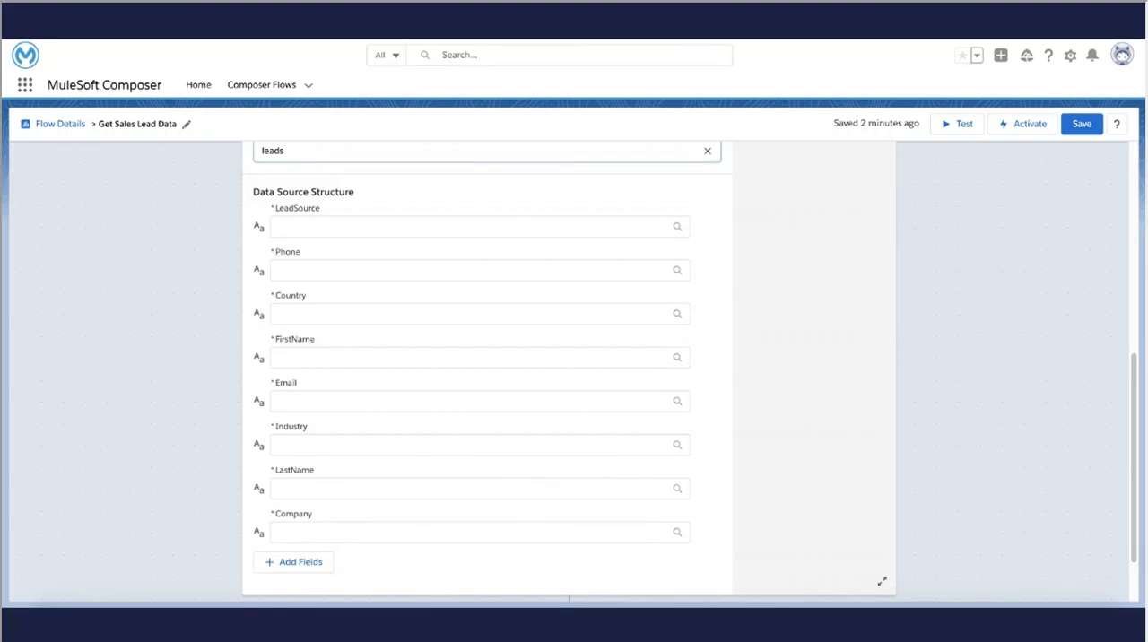
# Map LeadSource, Phone, Country, FirstName, Industry, LastName and Company to Salesforce lead values.
pyautogui.click(480, 226)
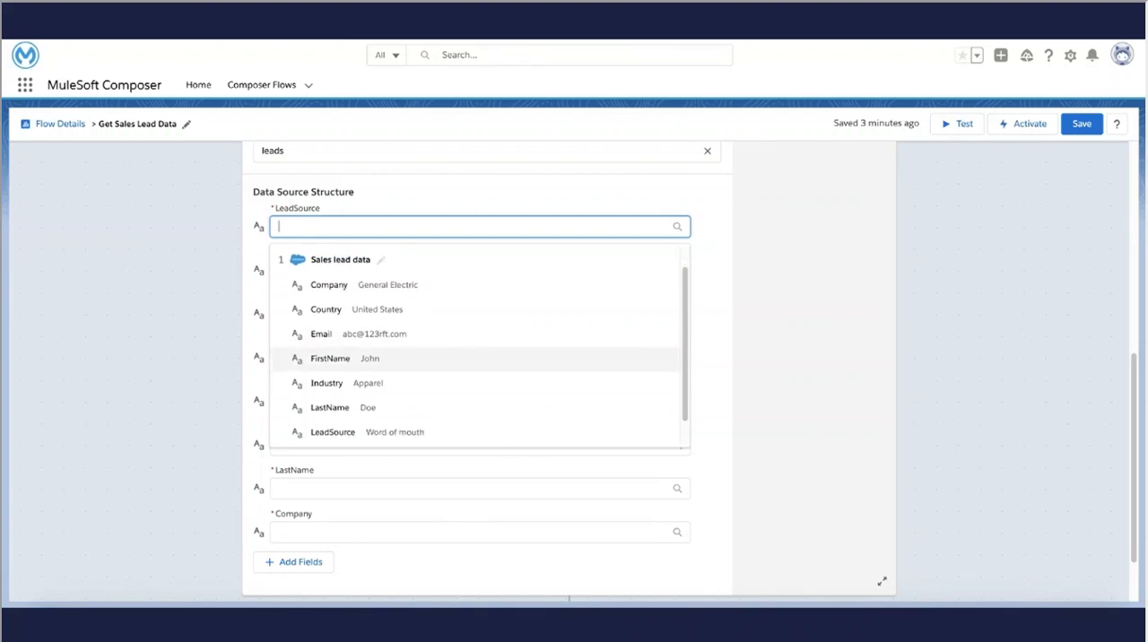
pyautogui.click(333, 431)
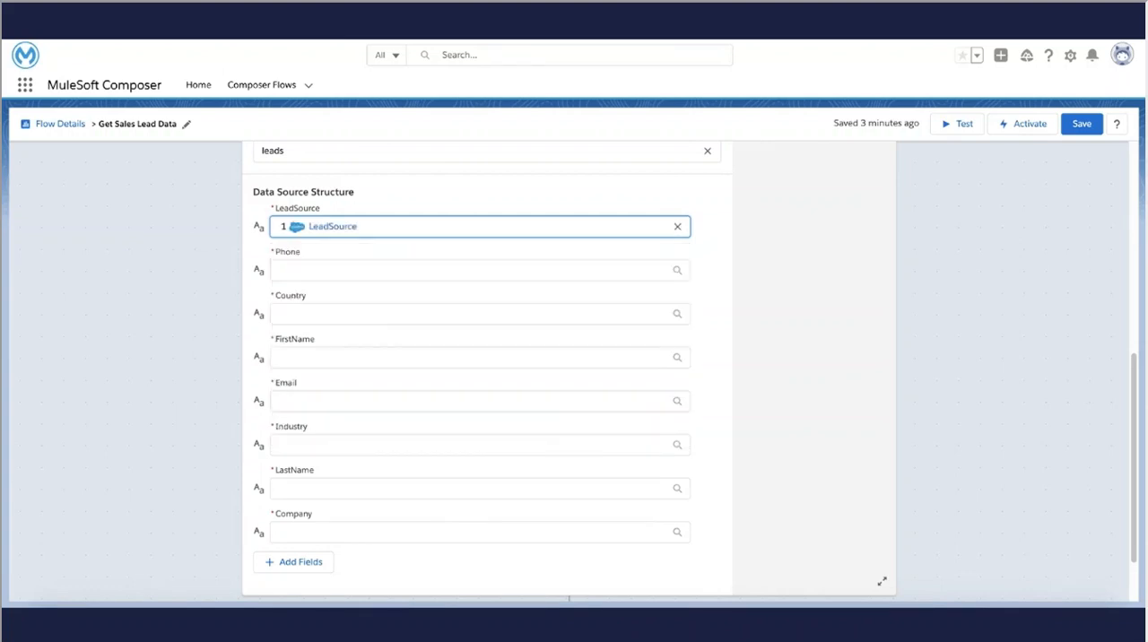
pyautogui.click(480, 270)
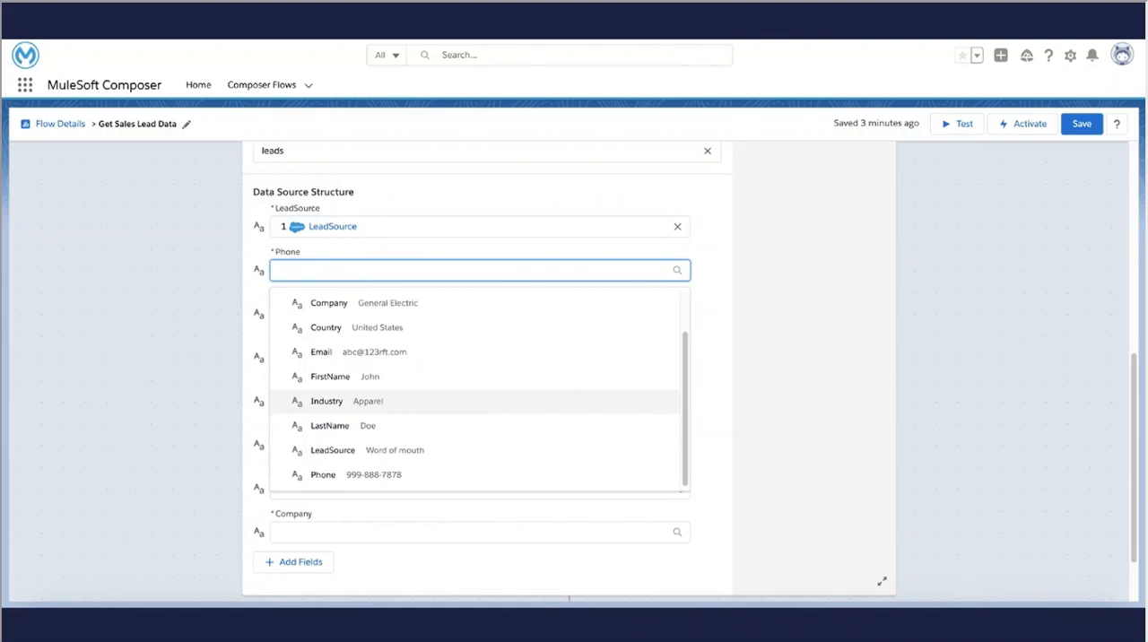
pyautogui.click(323, 474)
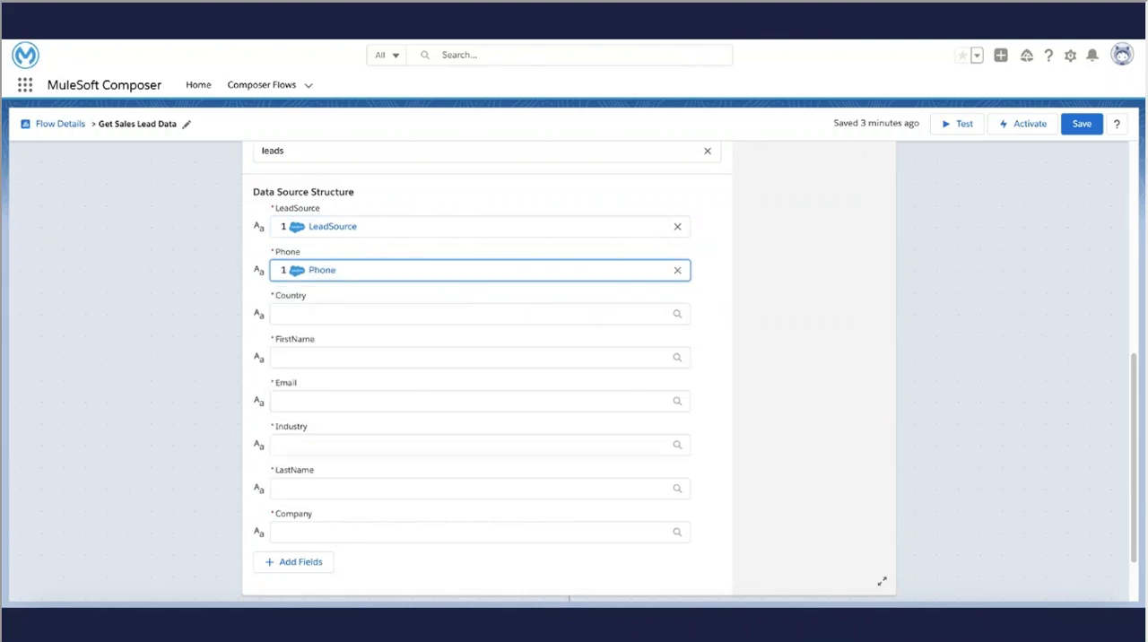
pyautogui.click(480, 313)
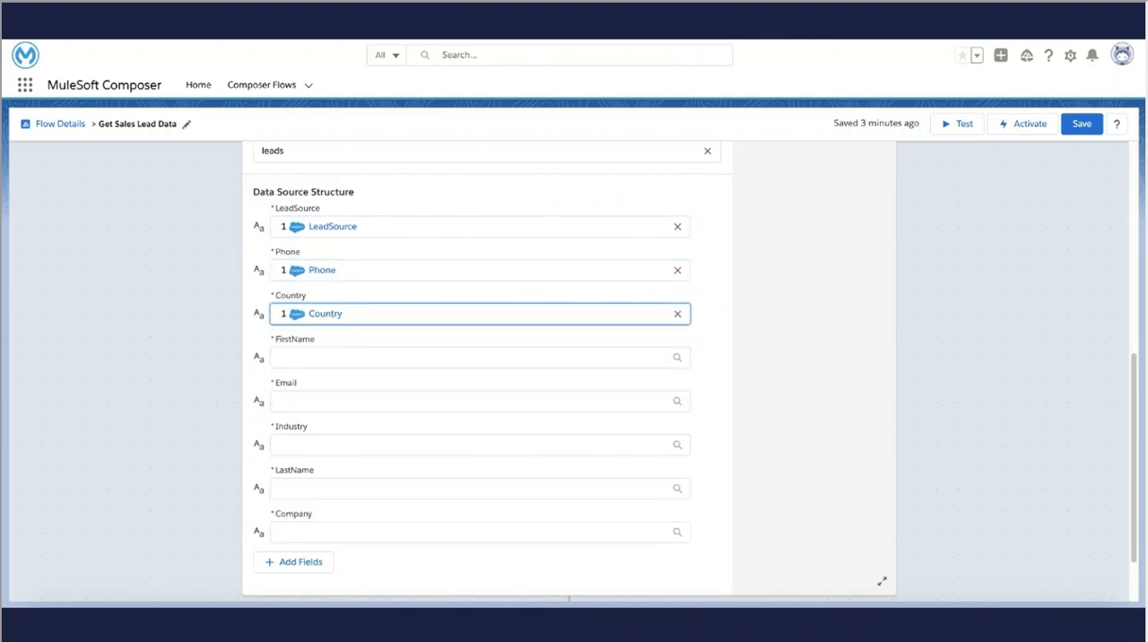
pyautogui.click(480, 357)
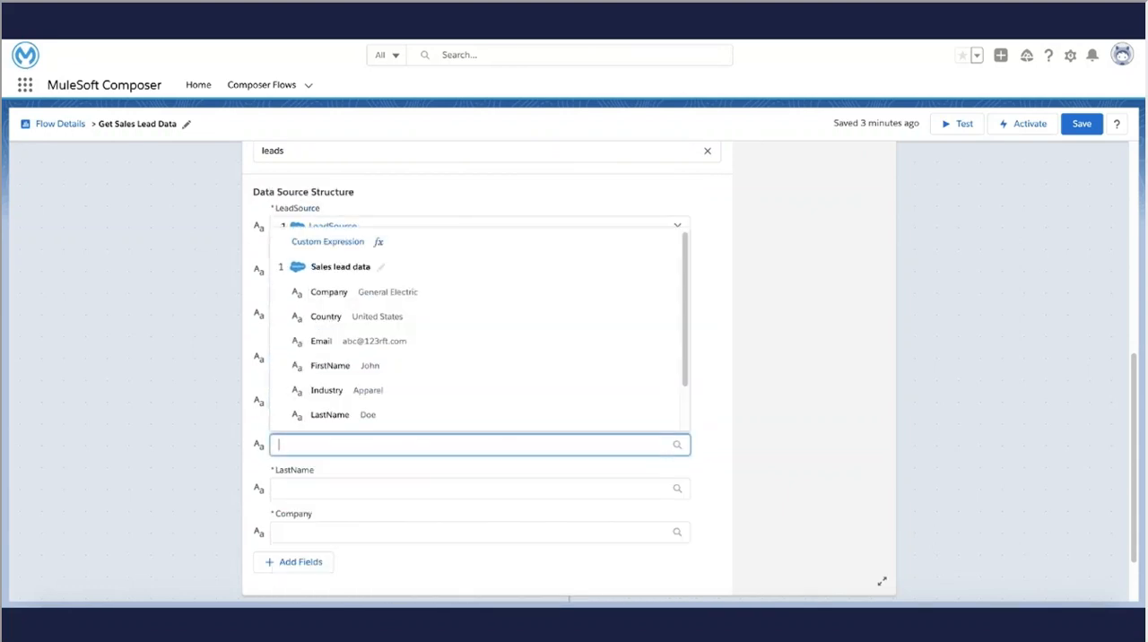
pyautogui.click(327, 390)
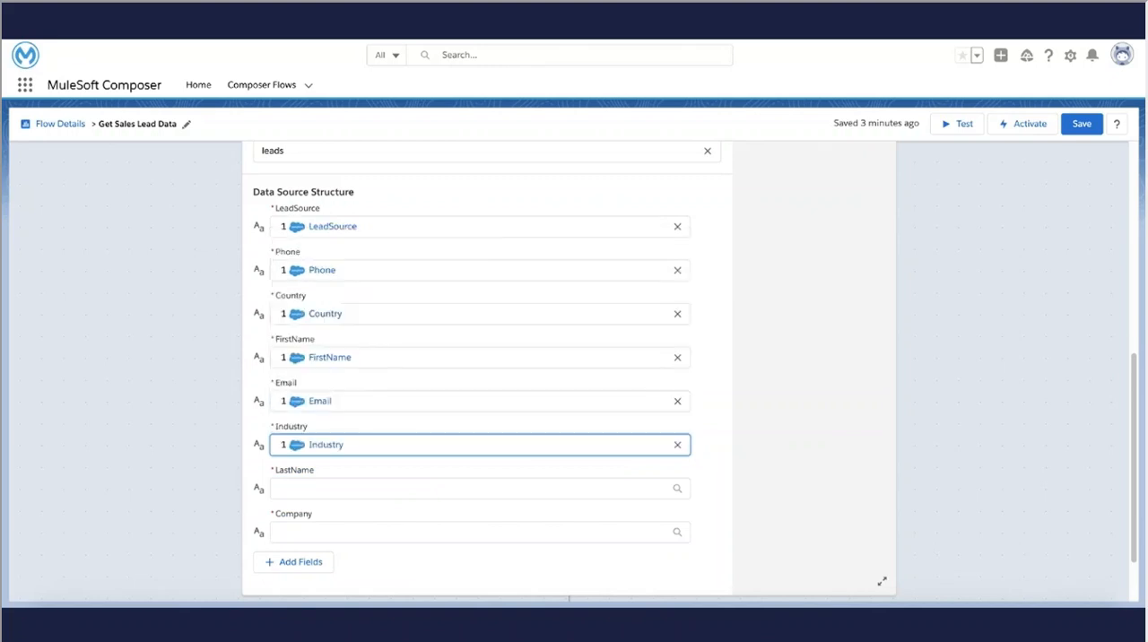
pyautogui.click(480, 487)
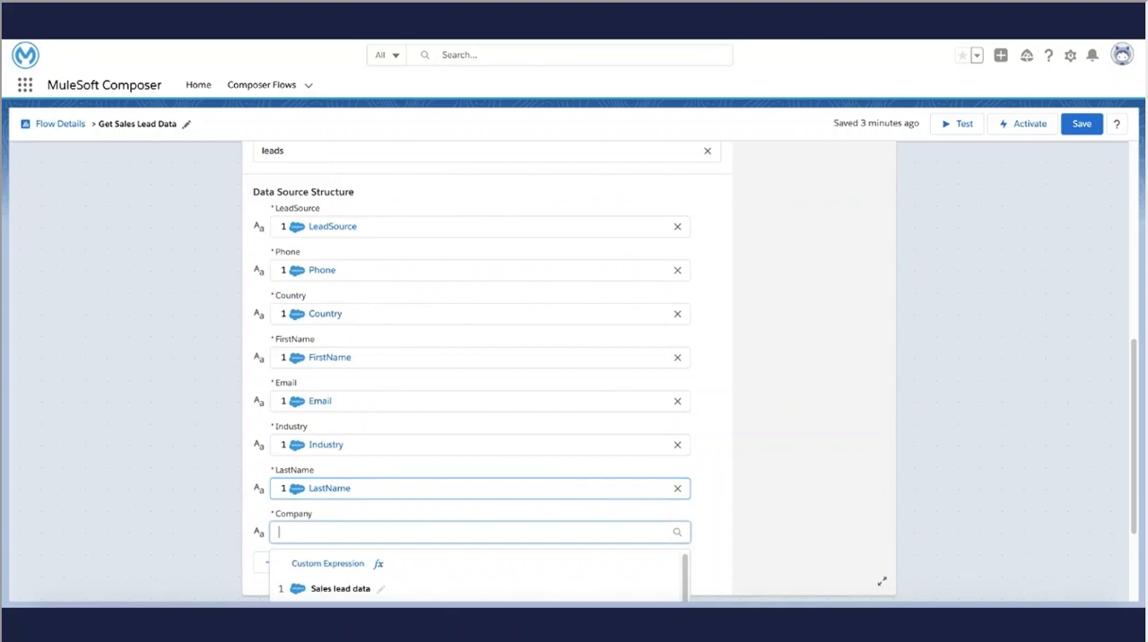
pyautogui.click(339, 589)
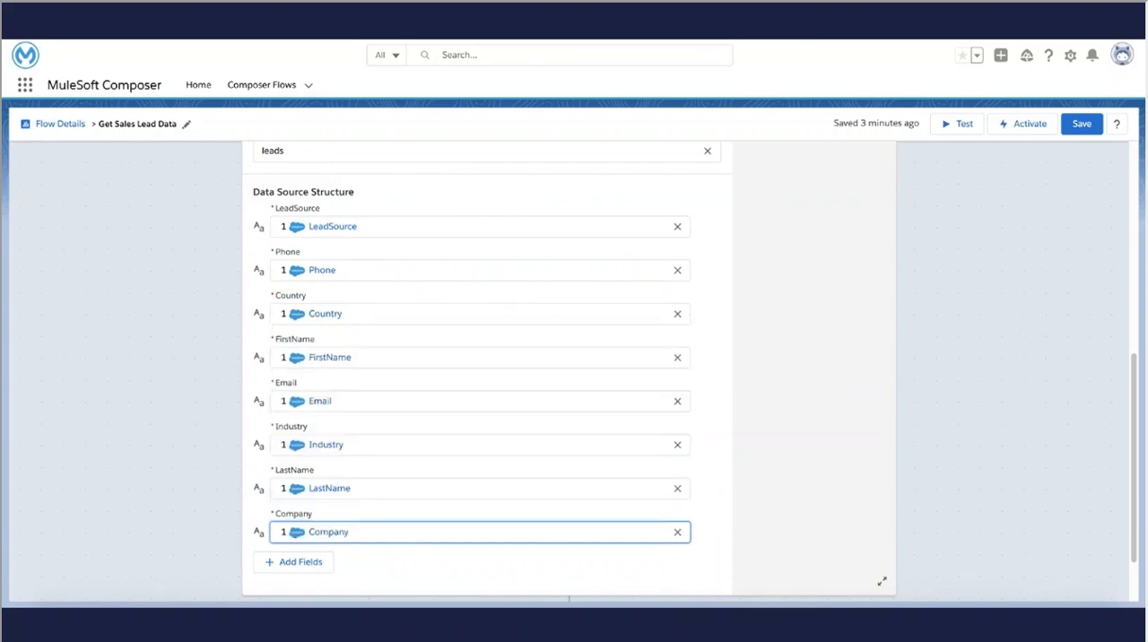
pyautogui.scroll(-3)
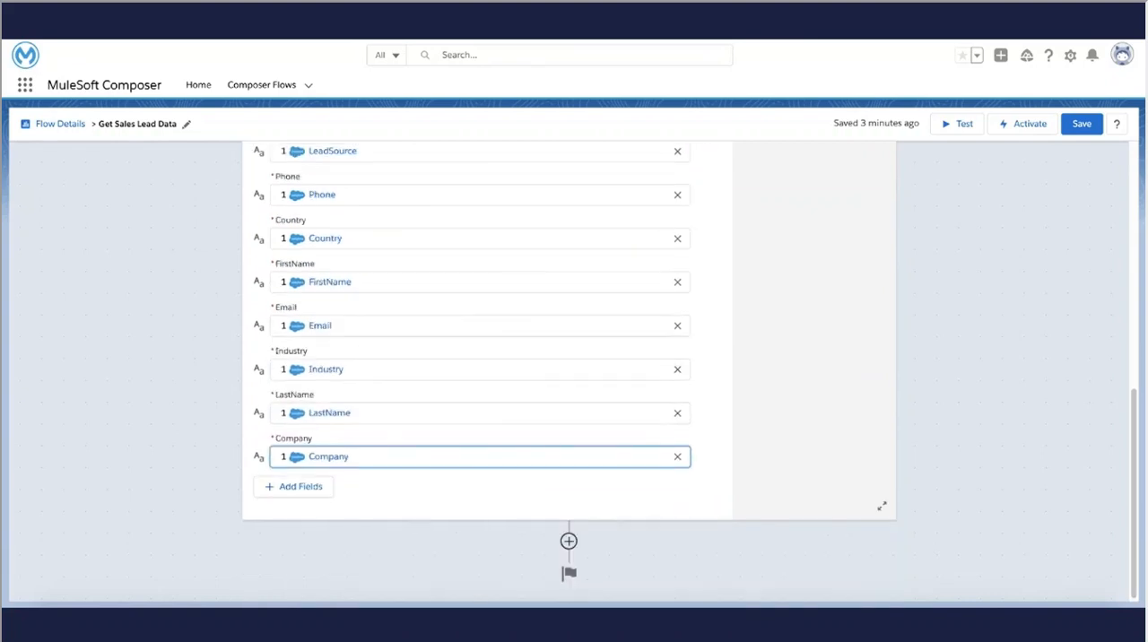
# Start the saved flow's test run and switch to the Salesforce open leads list.
pyautogui.scroll(3)
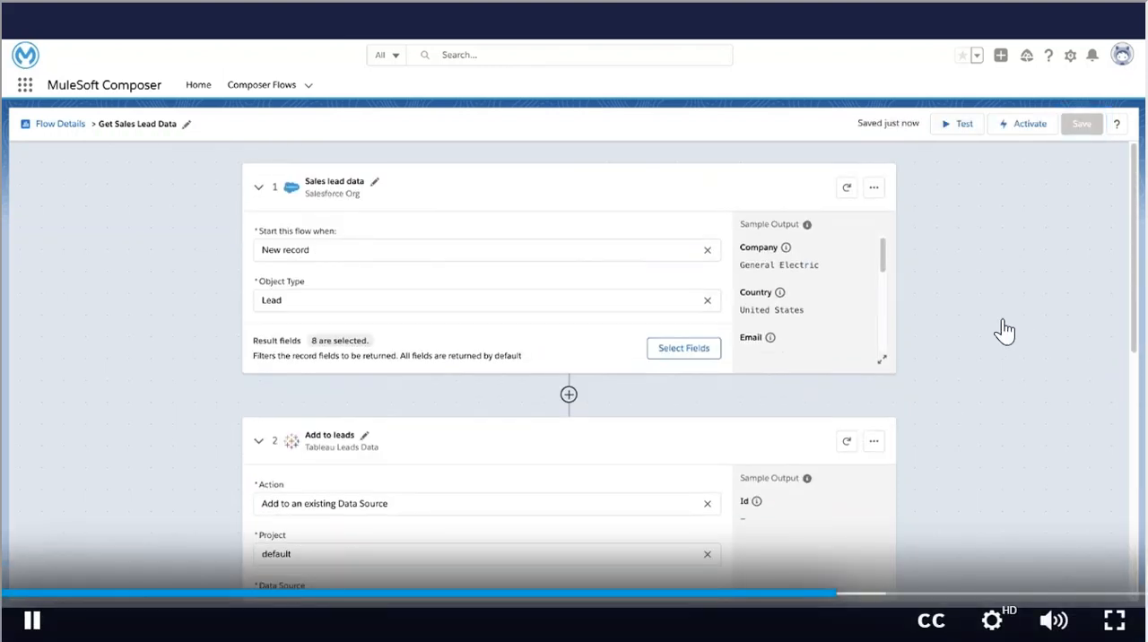
pyautogui.moveTo(972, 325)
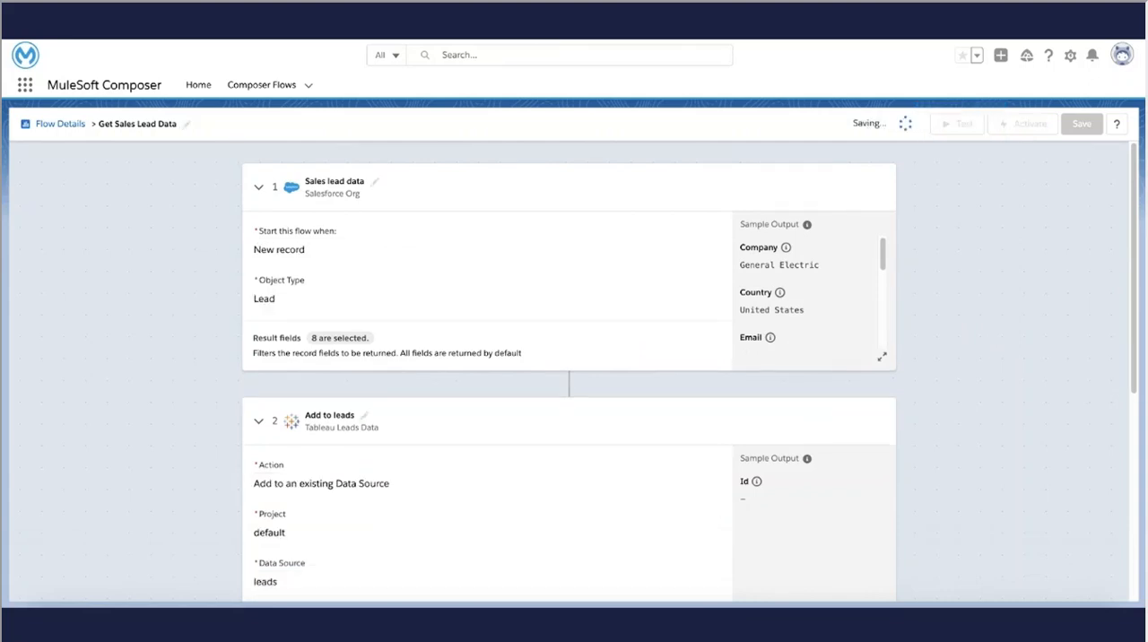
pyautogui.scroll(-3)
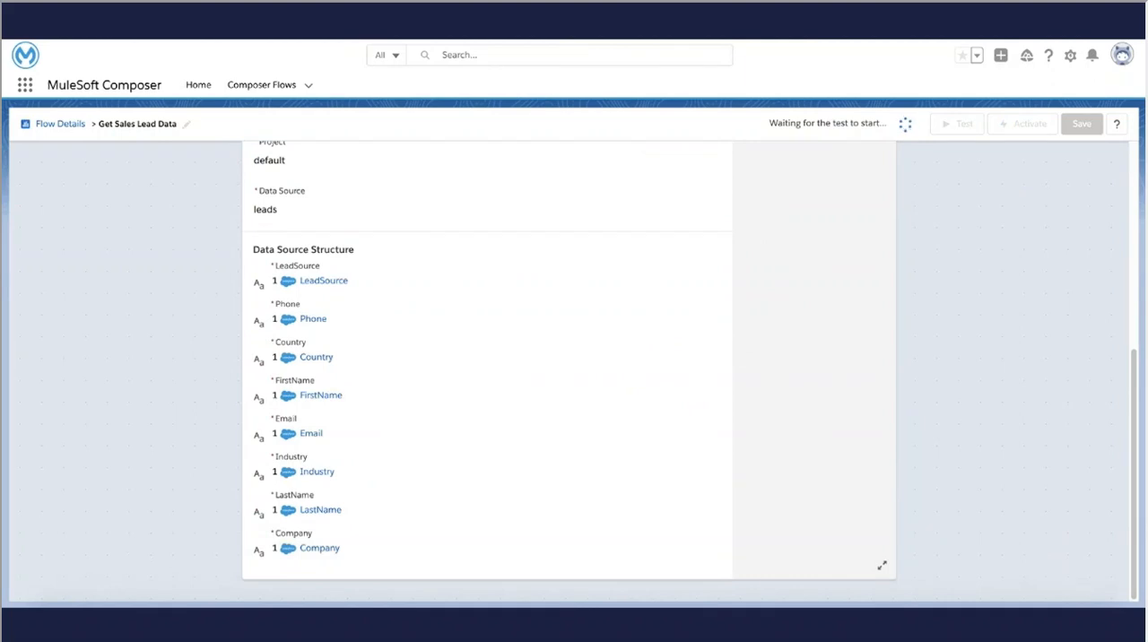
pyautogui.click(957, 123)
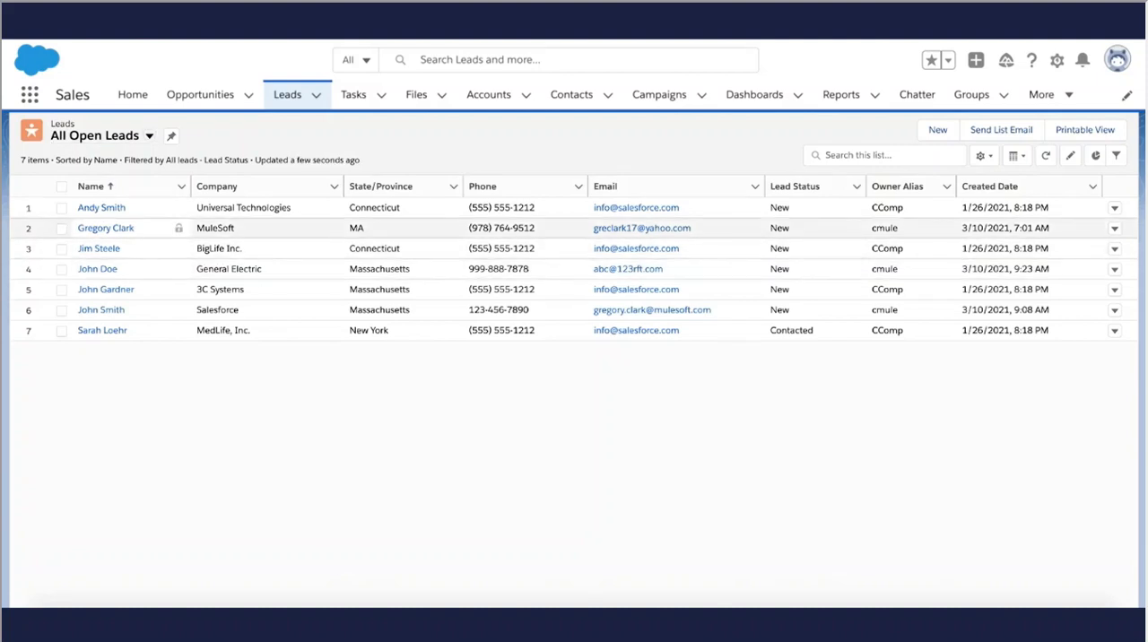
pyautogui.moveTo(723, 254)
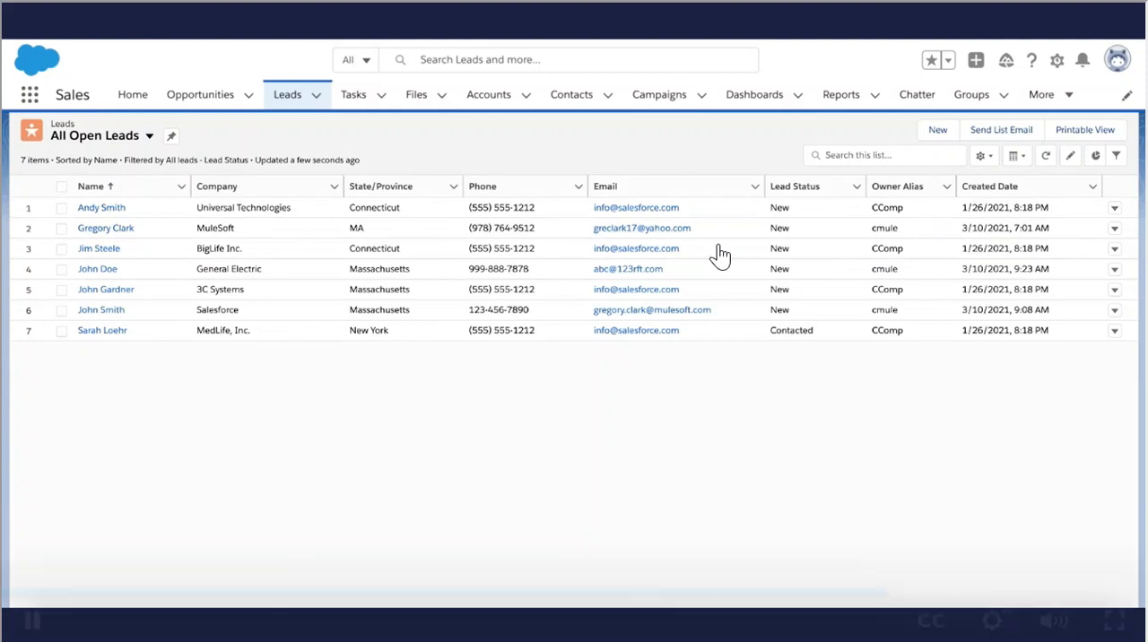
pyautogui.moveTo(206, 192)
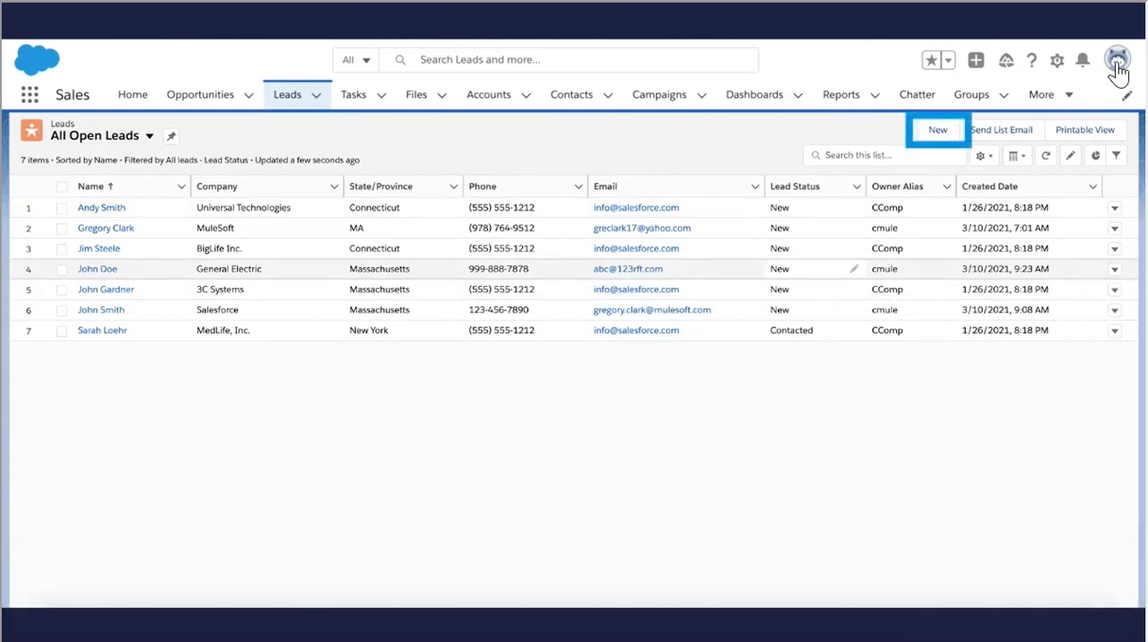
# Open a blank New Lead form from the All Open Leads list.
pyautogui.click(937, 130)
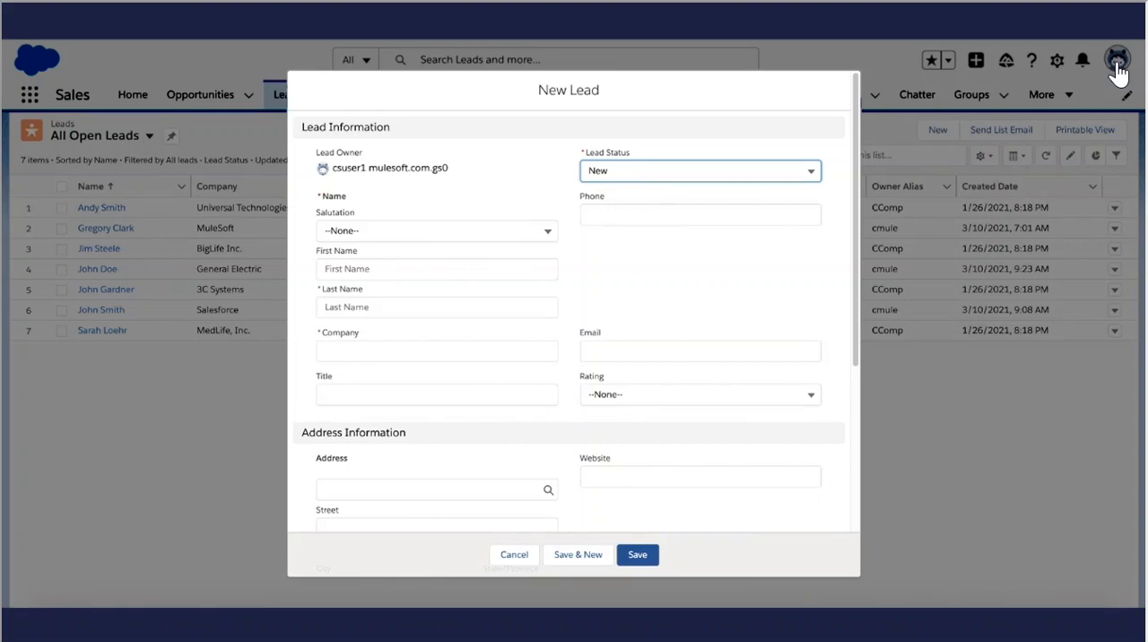
pyautogui.write('James')
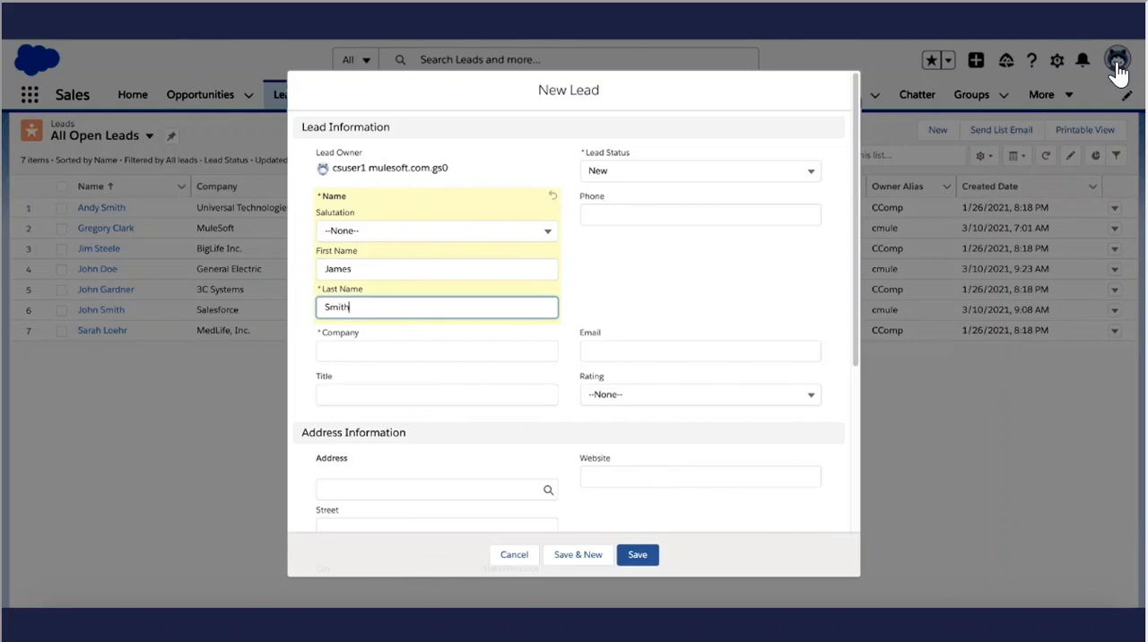
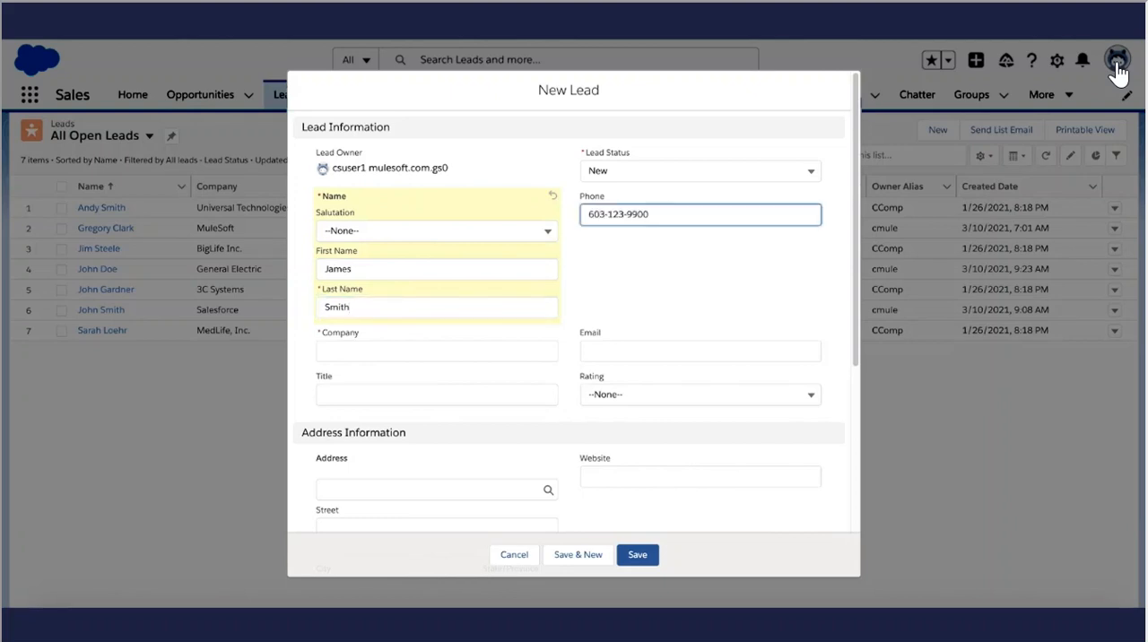
pyautogui.write('grelastname@test.com')
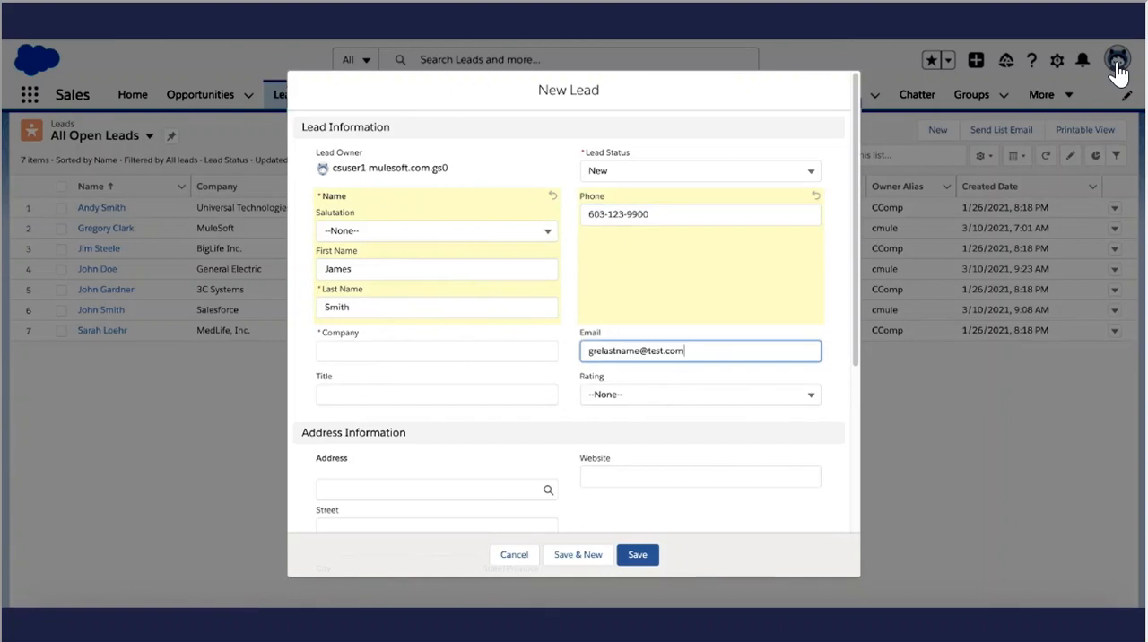
pyautogui.write('Salesforce')
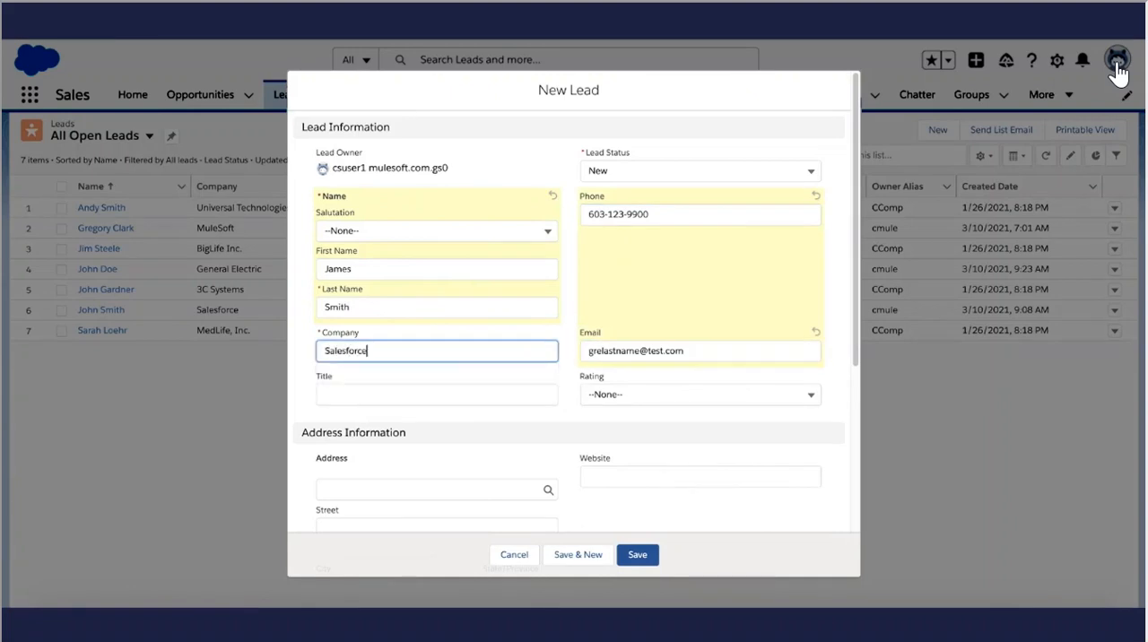
pyautogui.scroll(-3)
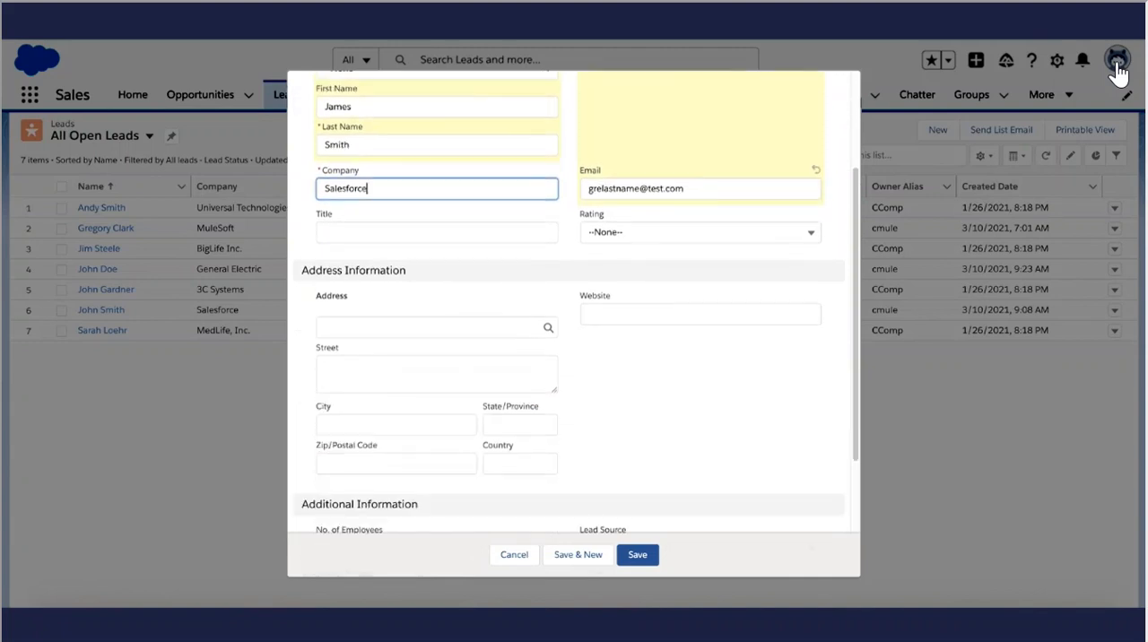
pyautogui.scroll(-3)
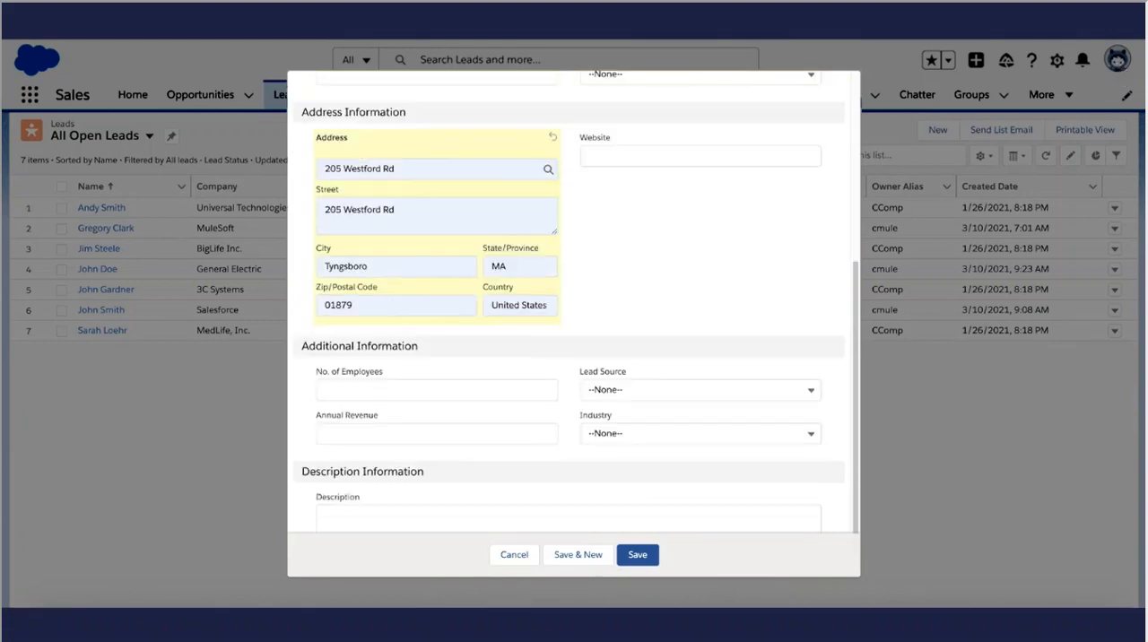
# Set Lead Source to Web and Industry to Communications, then save the lead.
pyautogui.click(700, 390)
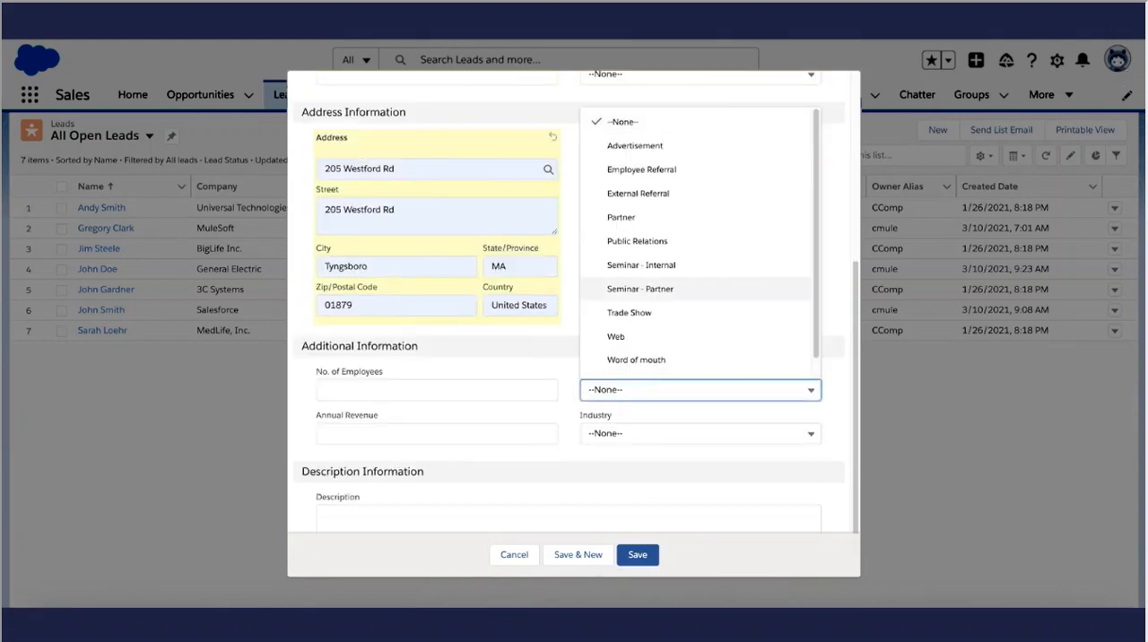
pyautogui.click(616, 336)
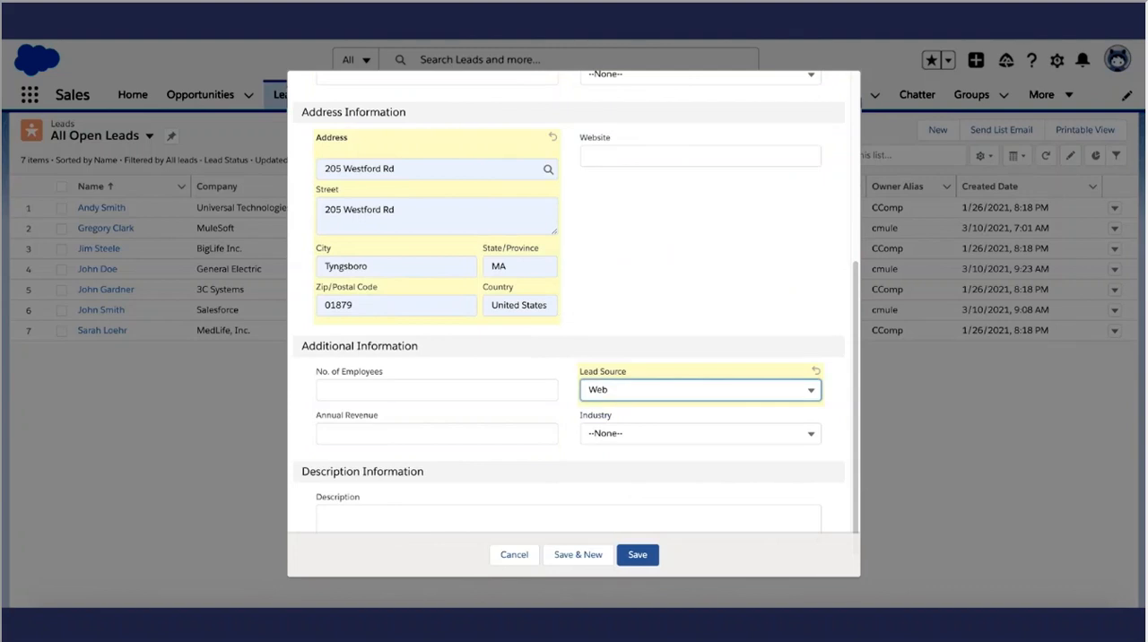
pyautogui.click(700, 433)
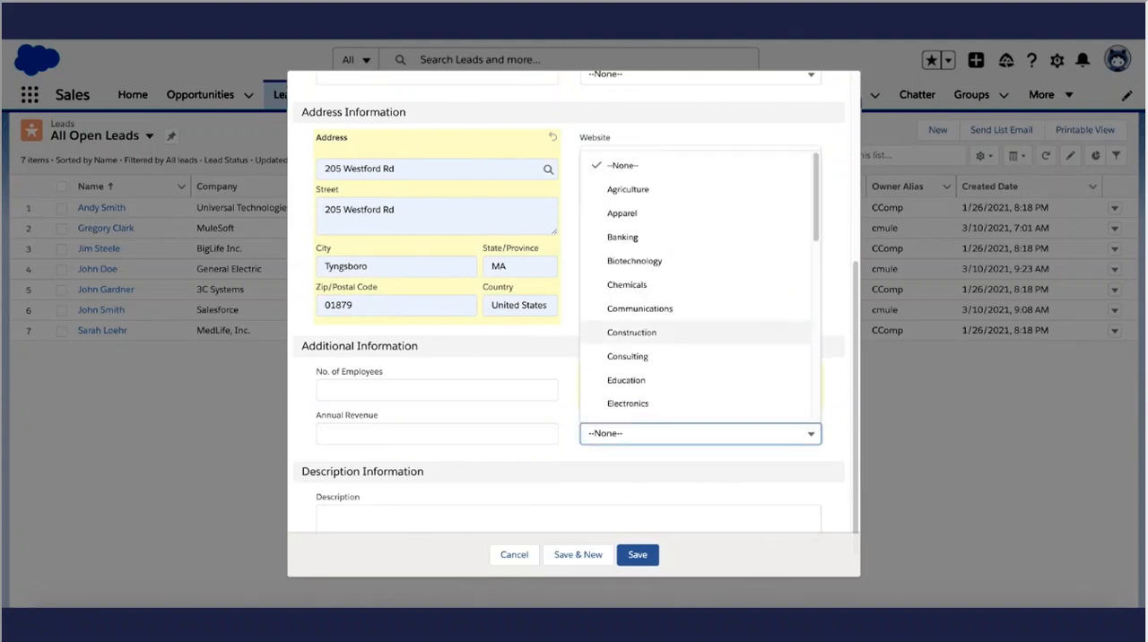
pyautogui.click(640, 309)
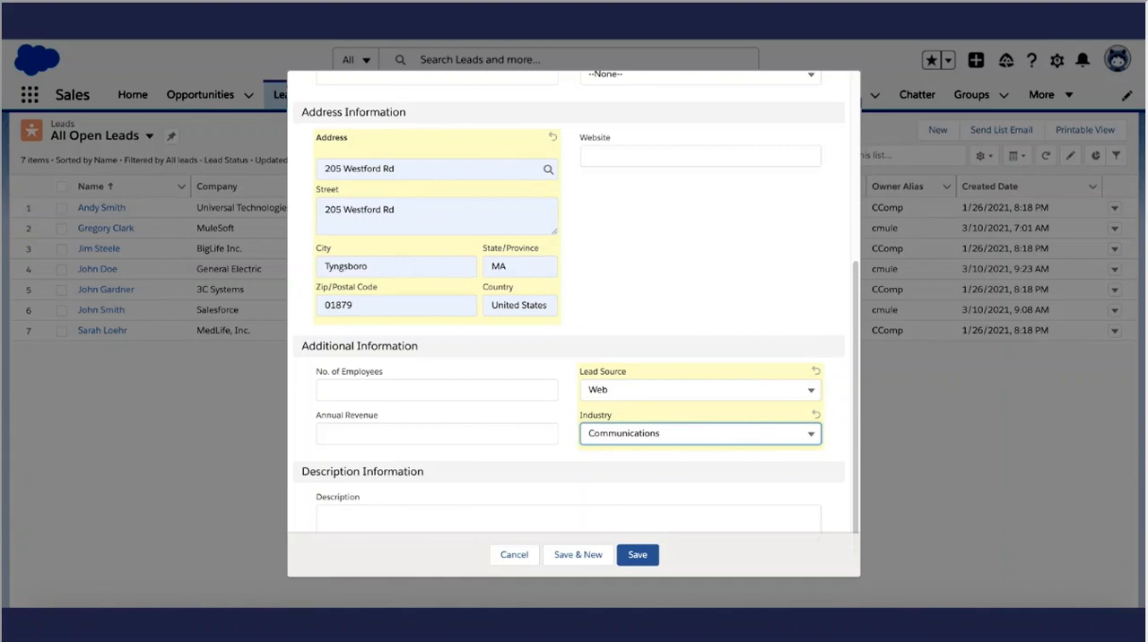
pyautogui.scroll(3)
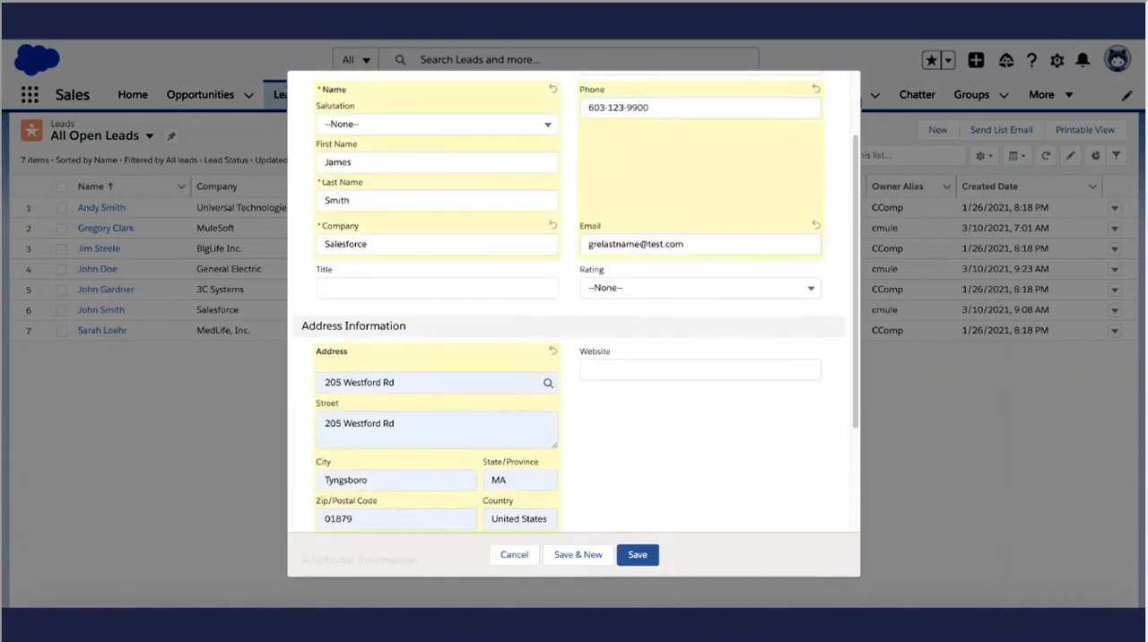
pyautogui.scroll(-3)
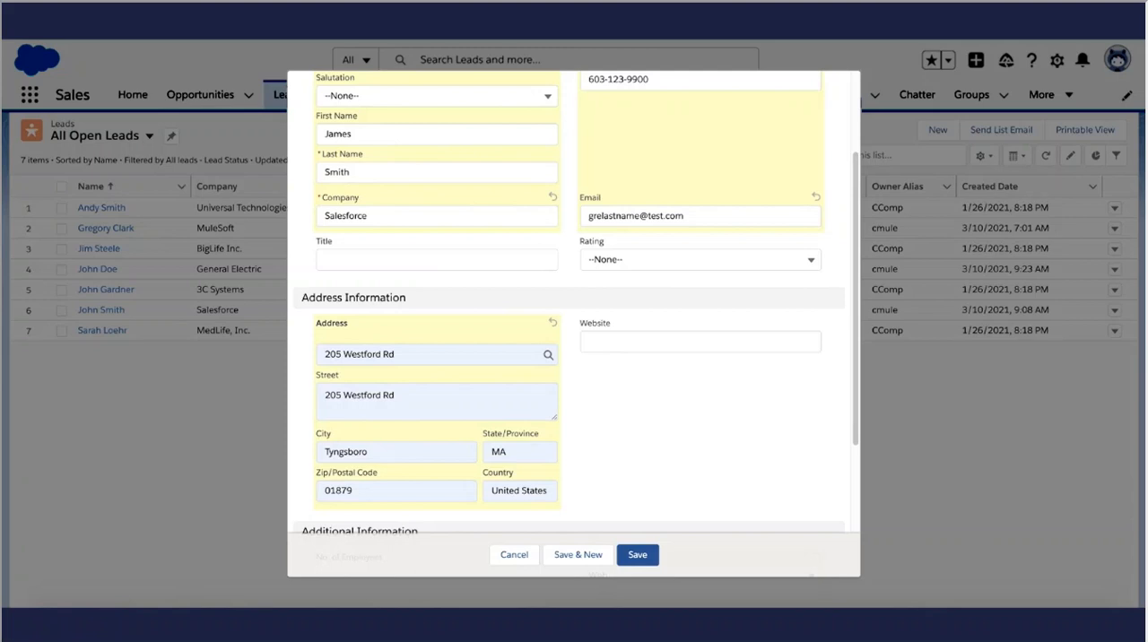
pyautogui.click(637, 555)
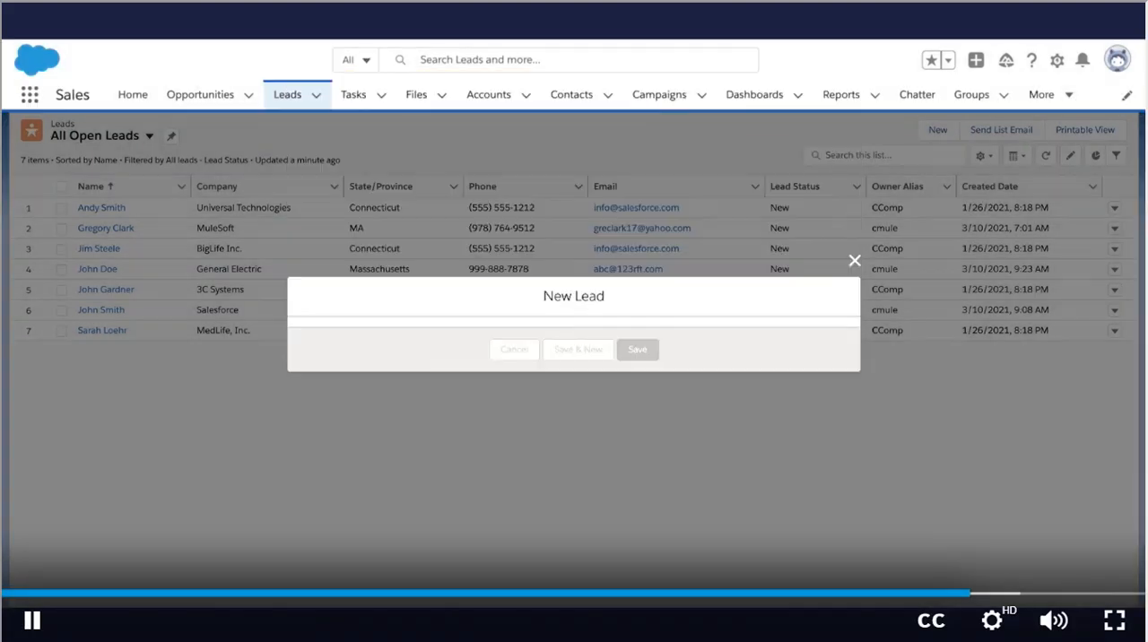
# Confirm the test lead is created and go back to the Composer flow's running test.
pyautogui.click(637, 350)
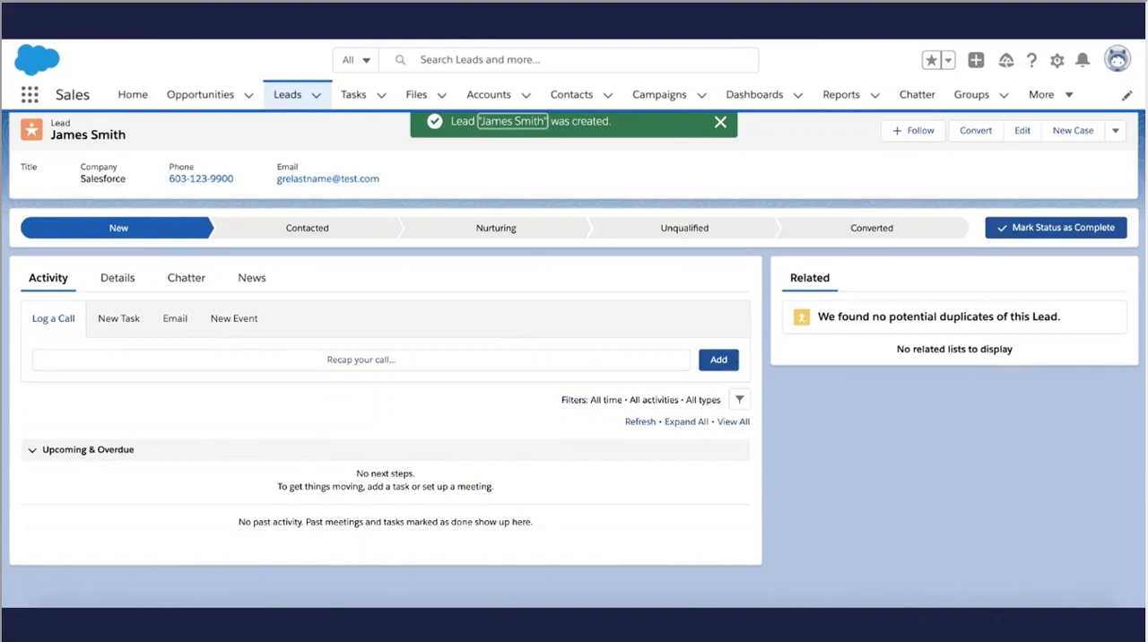
pyautogui.click(721, 122)
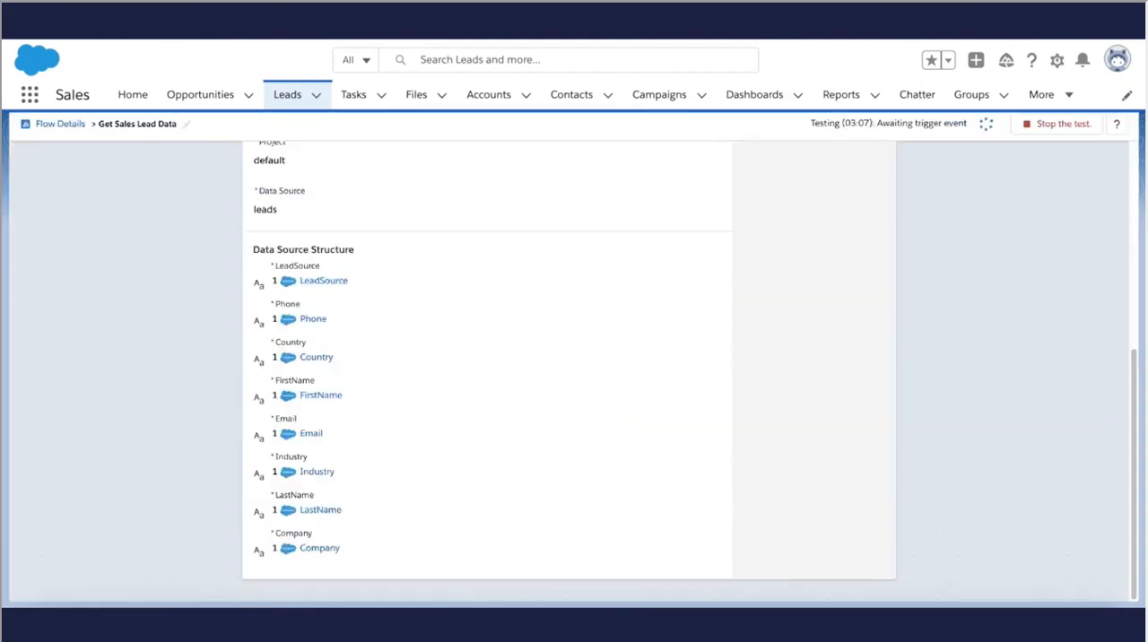
# Scroll through the finished test's output for the Salesforce and Tableau steps.
pyautogui.scroll(3)
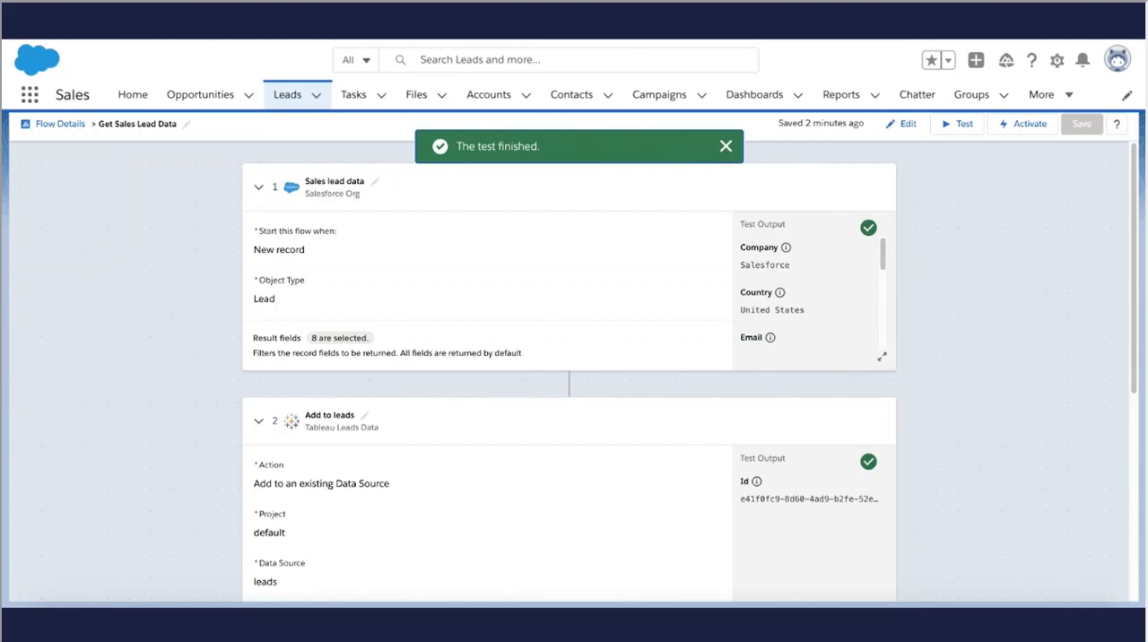
pyautogui.scroll(-3)
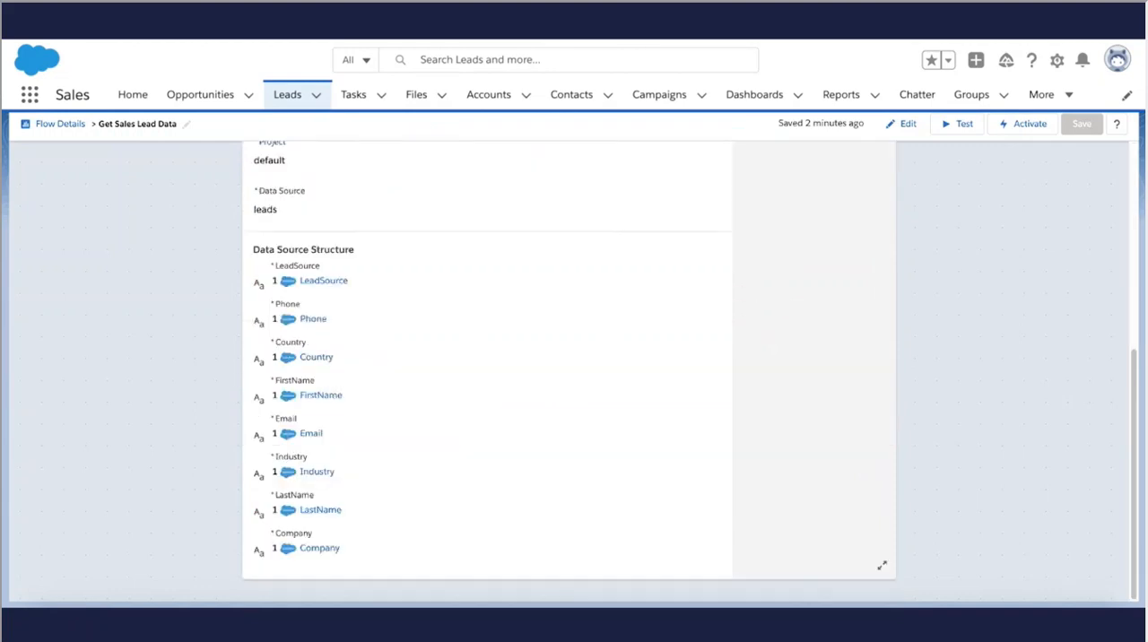
pyautogui.scroll(3)
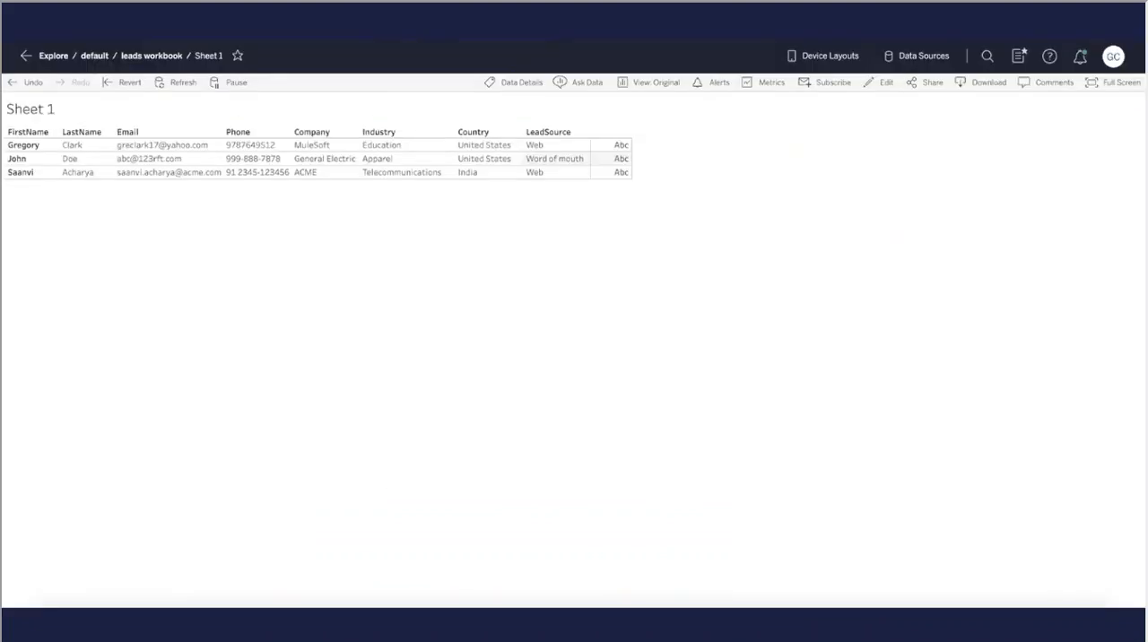
pyautogui.moveTo(151, 55)
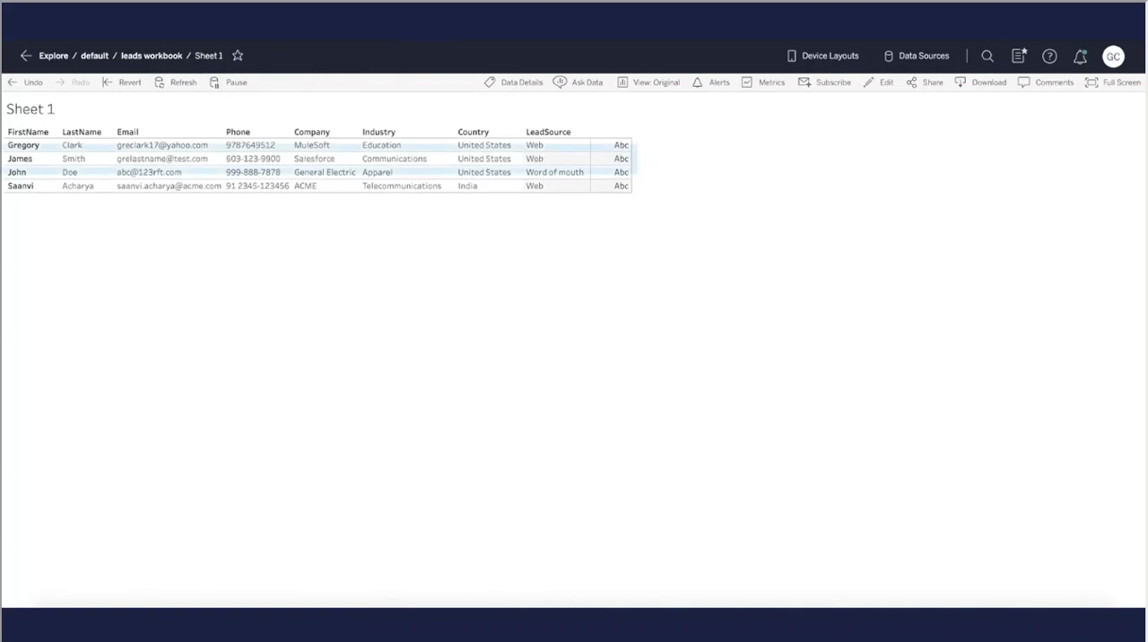
pyautogui.click(314, 158)
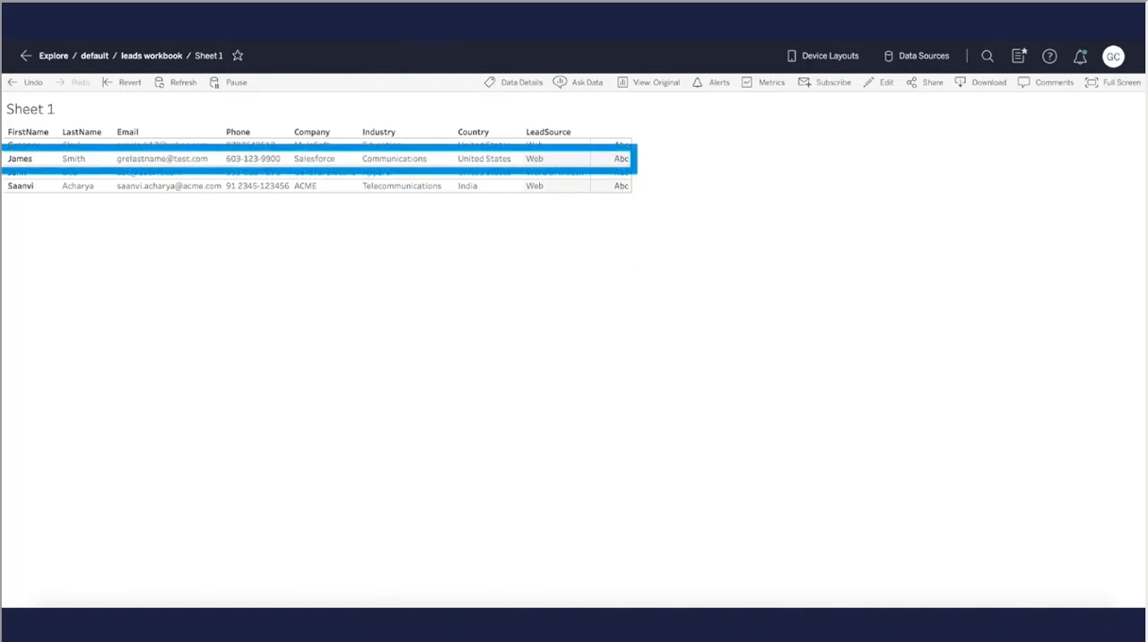